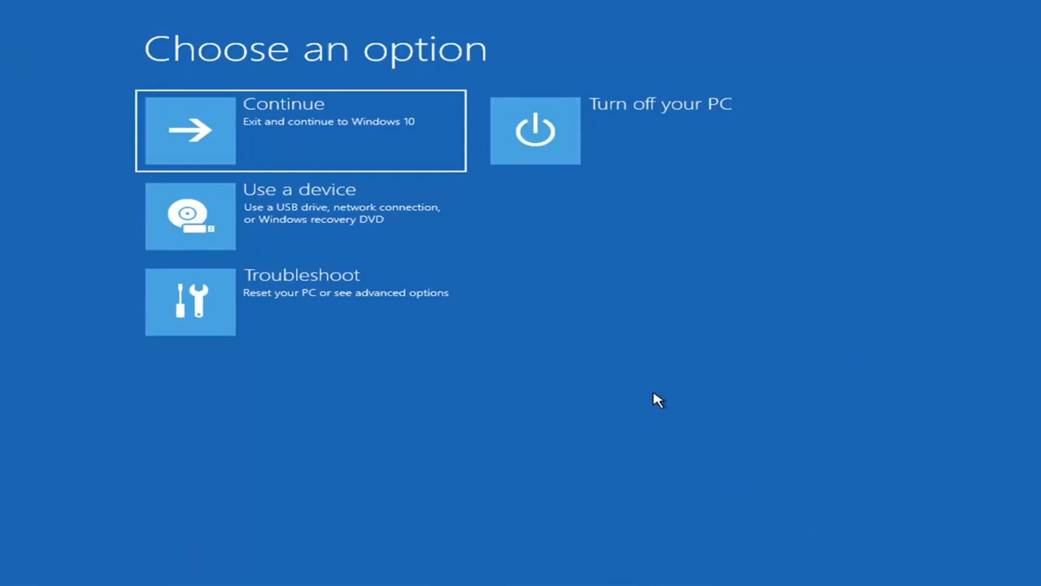
pyautogui.moveTo(172, 220)
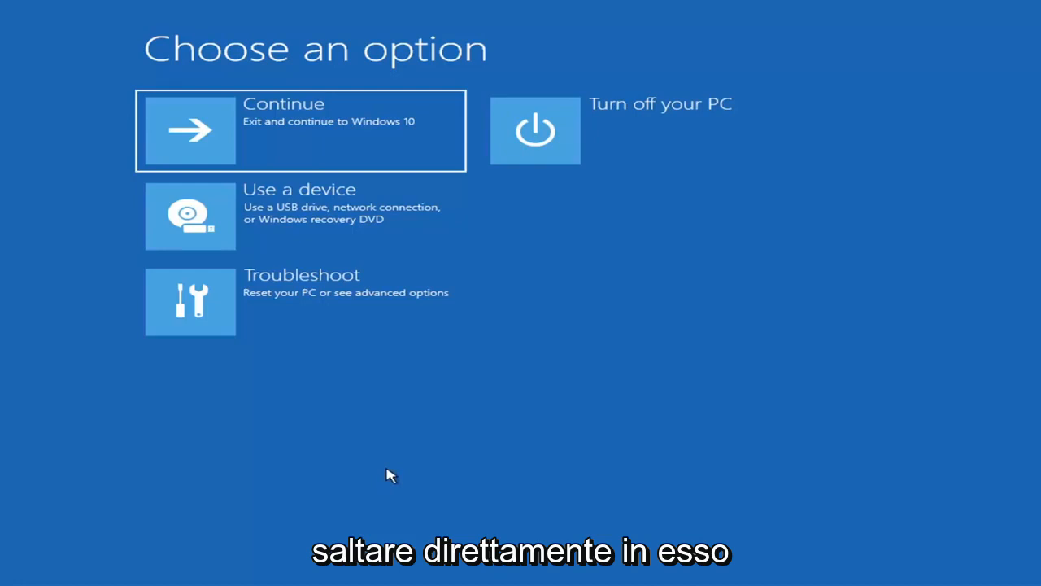
pyautogui.moveTo(163, 115)
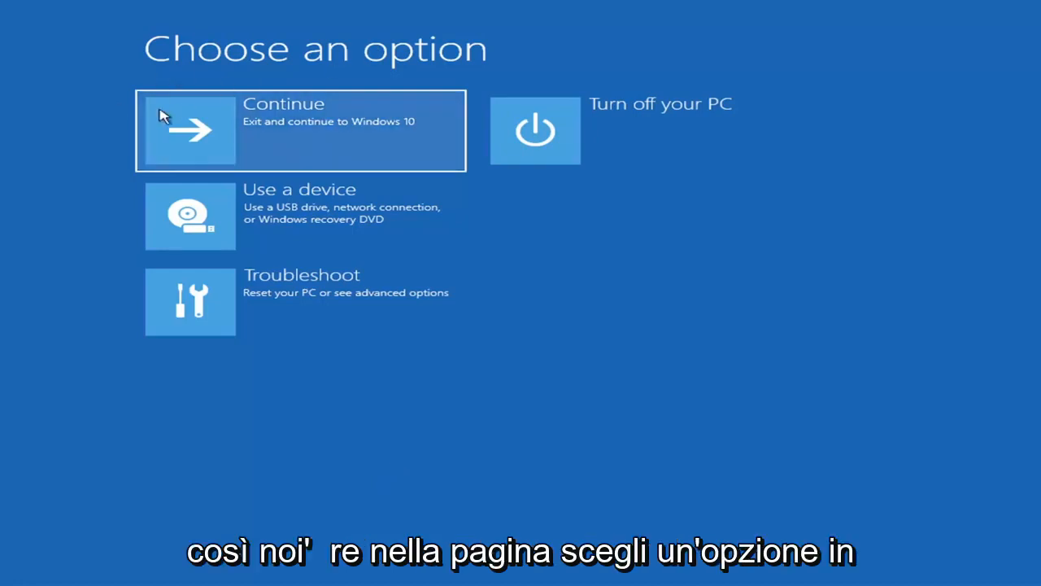
pyautogui.moveTo(357, 300)
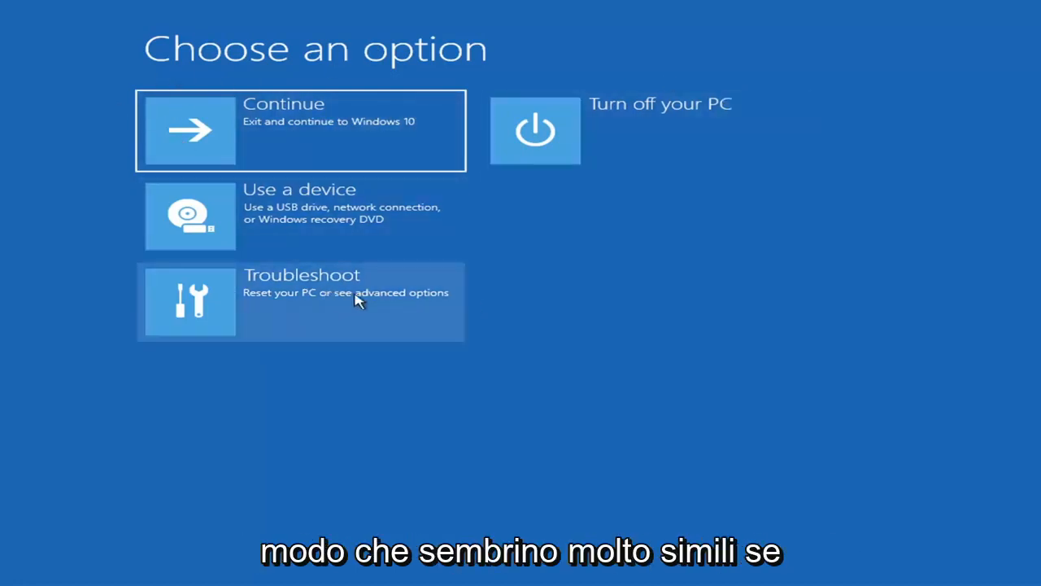
pyautogui.moveTo(618, 410)
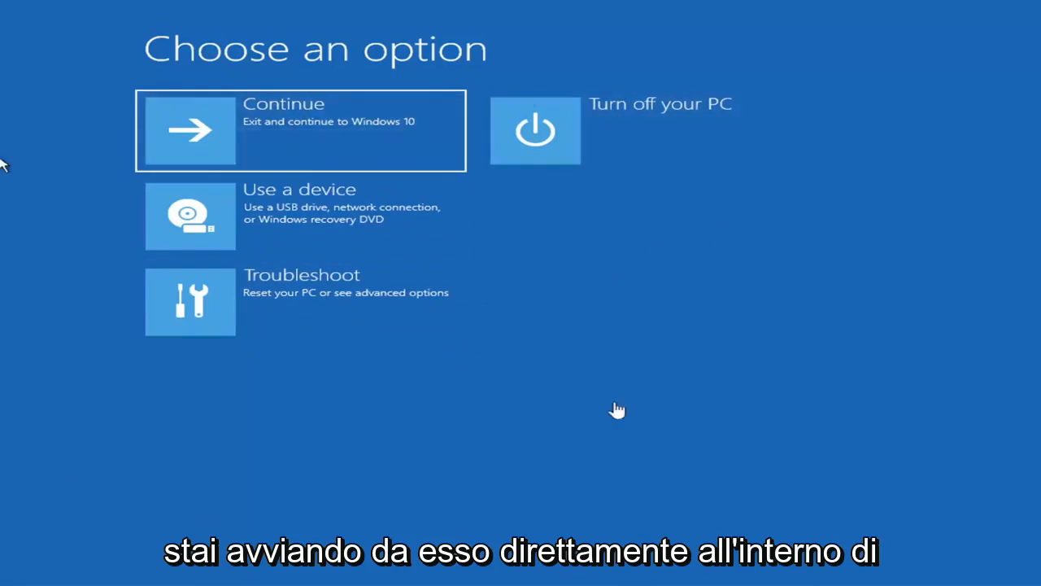
pyautogui.moveTo(664, 333)
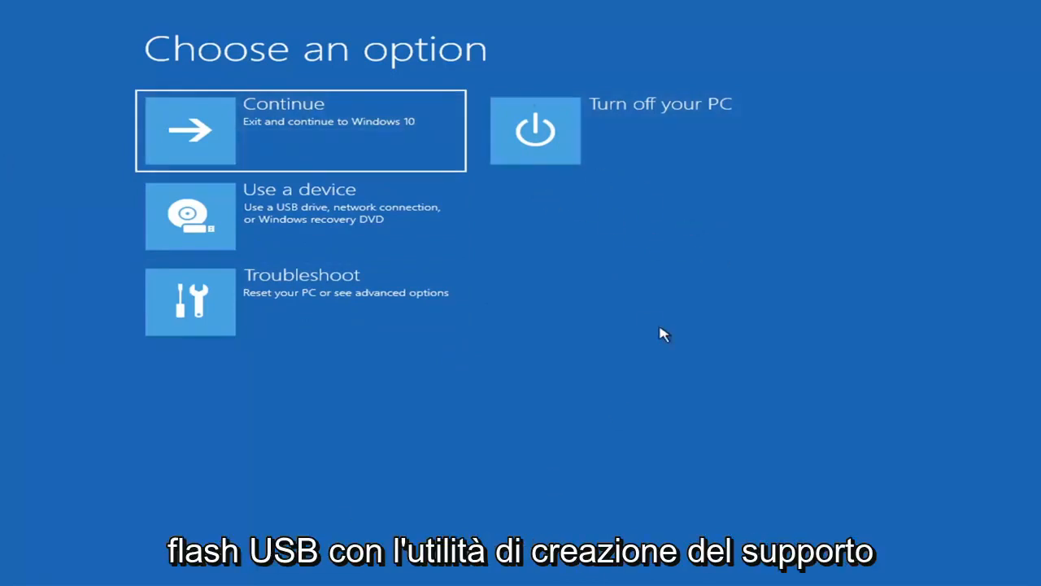
pyautogui.moveTo(535, 316)
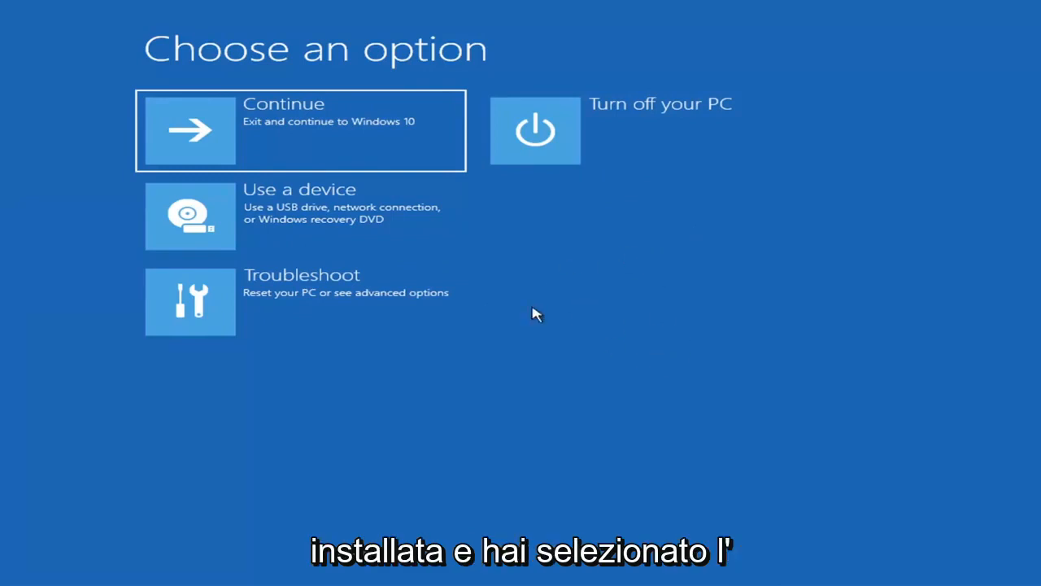
pyautogui.moveTo(349, 354)
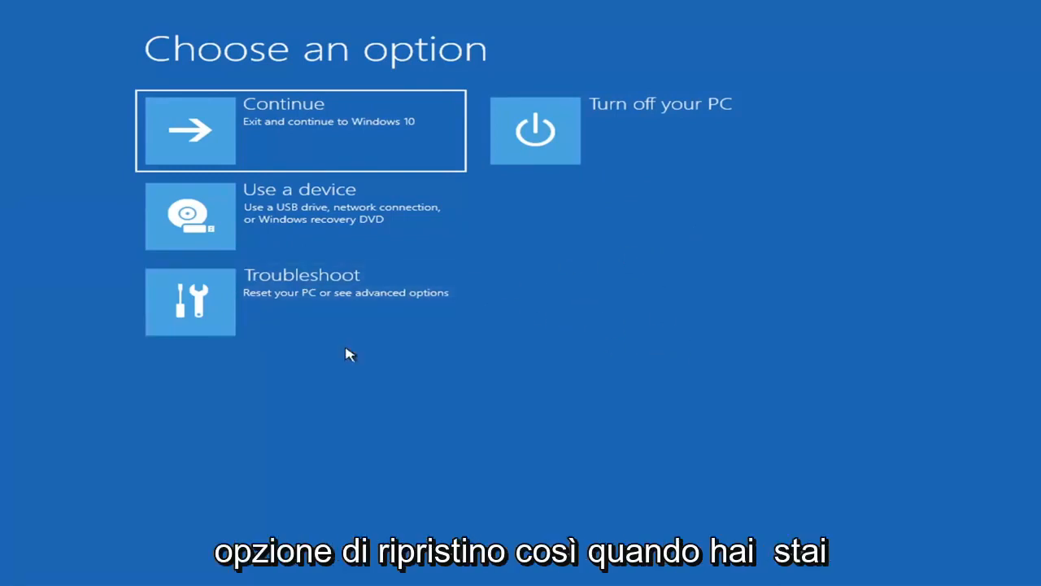
pyautogui.moveTo(654, 463)
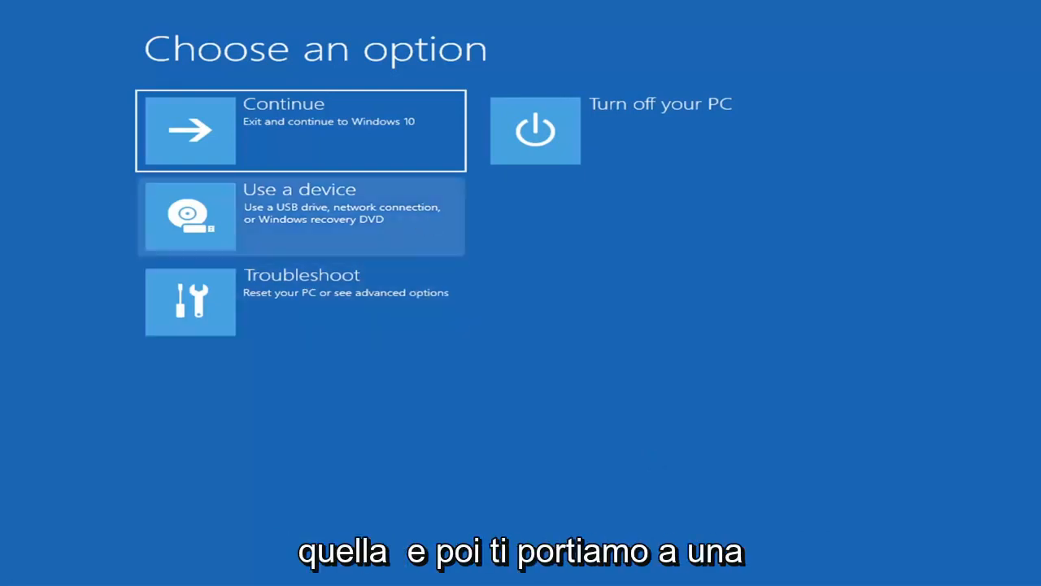
pyautogui.moveTo(257, 433)
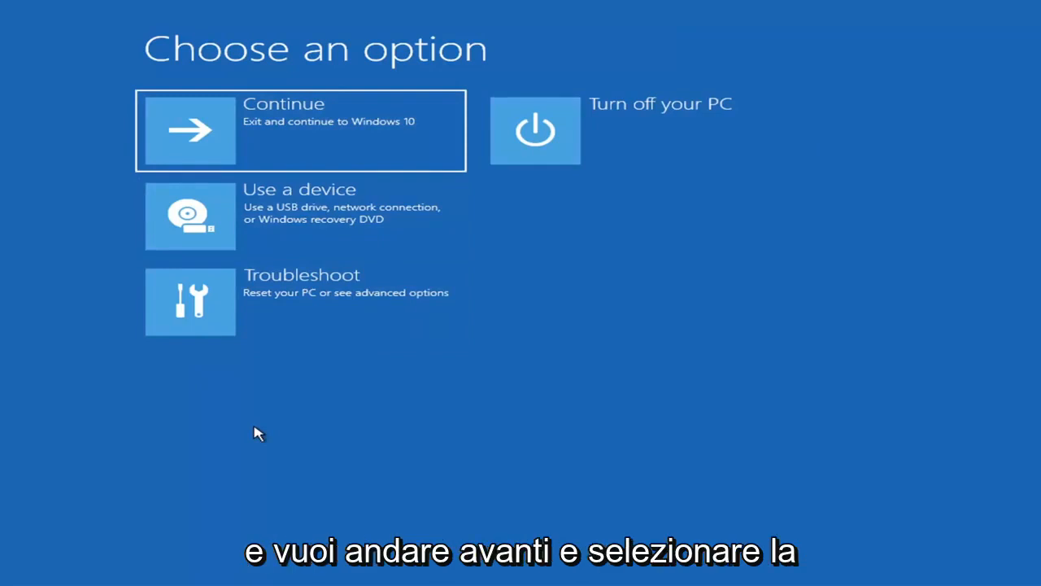
pyautogui.moveTo(329, 301)
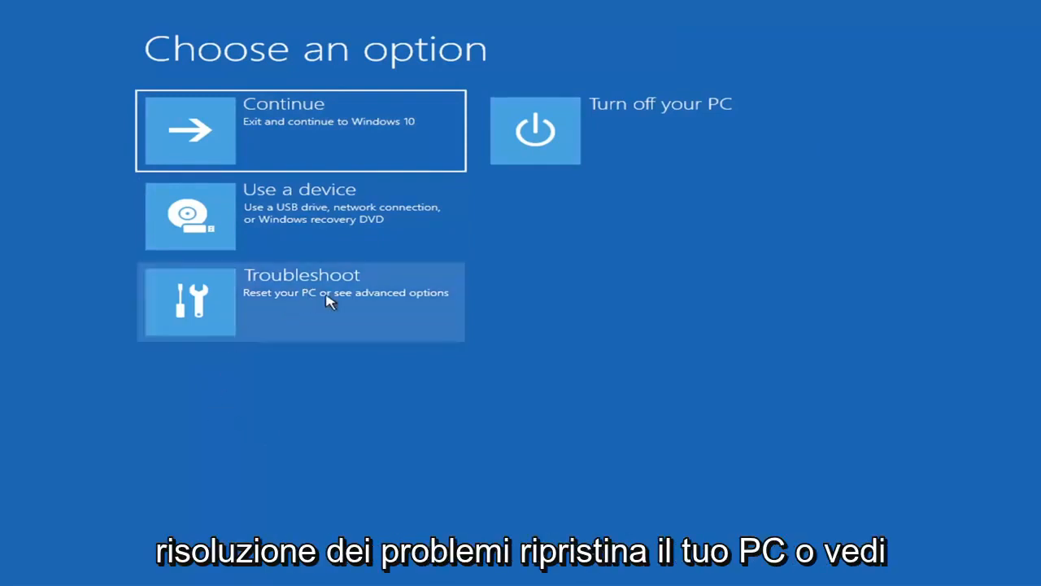
# Go through Troubleshoot and Advanced options to launch Startup Repair
pyautogui.click(301, 301)
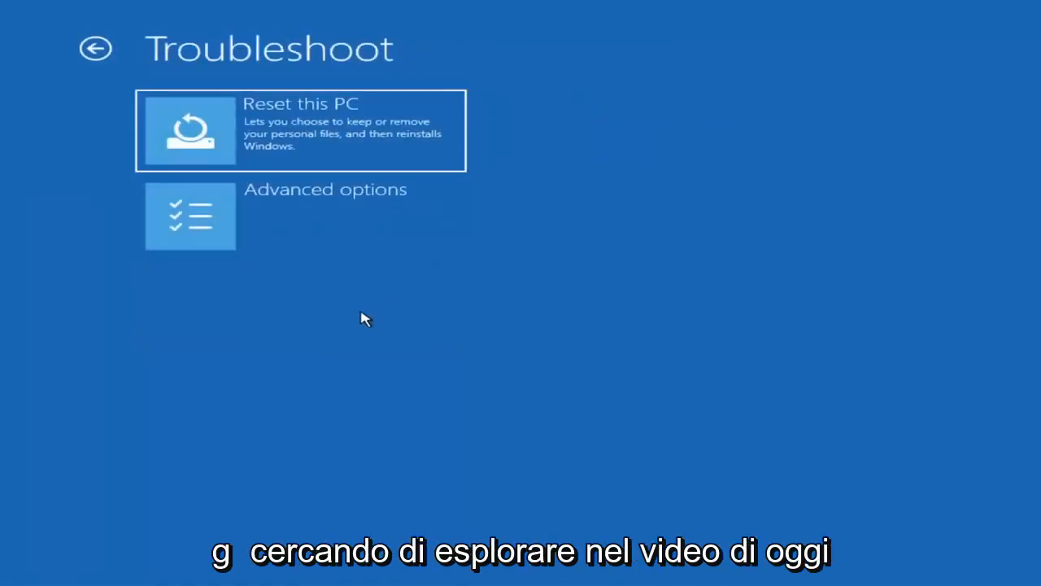
pyautogui.moveTo(296, 228)
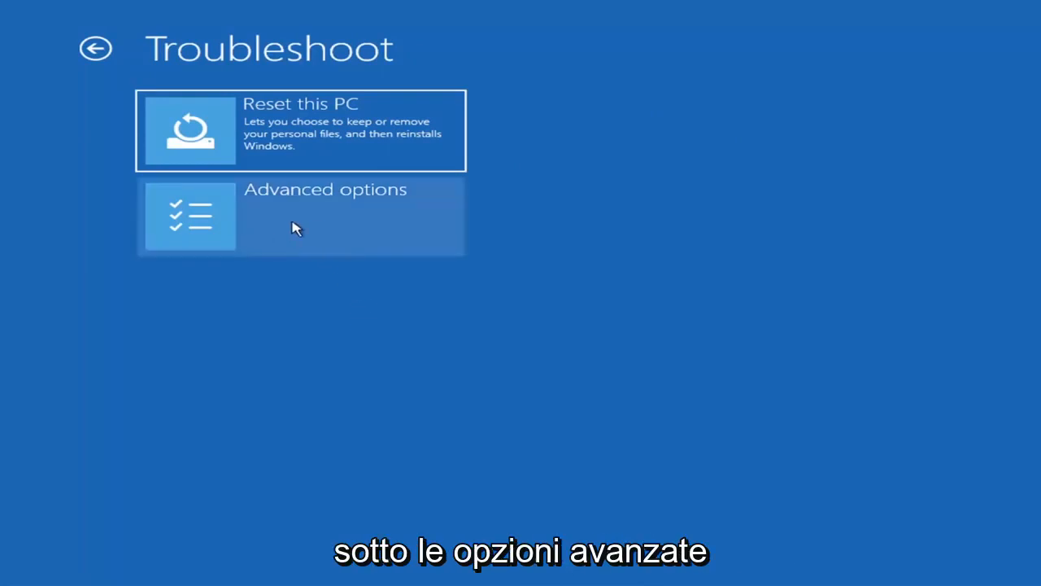
pyautogui.click(301, 214)
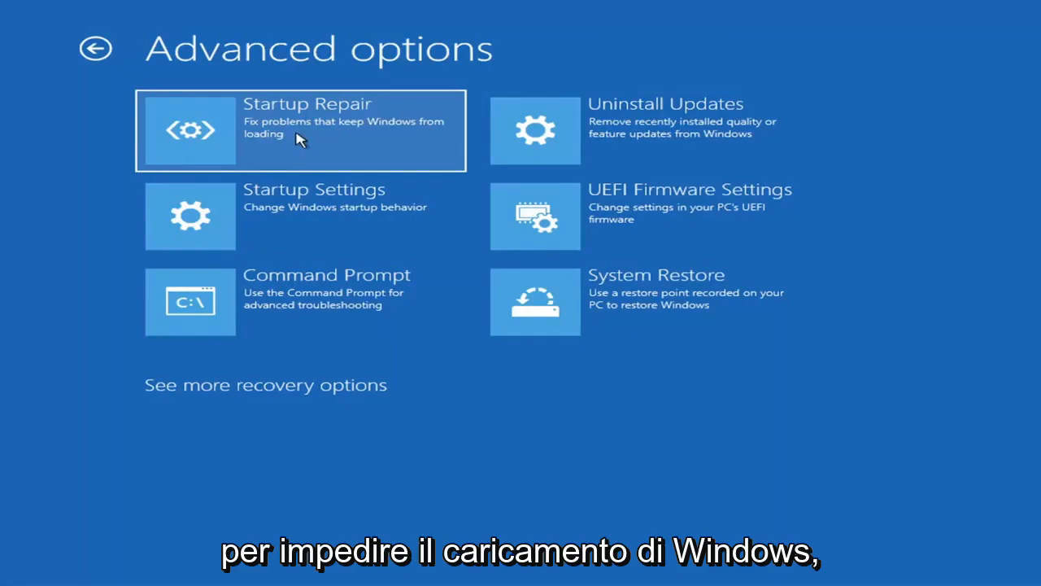
pyautogui.moveTo(285, 140)
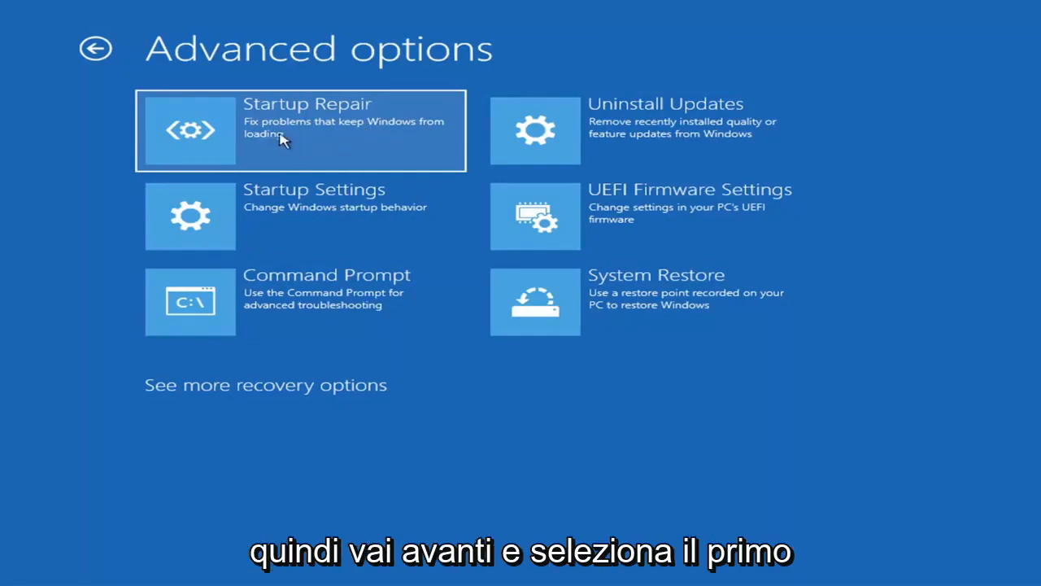
pyautogui.click(301, 130)
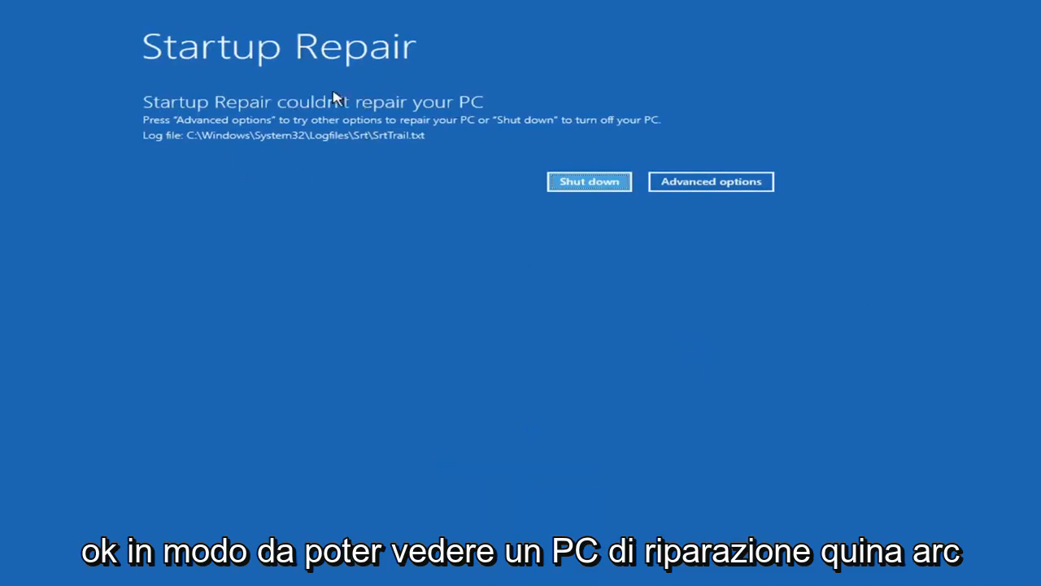
pyautogui.moveTo(420, 114)
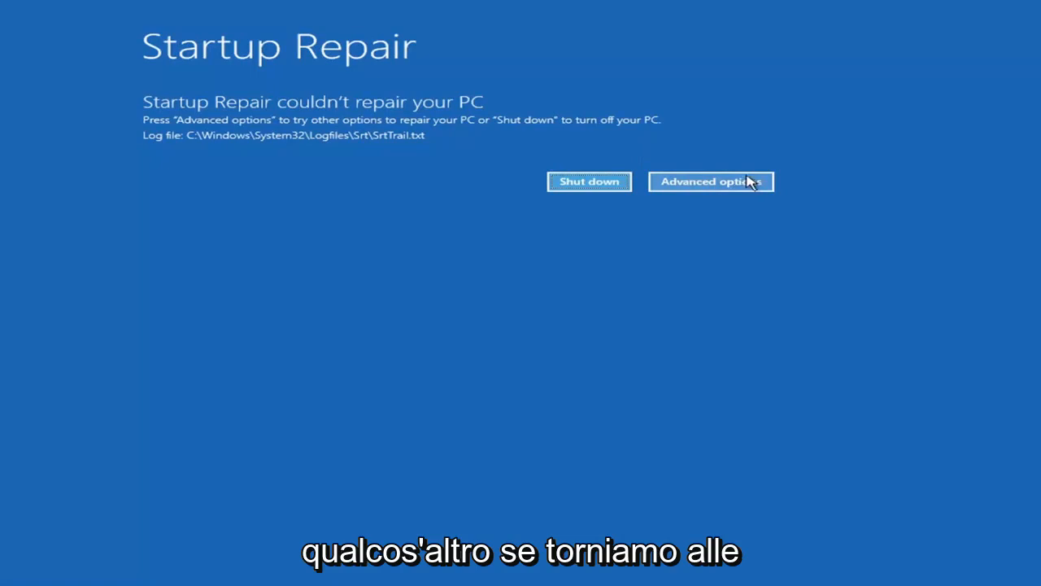
# Leave the failed repair result and reach Startup Settings via Troubleshoot > Advanced options
pyautogui.click(709, 182)
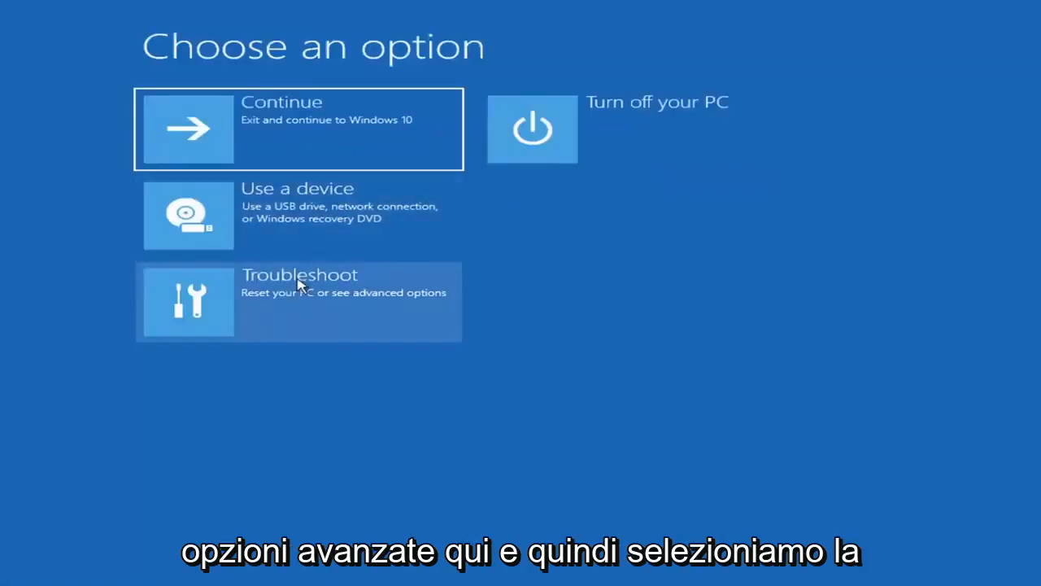
pyautogui.click(300, 301)
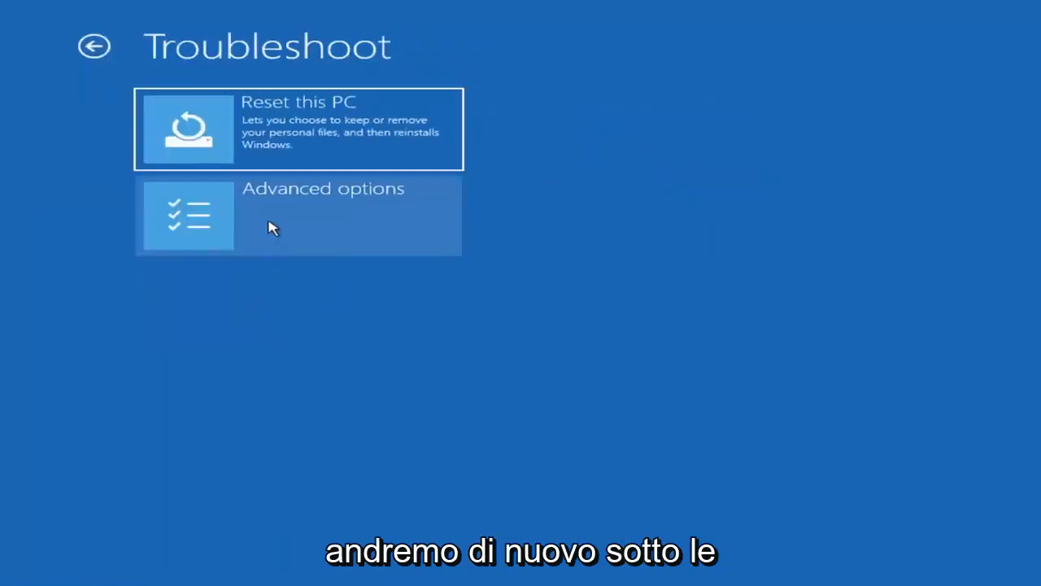
pyautogui.click(298, 215)
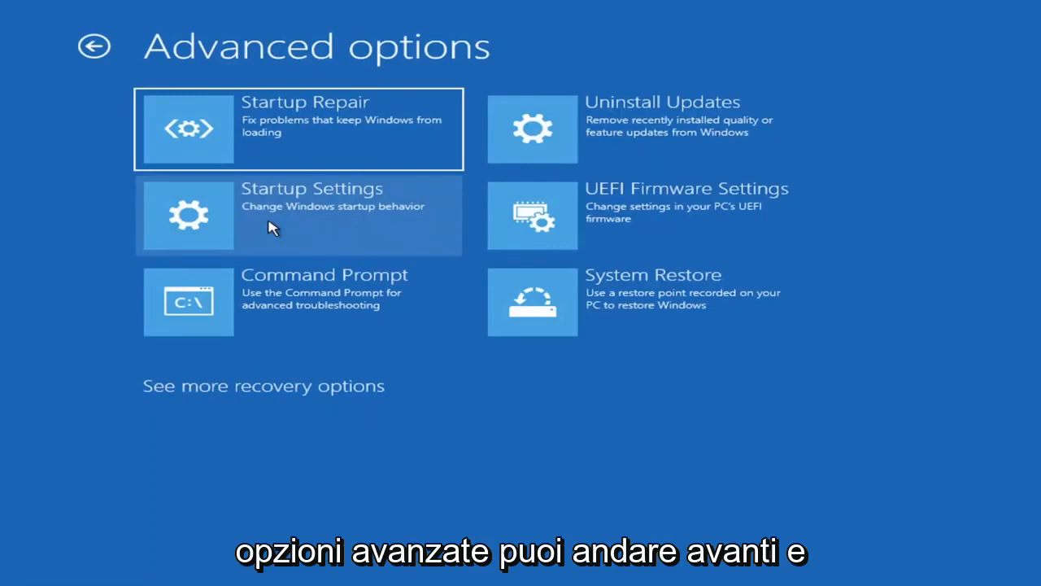
pyautogui.moveTo(291, 213)
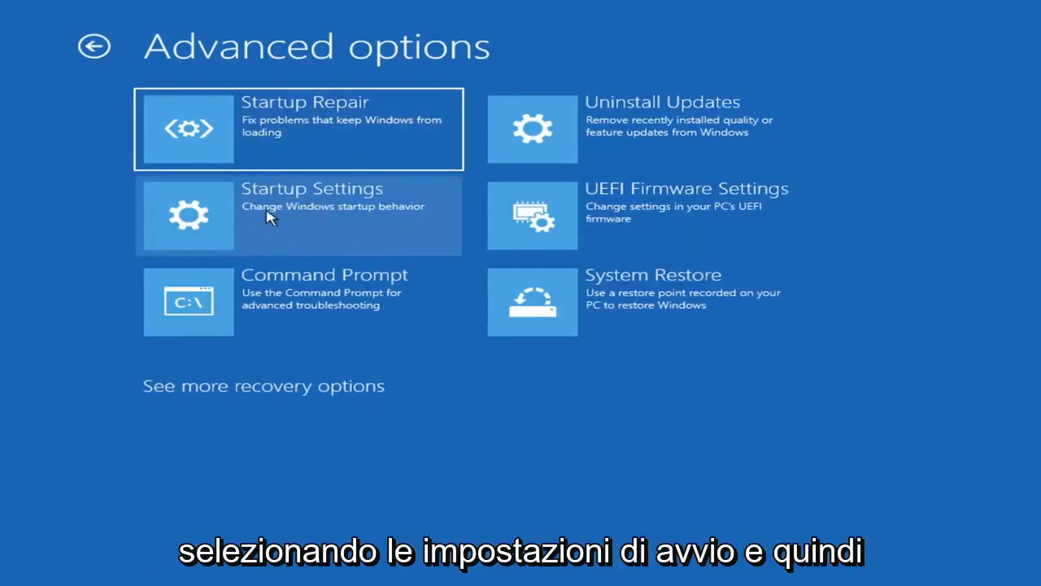
pyautogui.click(299, 215)
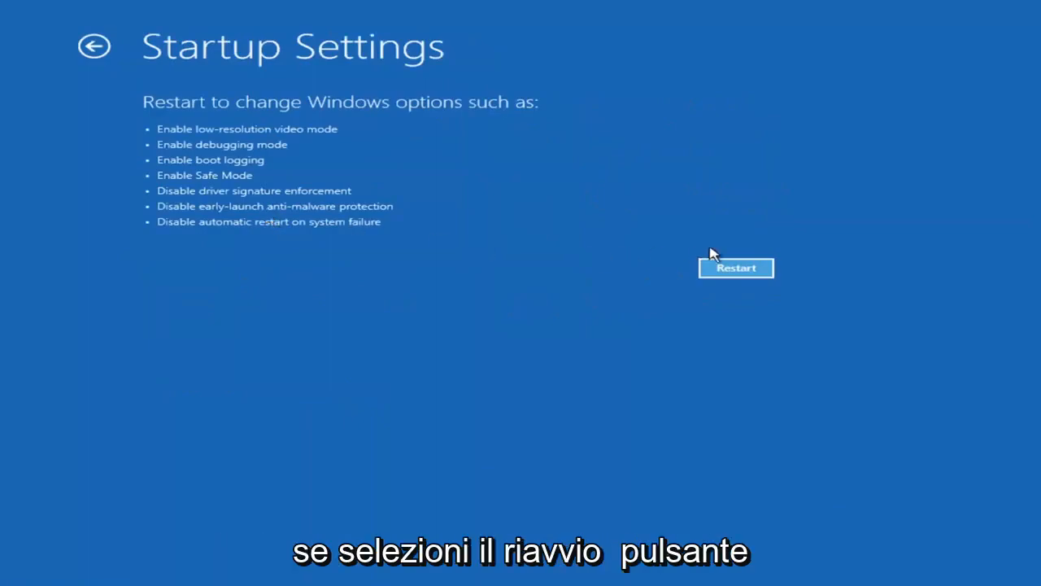
pyautogui.moveTo(735, 280)
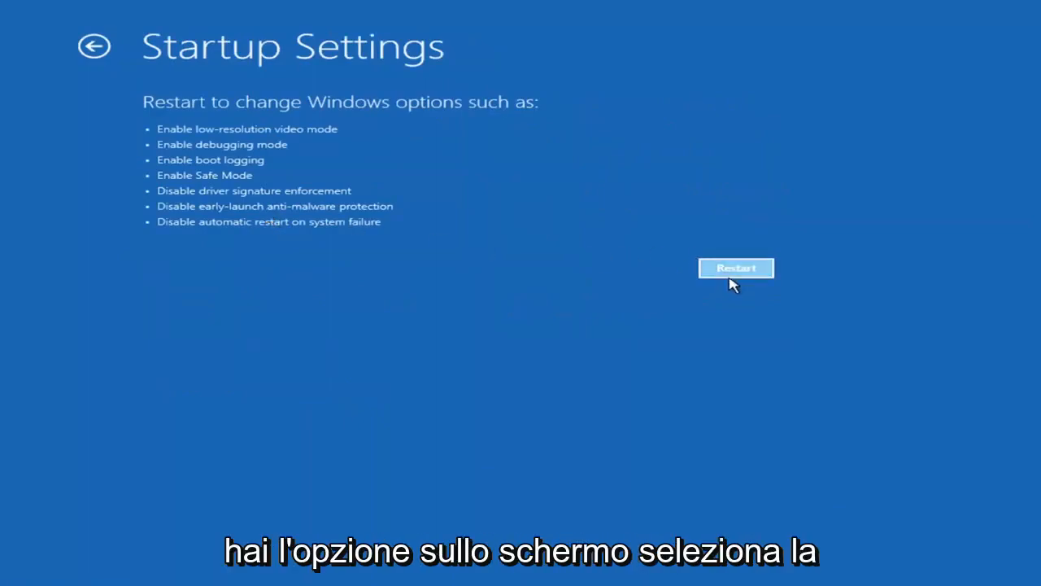
pyautogui.moveTo(200, 312)
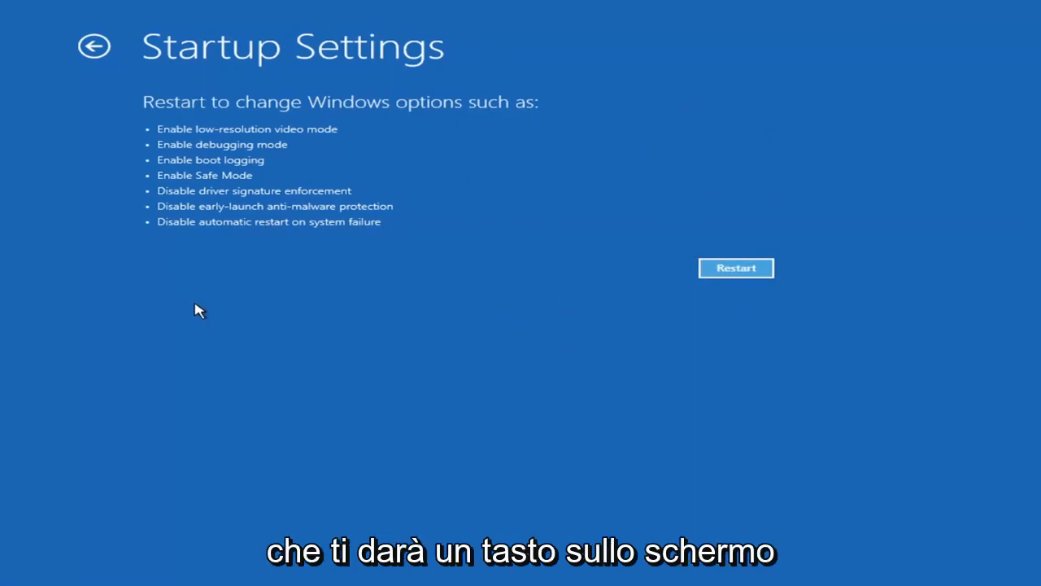
pyautogui.moveTo(277, 374)
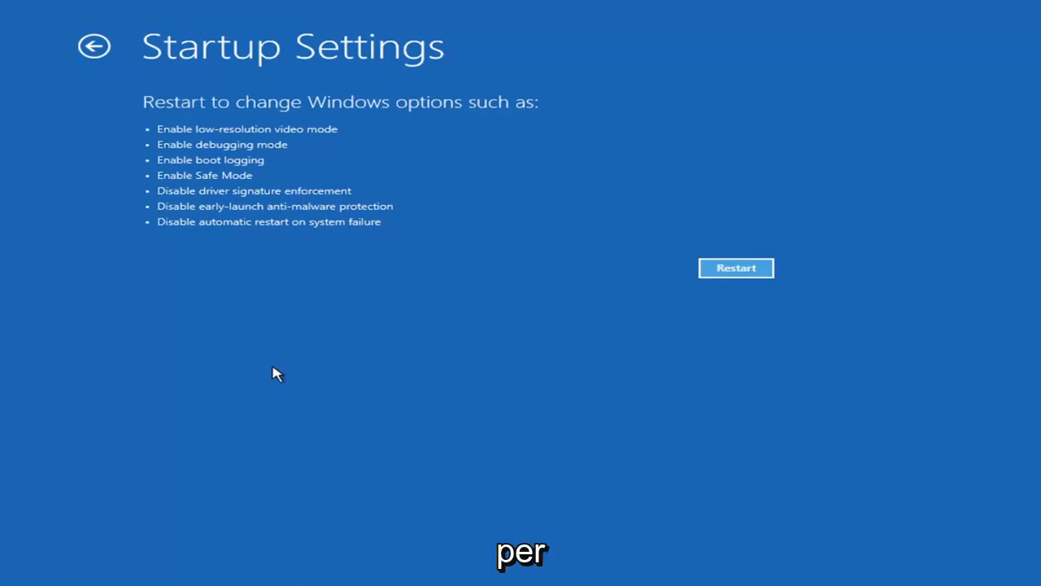
pyautogui.moveTo(757, 290)
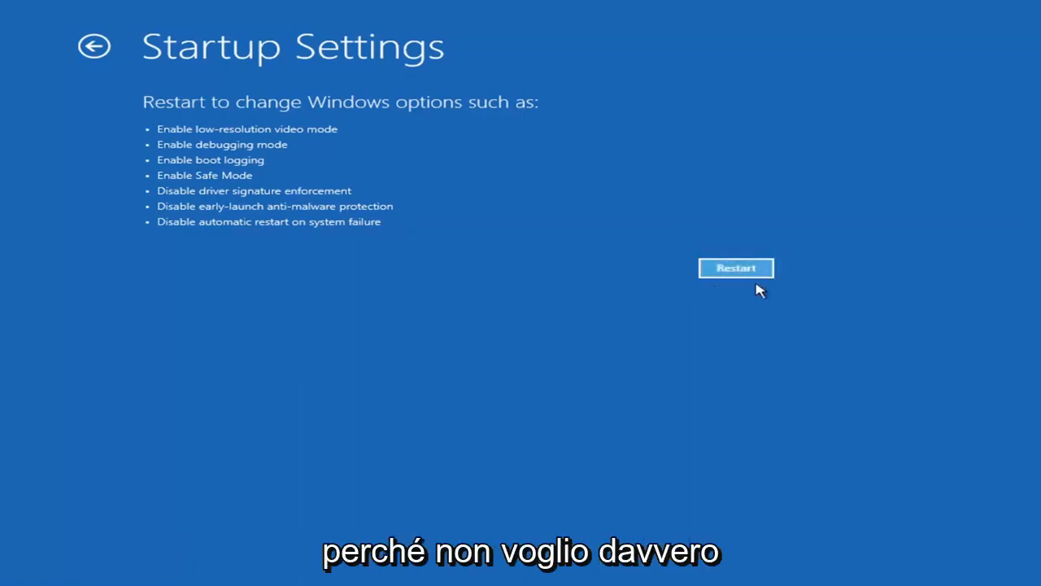
pyautogui.moveTo(588, 270)
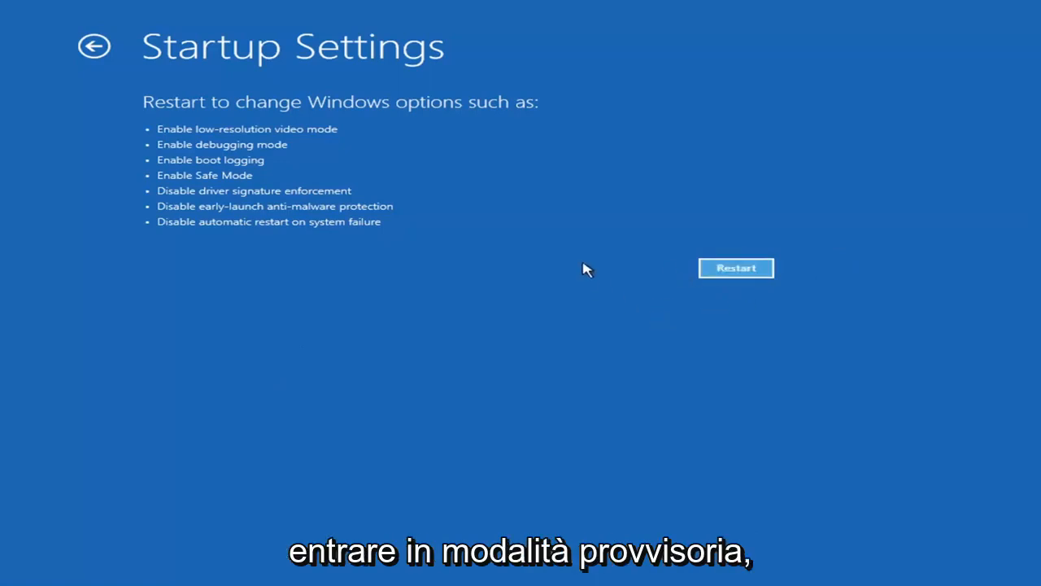
pyautogui.moveTo(736, 237)
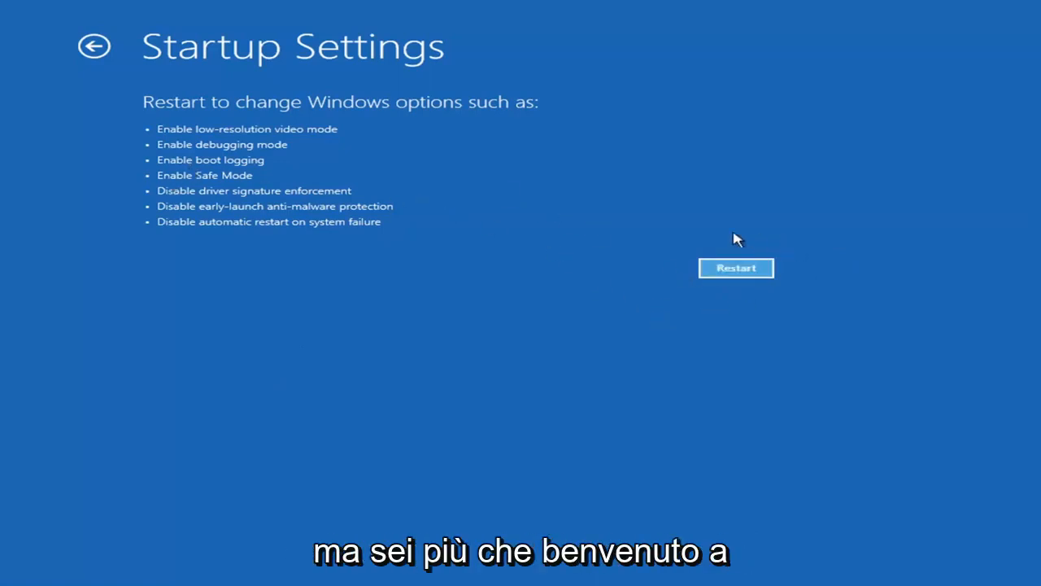
pyautogui.moveTo(714, 250)
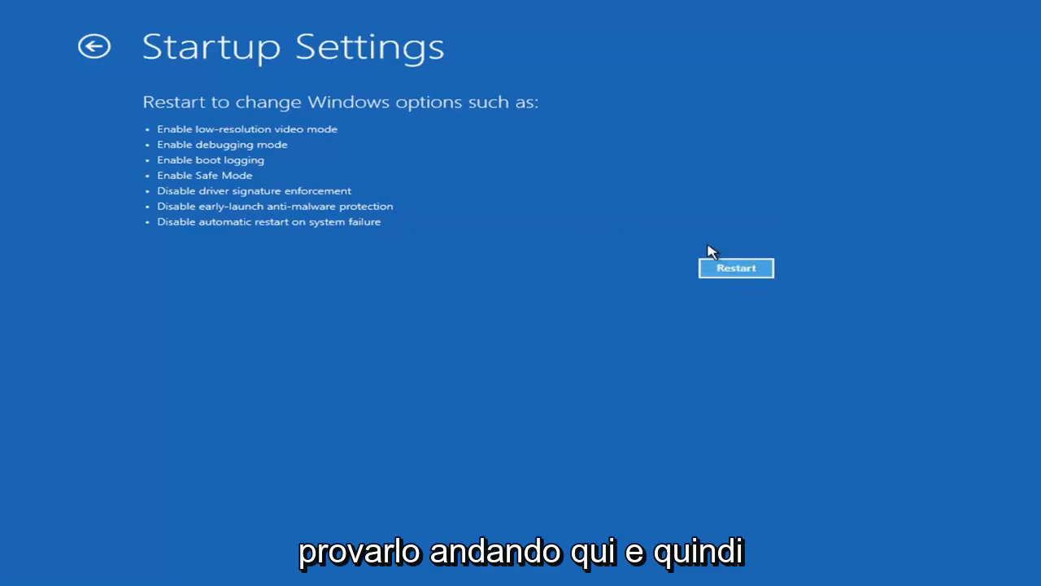
pyautogui.moveTo(166, 147)
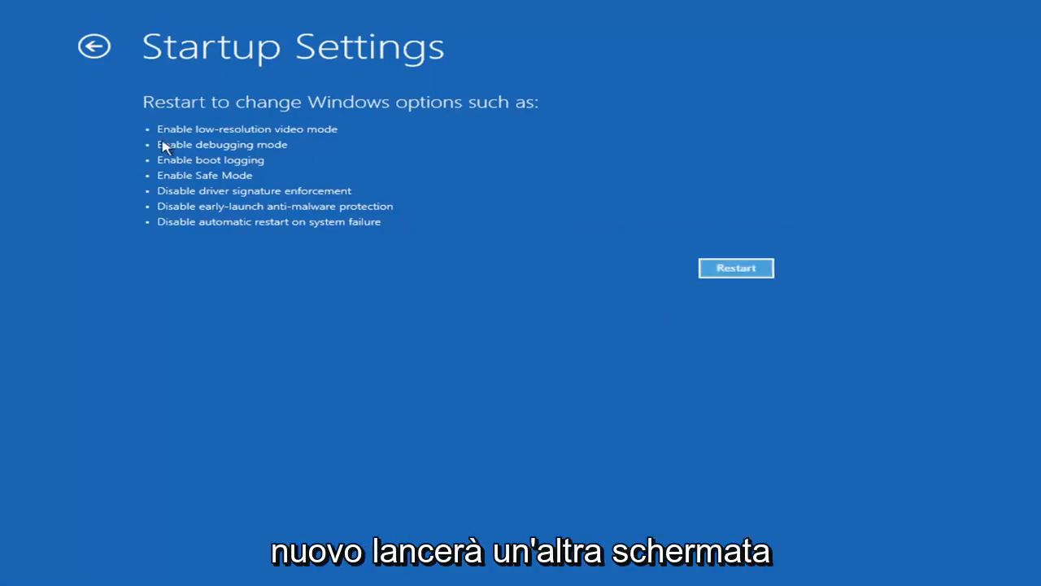
pyautogui.moveTo(202, 244)
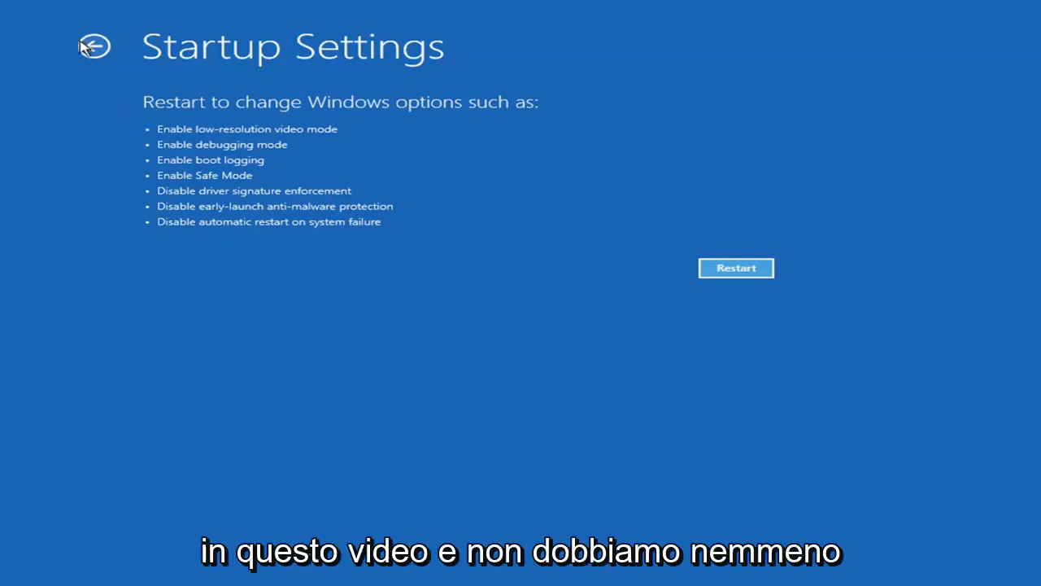
# Go back from Startup Settings to the Advanced options page without restarting
pyautogui.click(93, 45)
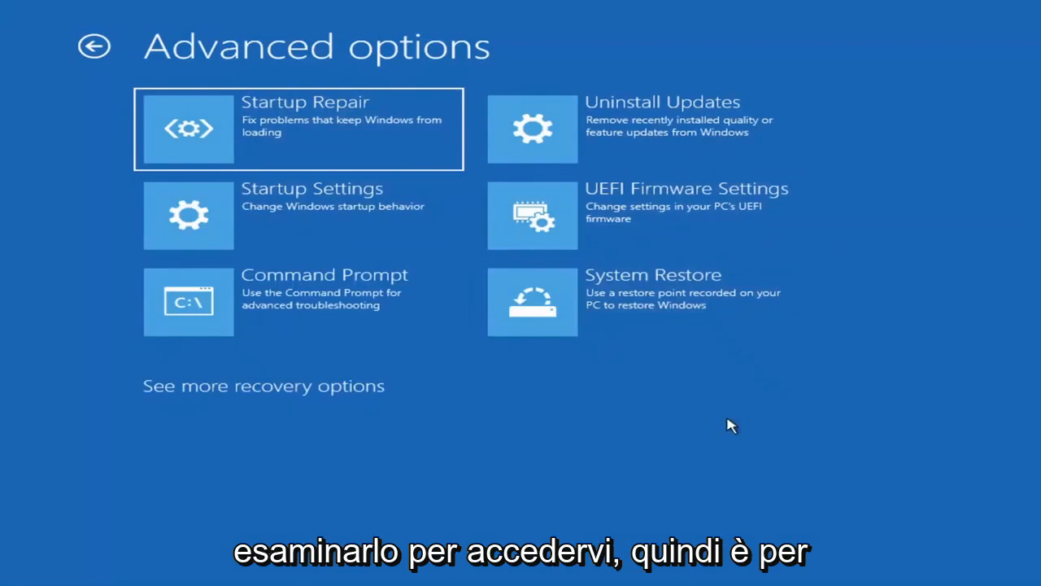
pyautogui.moveTo(779, 453)
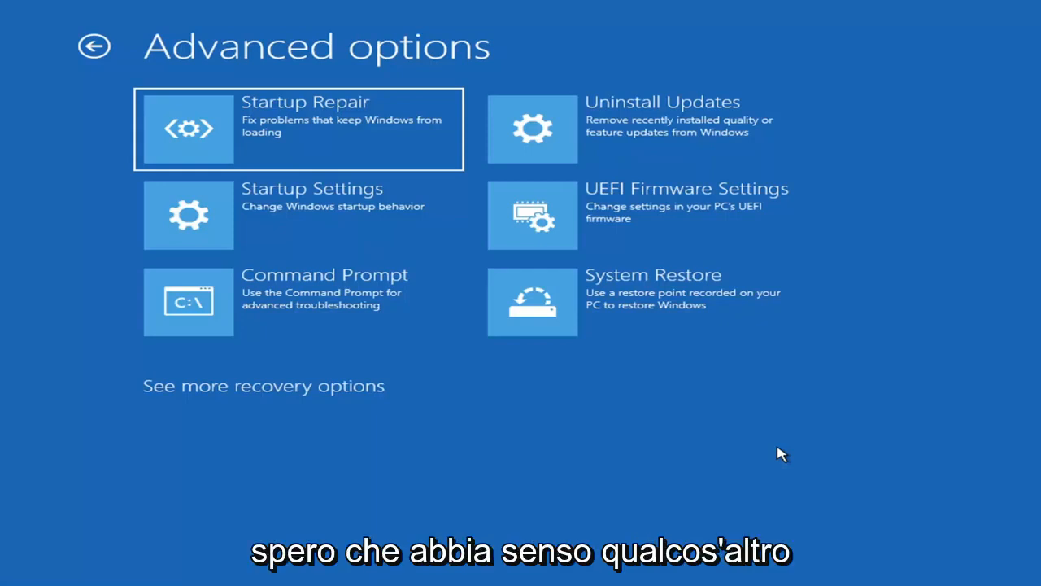
pyautogui.moveTo(751, 433)
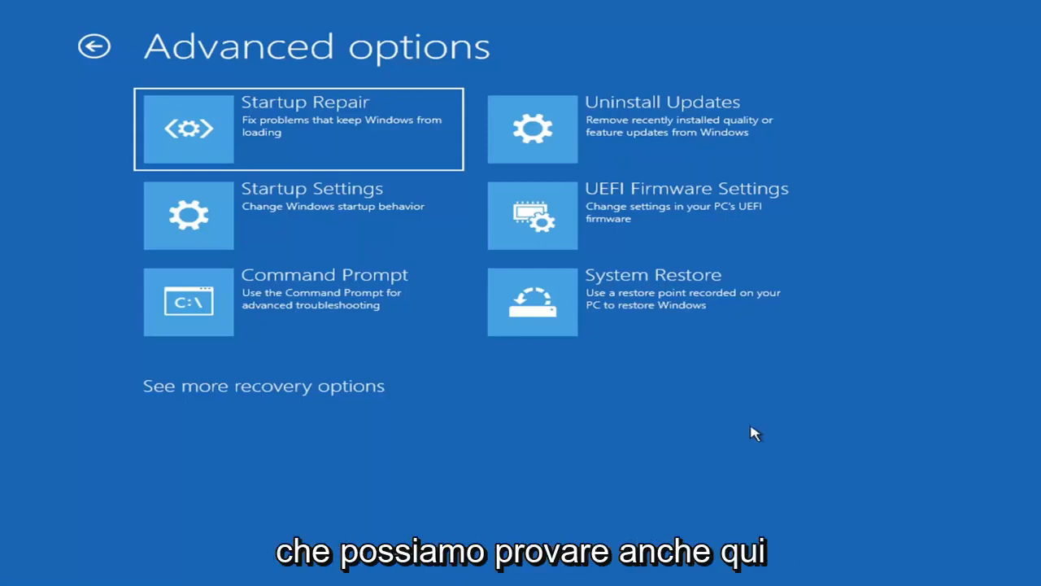
pyautogui.moveTo(602, 140)
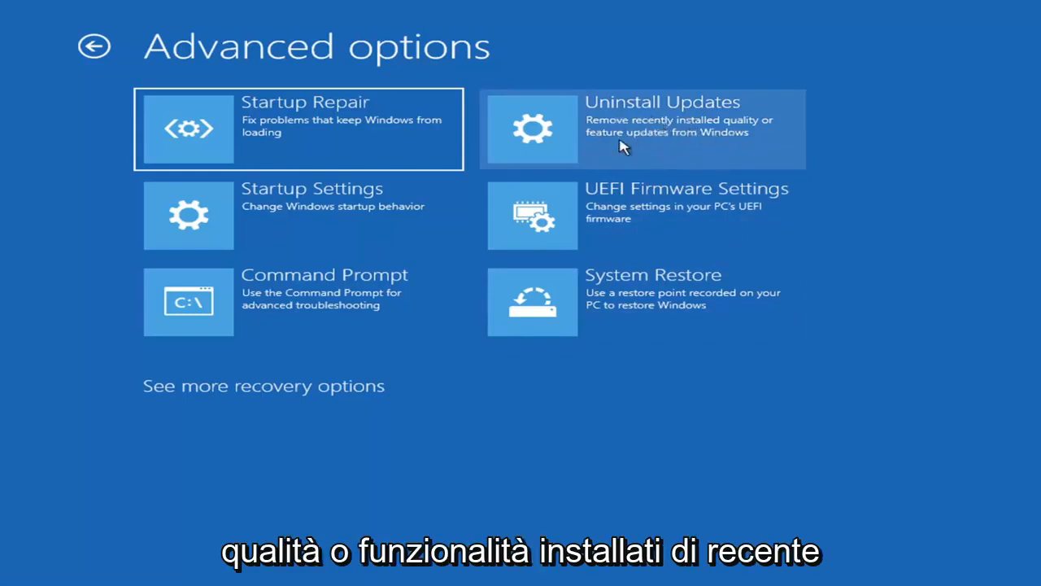
# Show the Uninstall Updates page with quality and feature update removal choices
pyautogui.click(641, 128)
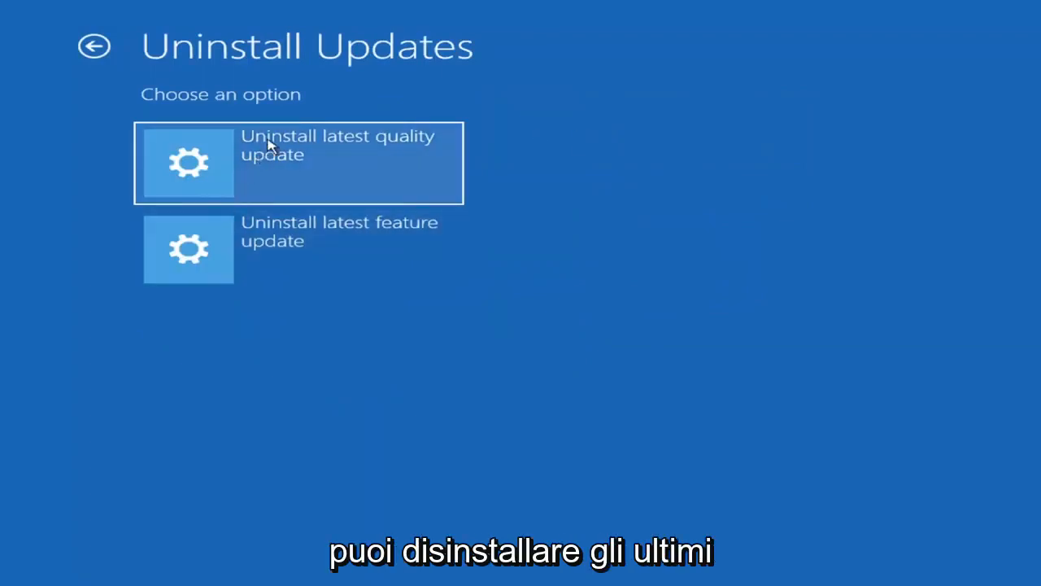
pyautogui.moveTo(465, 192)
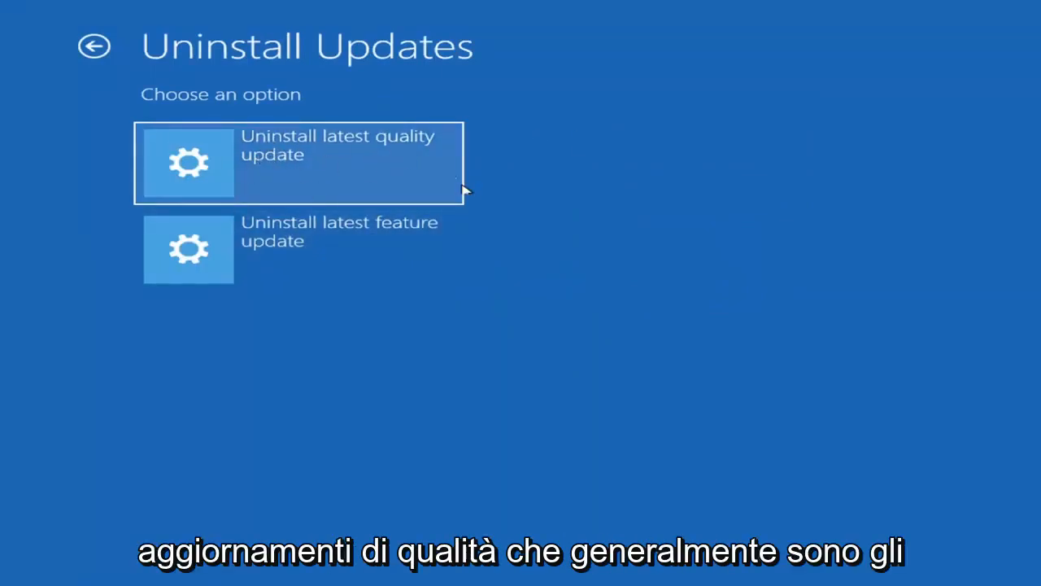
pyautogui.moveTo(696, 143)
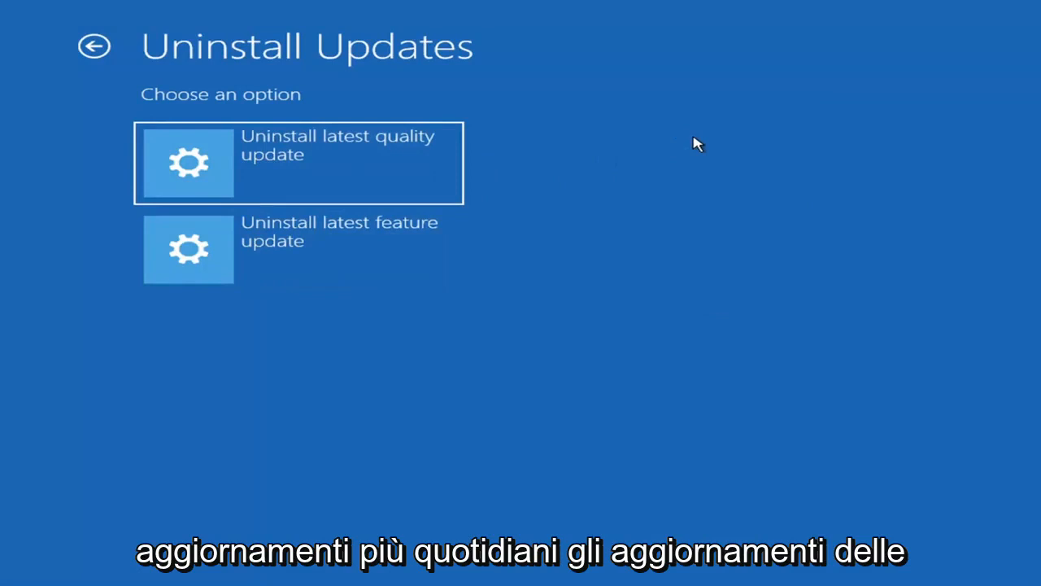
pyautogui.moveTo(299, 247)
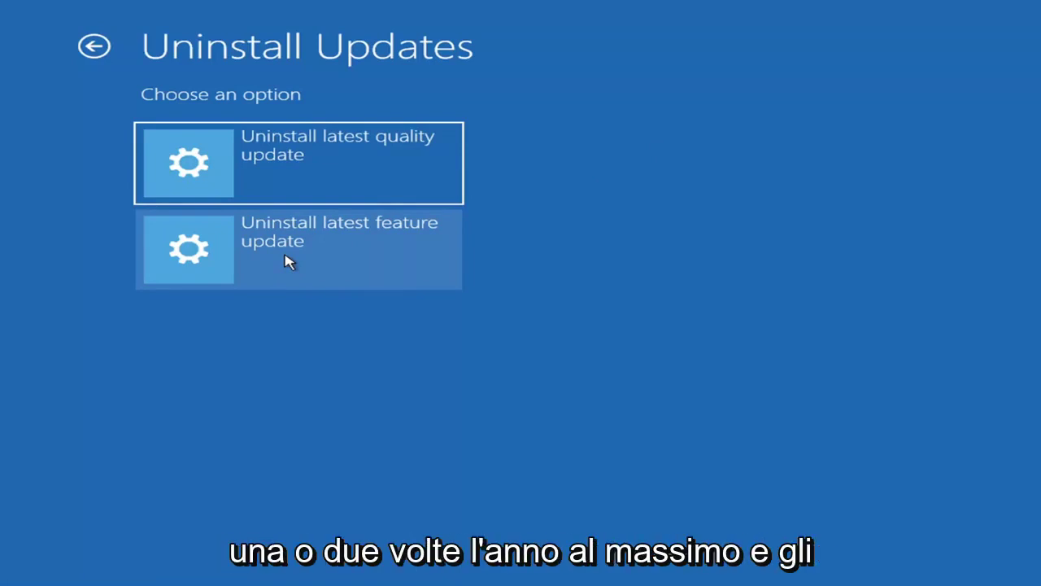
pyautogui.moveTo(317, 179)
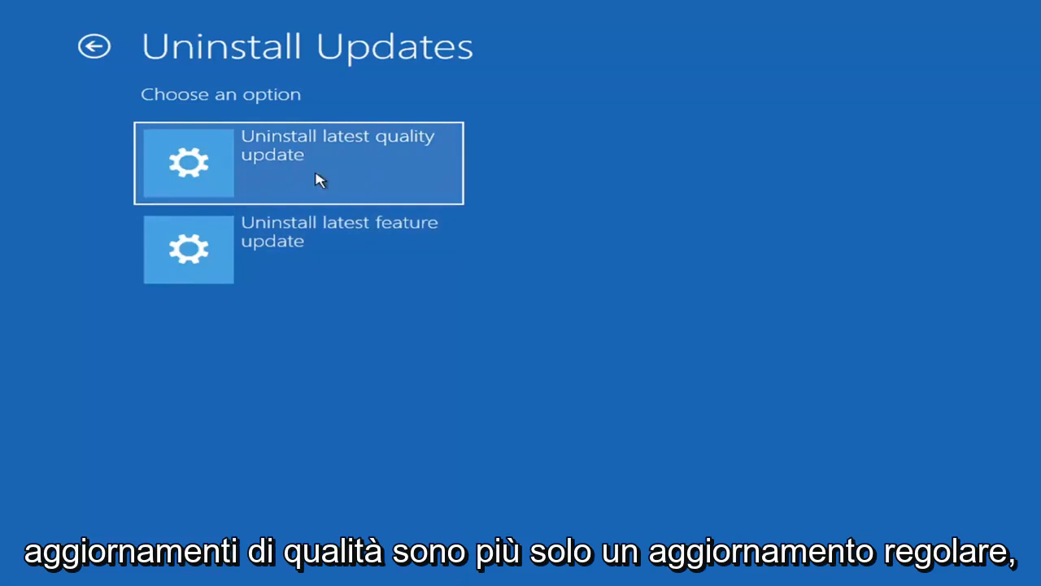
pyautogui.moveTo(241, 130)
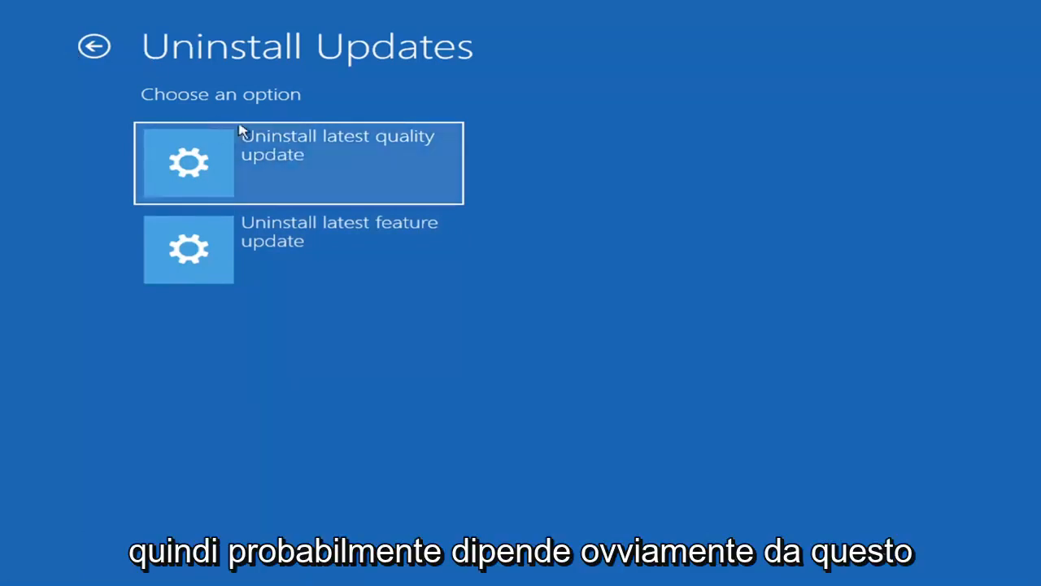
pyautogui.moveTo(270, 149)
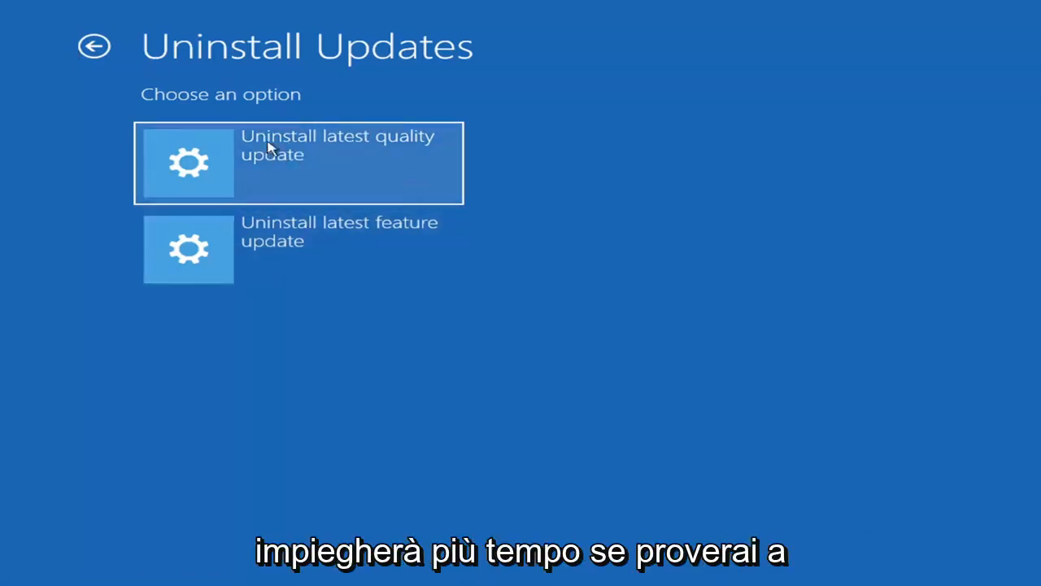
pyautogui.moveTo(361, 256)
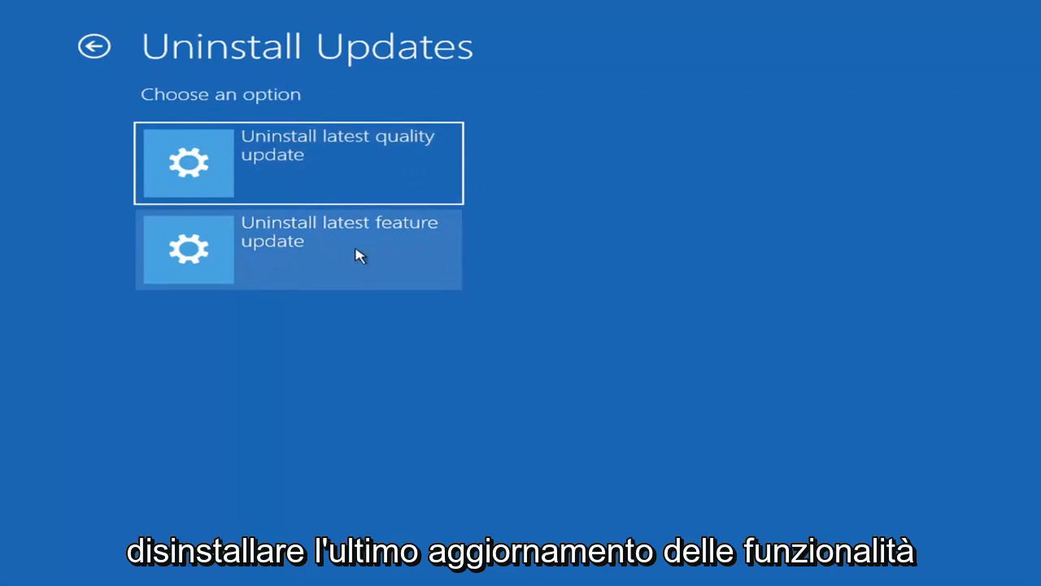
pyautogui.moveTo(277, 203)
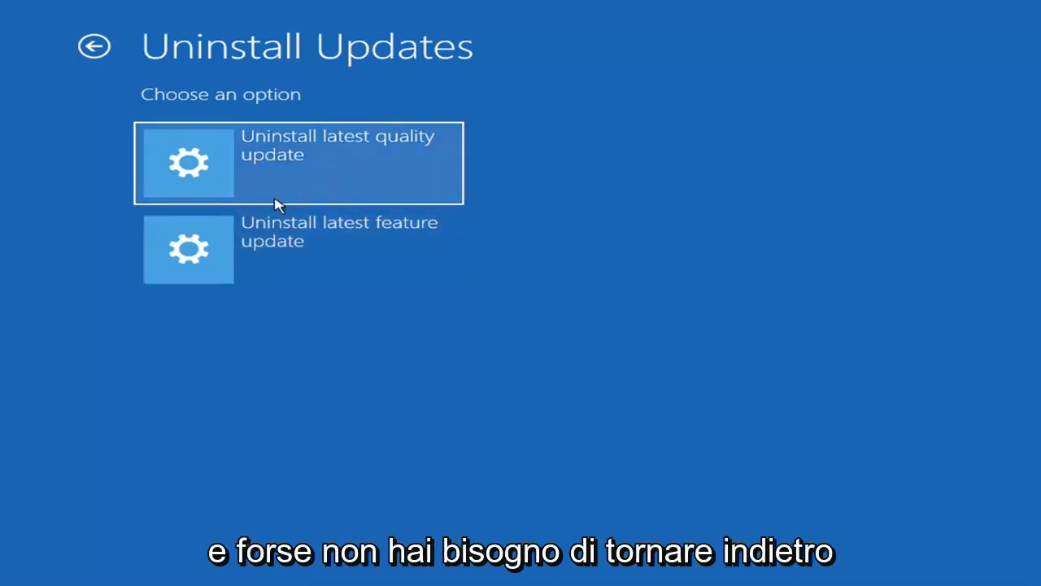
pyautogui.moveTo(122, 63)
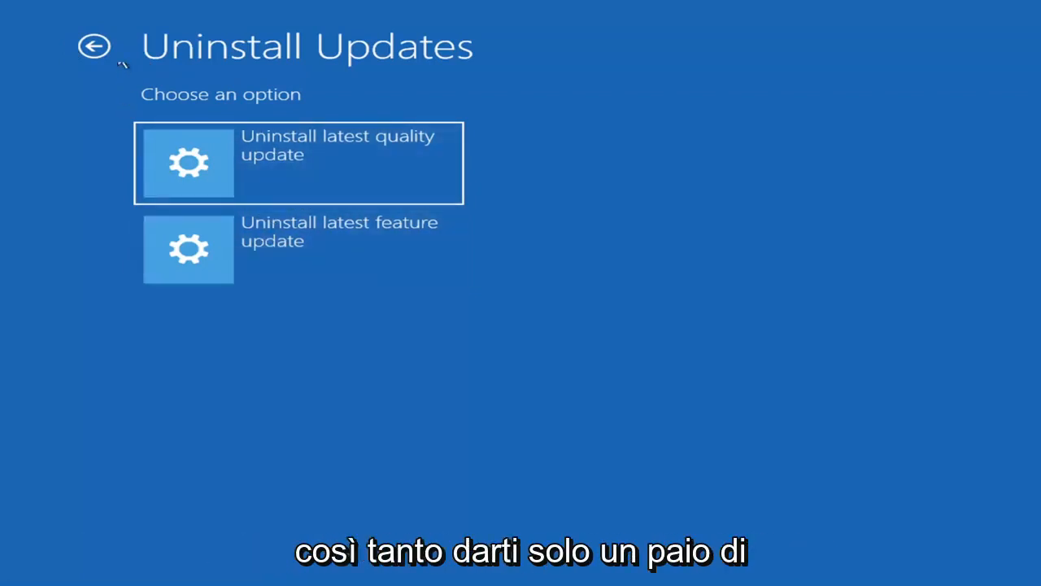
# Return from Uninstall Updates to the Advanced options page without removing anything
pyautogui.click(94, 46)
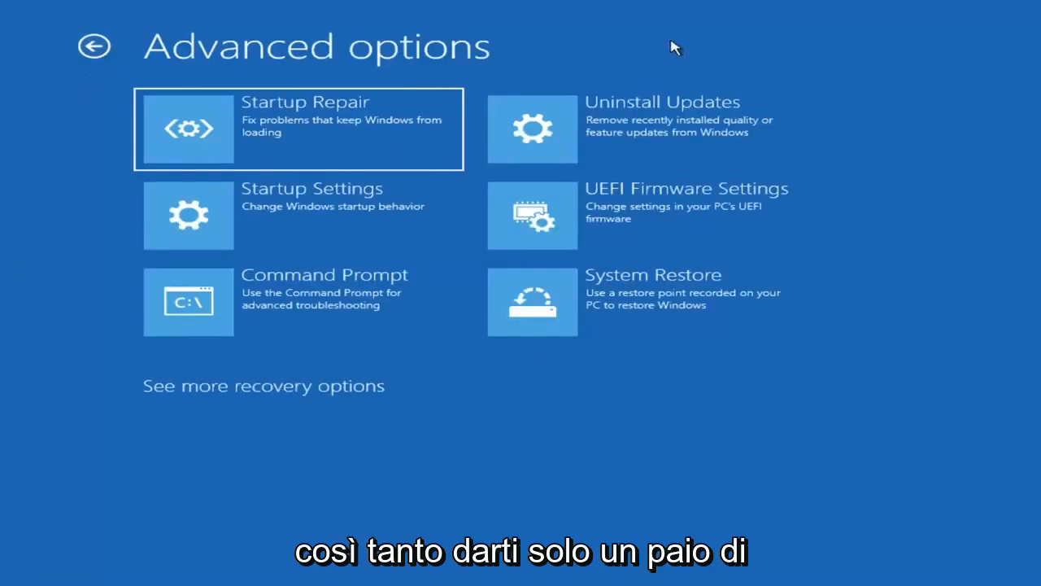
pyautogui.moveTo(307, 235)
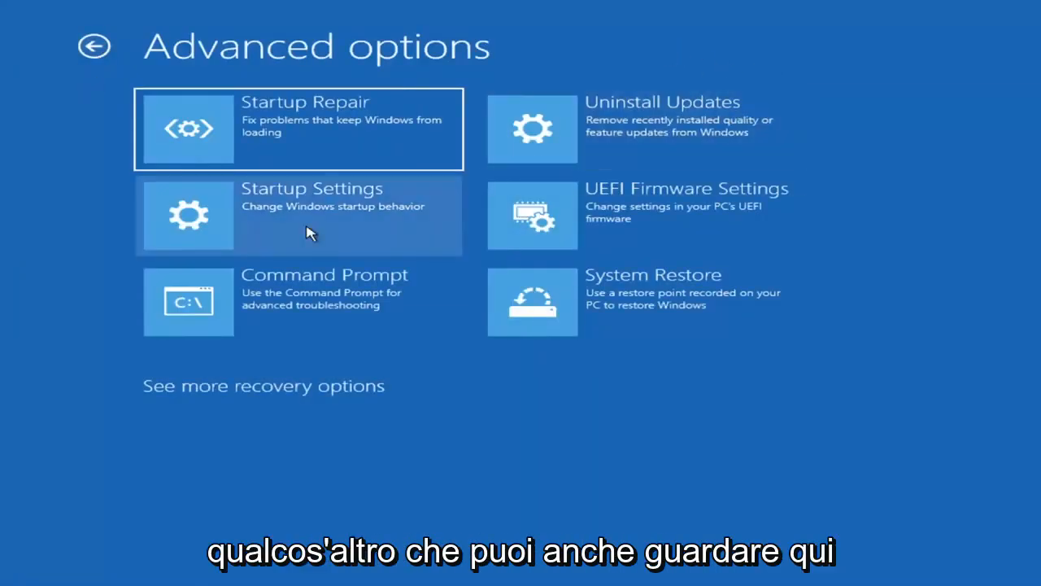
pyautogui.moveTo(317, 324)
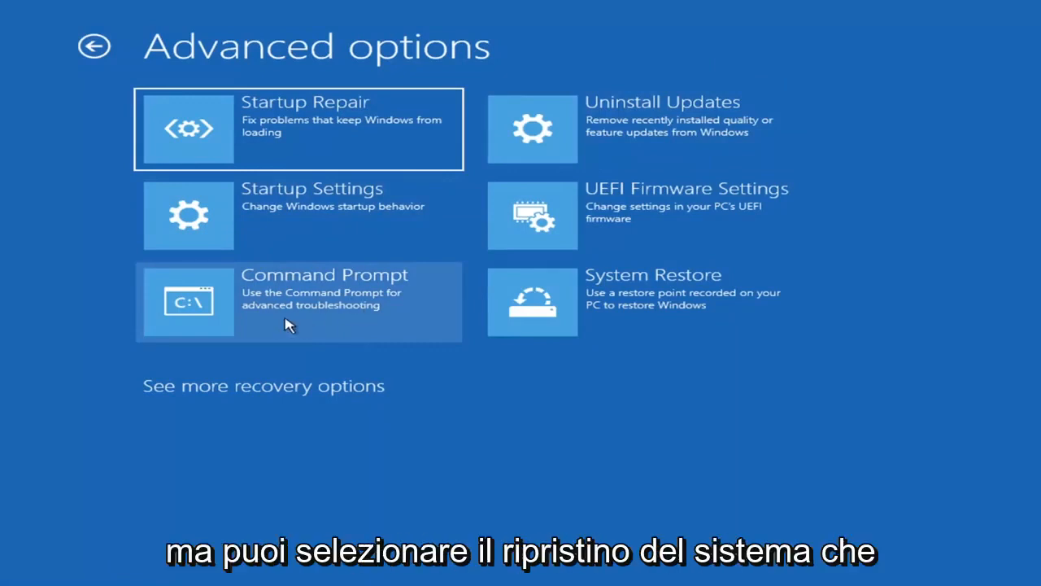
pyautogui.moveTo(578, 317)
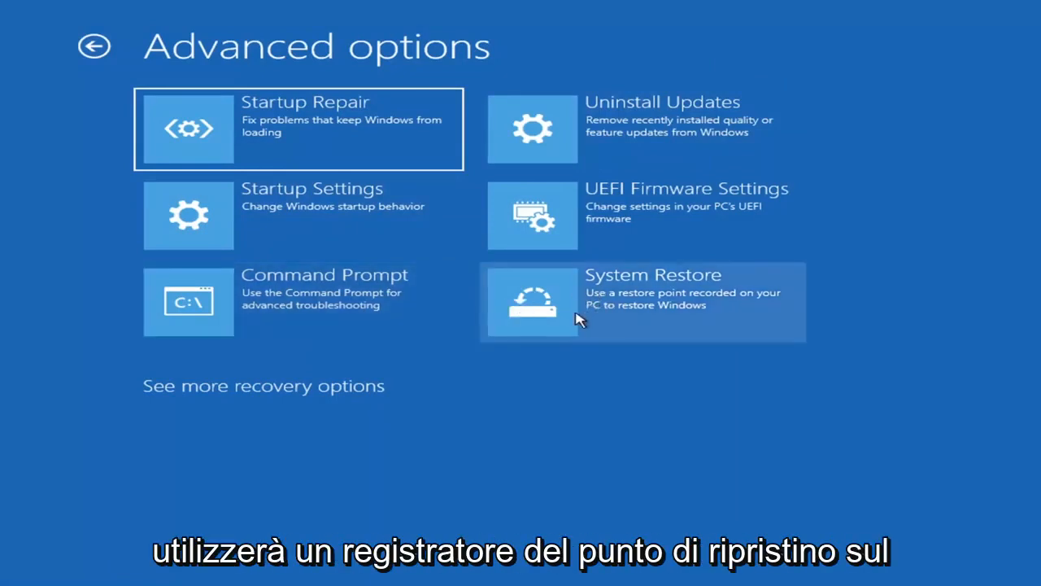
pyautogui.moveTo(702, 331)
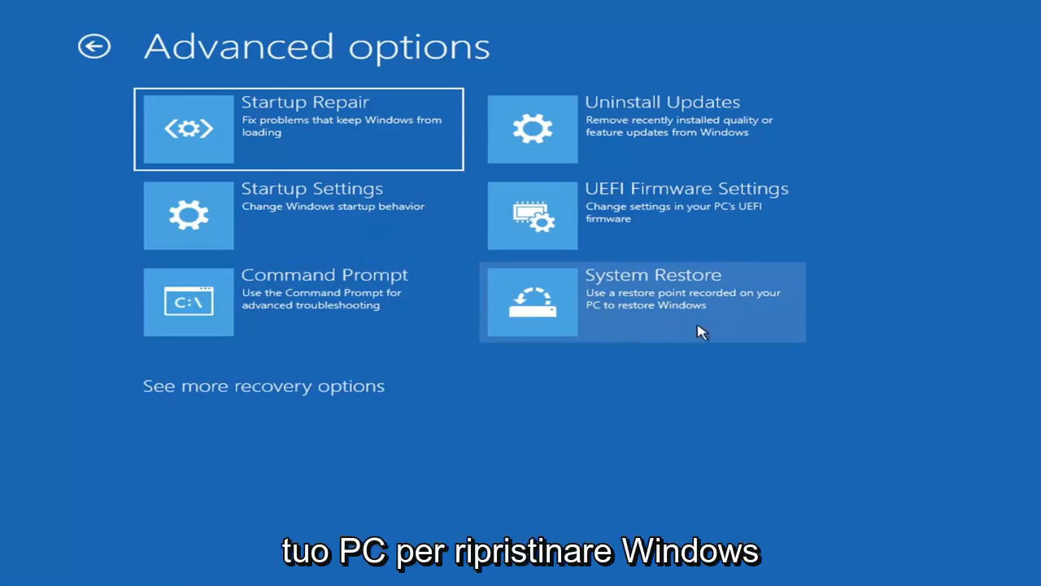
# Start System Restore and select the 7/9/2021 'Before Updates' restore point
pyautogui.click(641, 301)
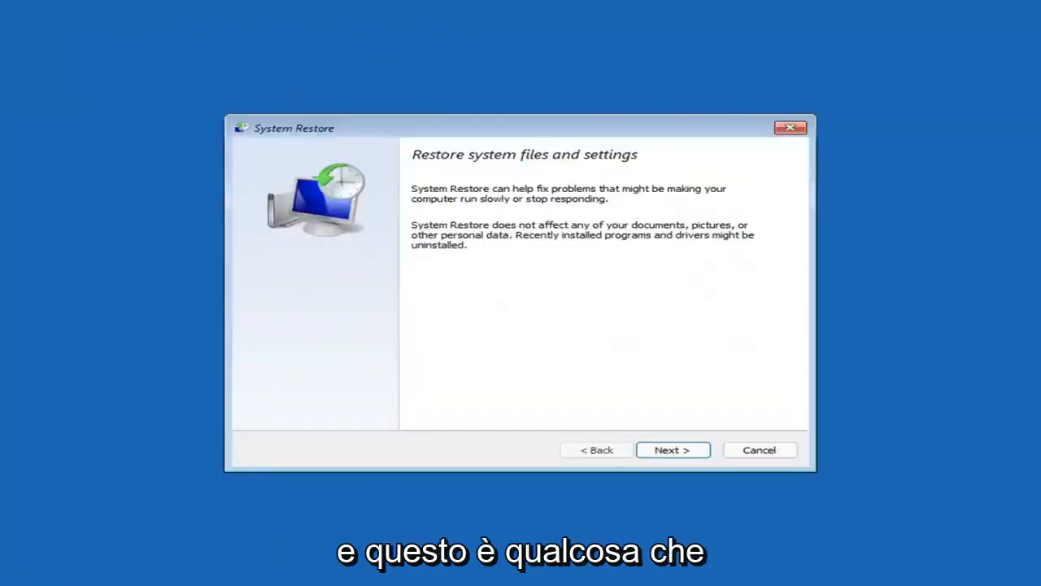
pyautogui.moveTo(429, 130)
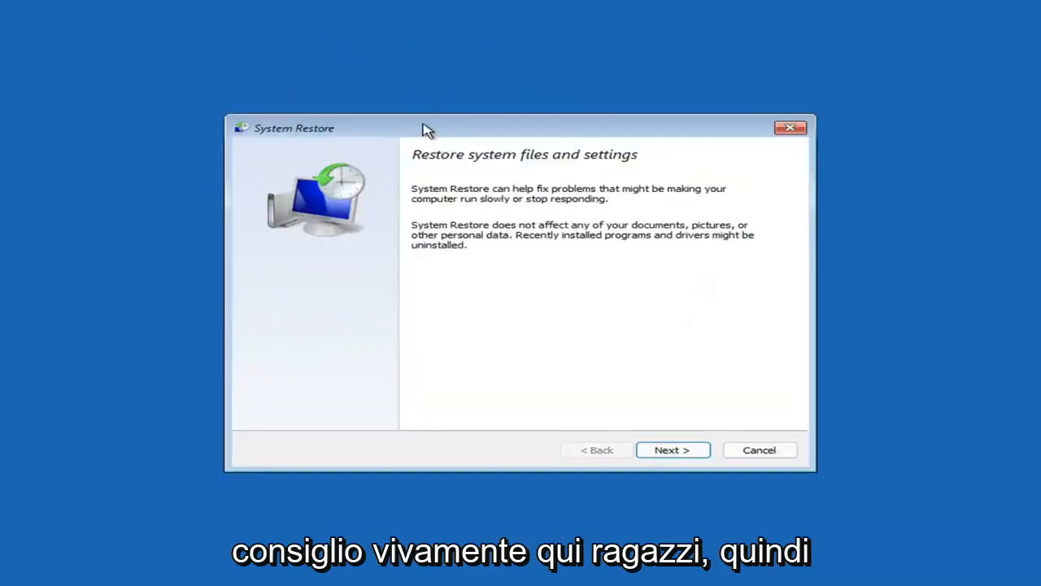
pyautogui.click(673, 449)
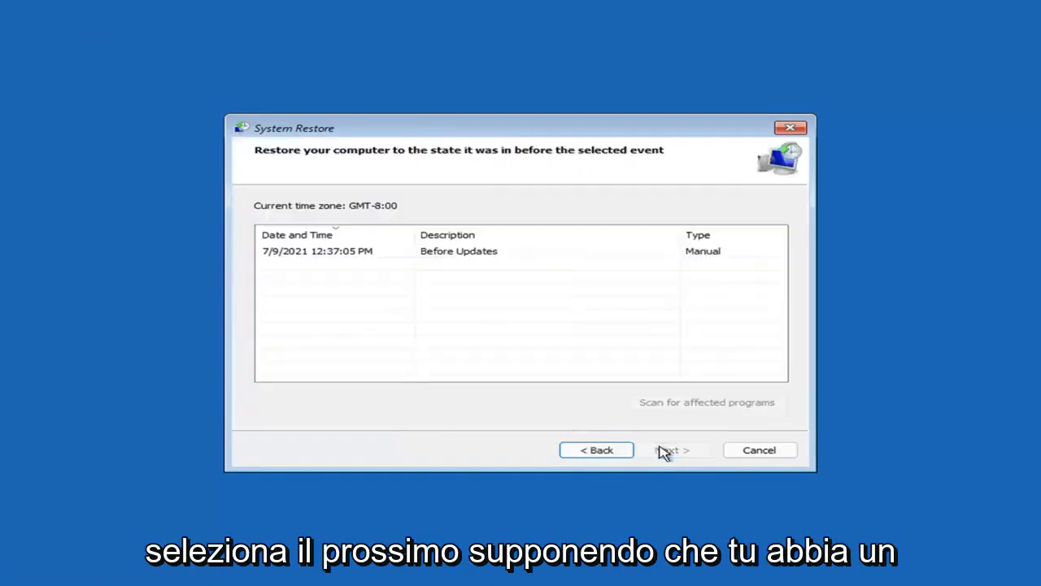
pyautogui.moveTo(407, 288)
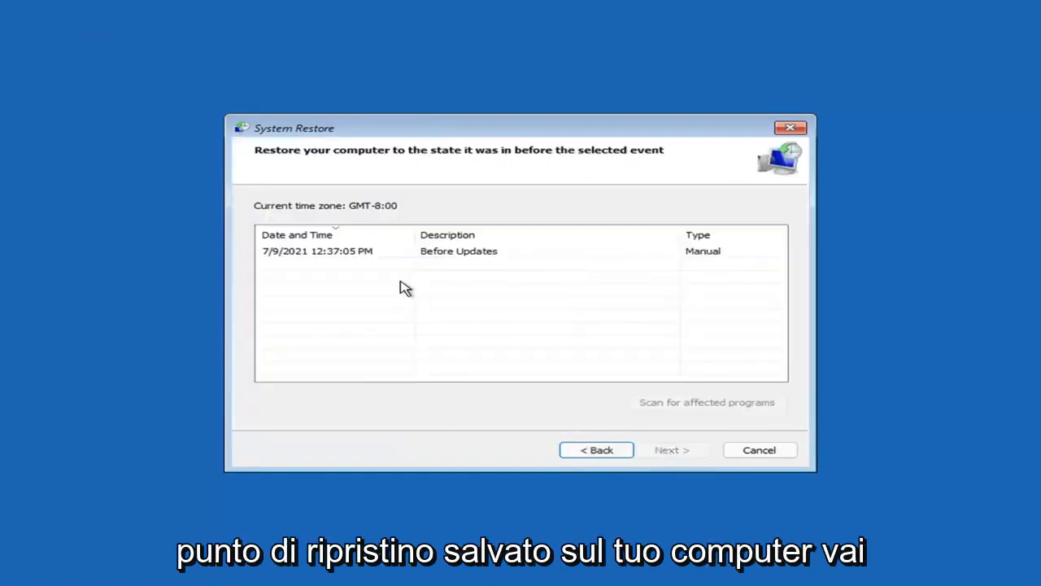
pyautogui.click(317, 250)
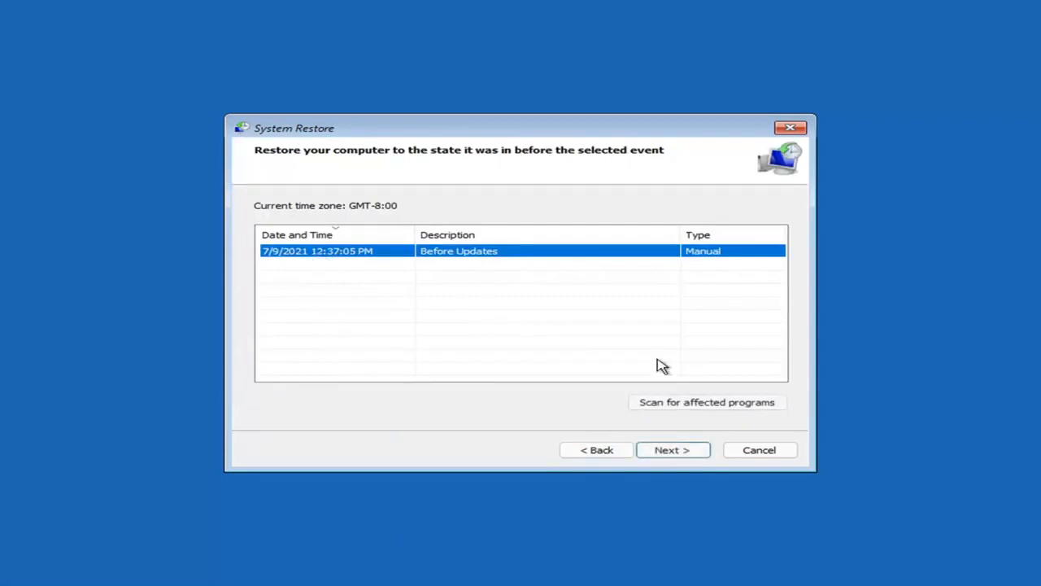
pyautogui.click(671, 450)
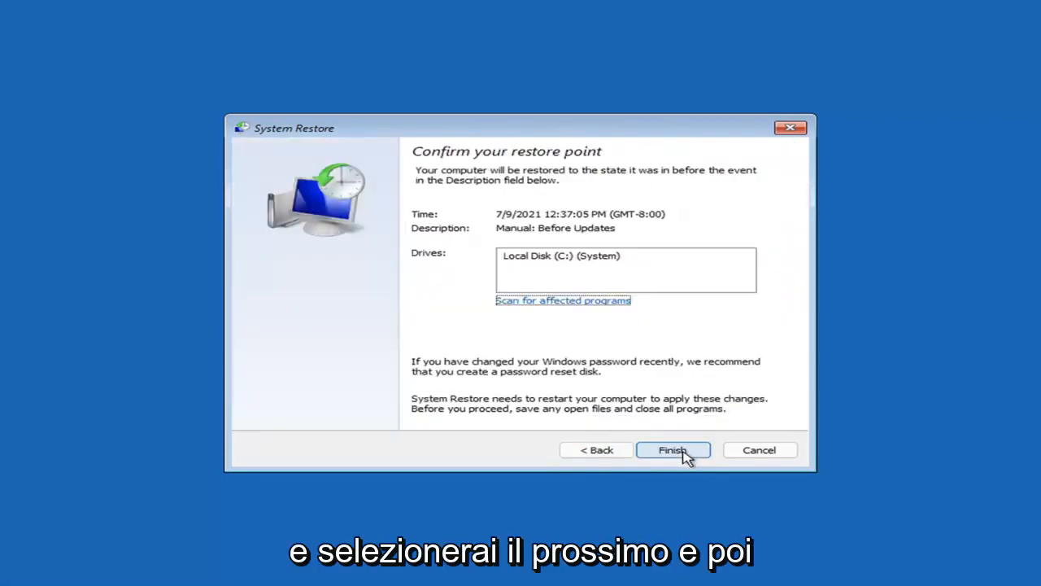
pyautogui.moveTo(462, 296)
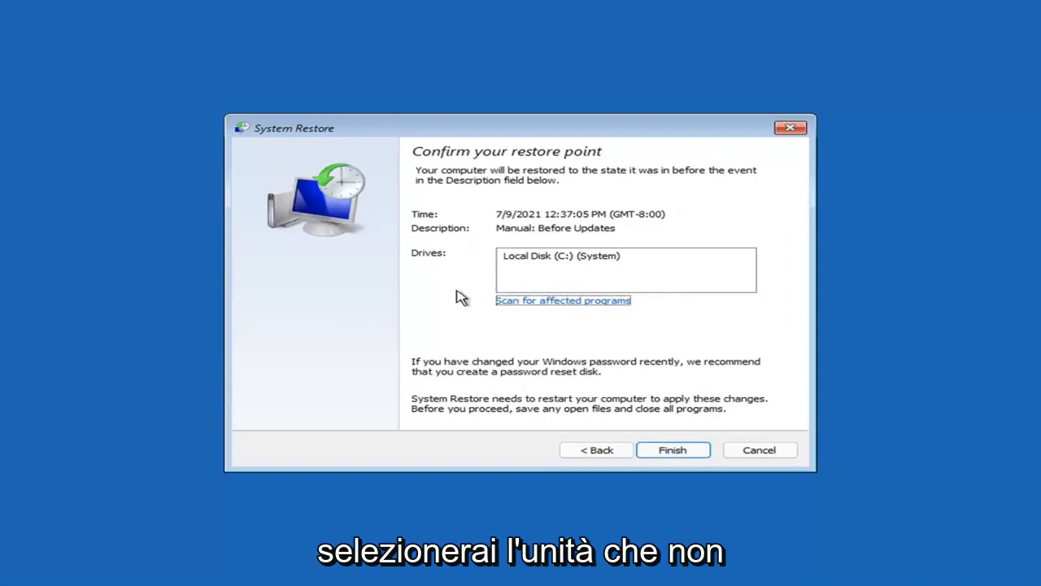
pyautogui.moveTo(534, 319)
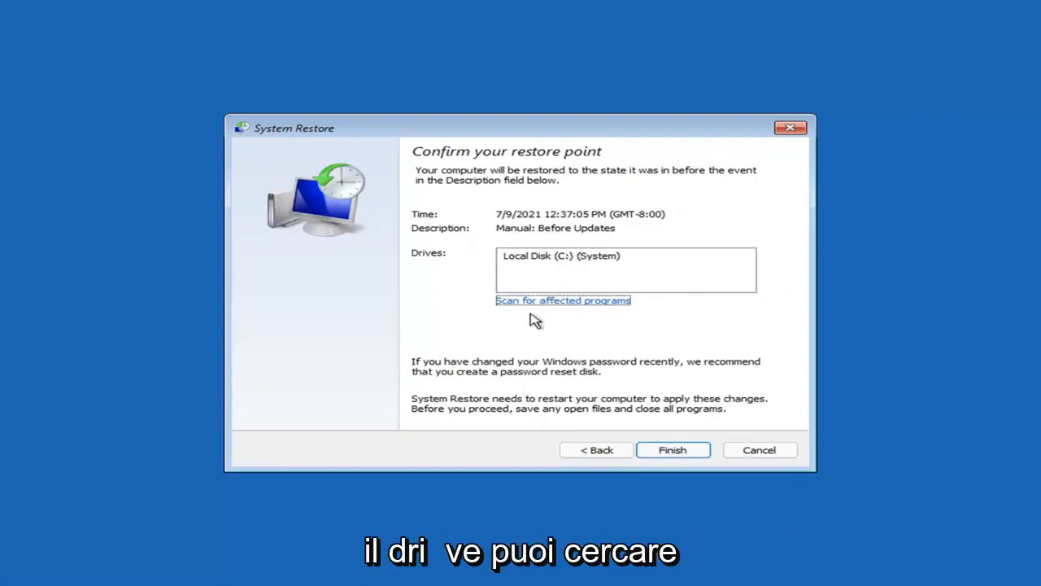
pyautogui.moveTo(488, 250)
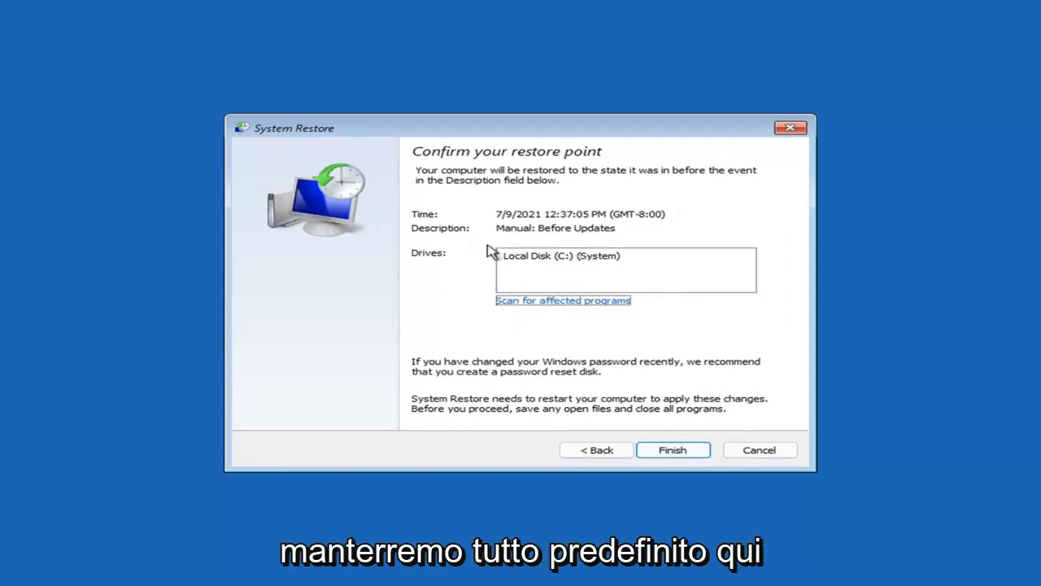
pyautogui.moveTo(576, 280)
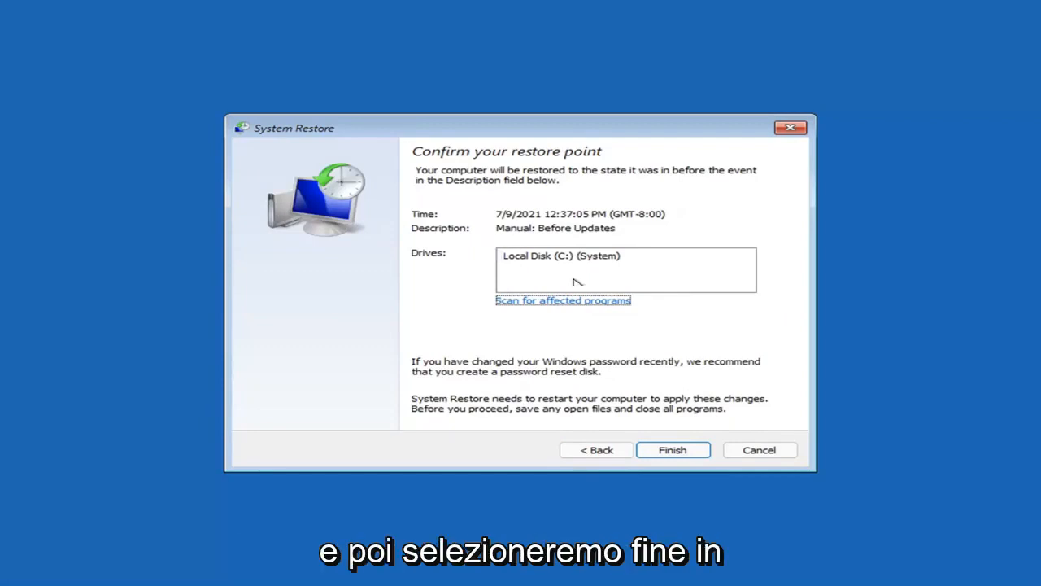
# Confirm Finish and accept the uninterruptible-restore warning to begin the rollback
pyautogui.click(674, 449)
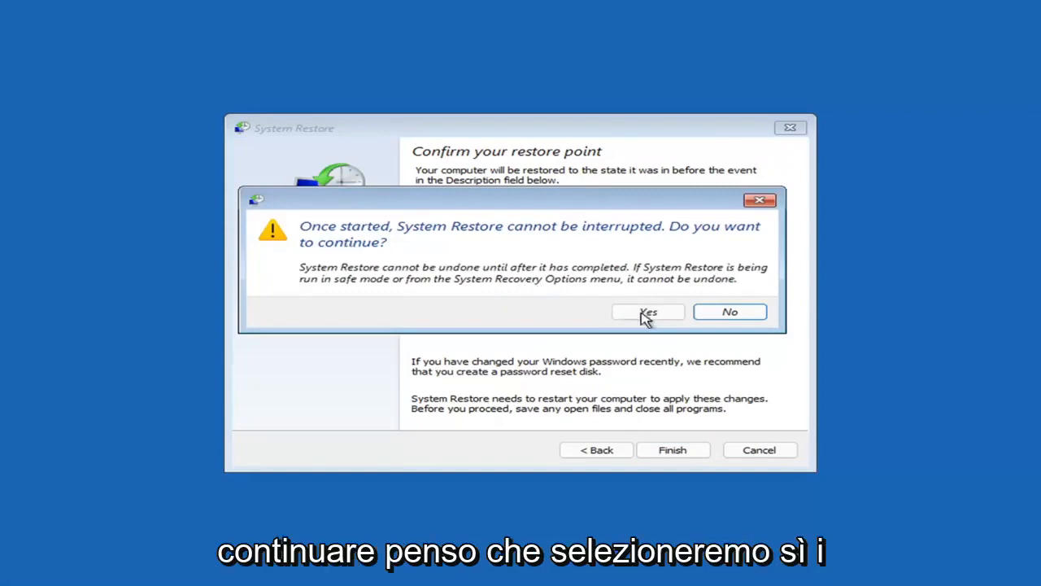
pyautogui.click(648, 312)
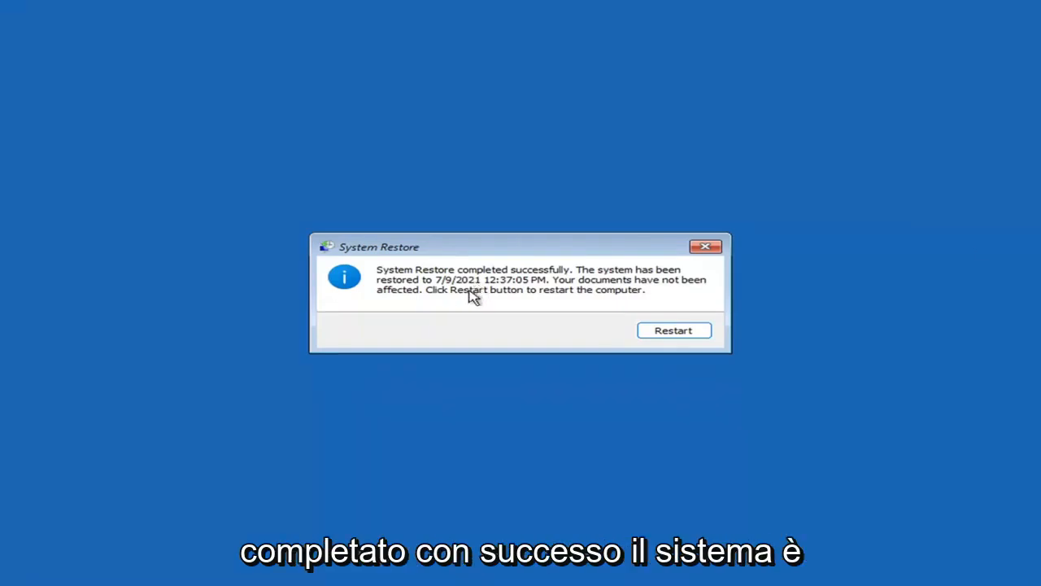
pyautogui.moveTo(643, 294)
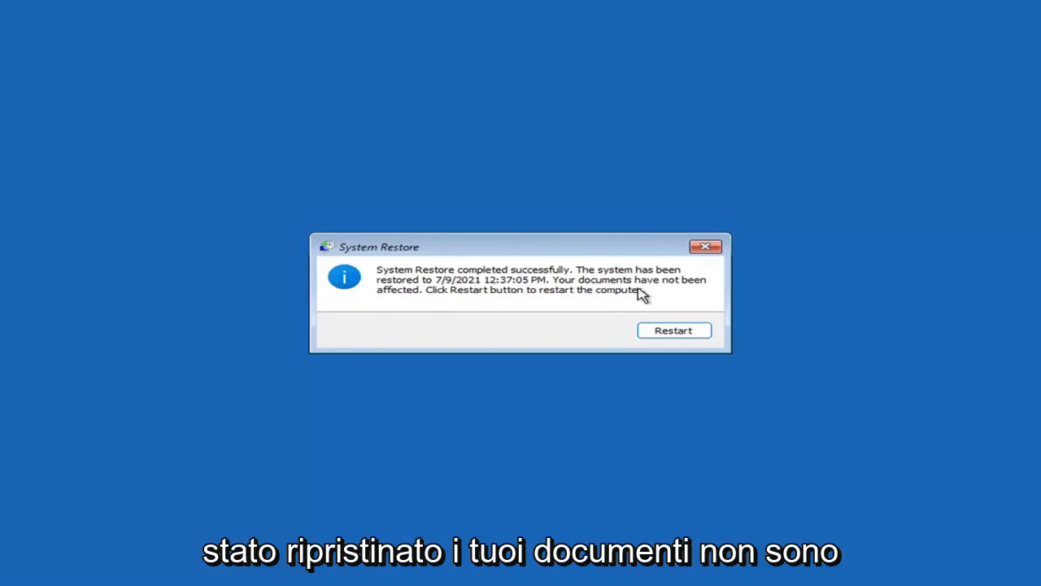
pyautogui.moveTo(543, 295)
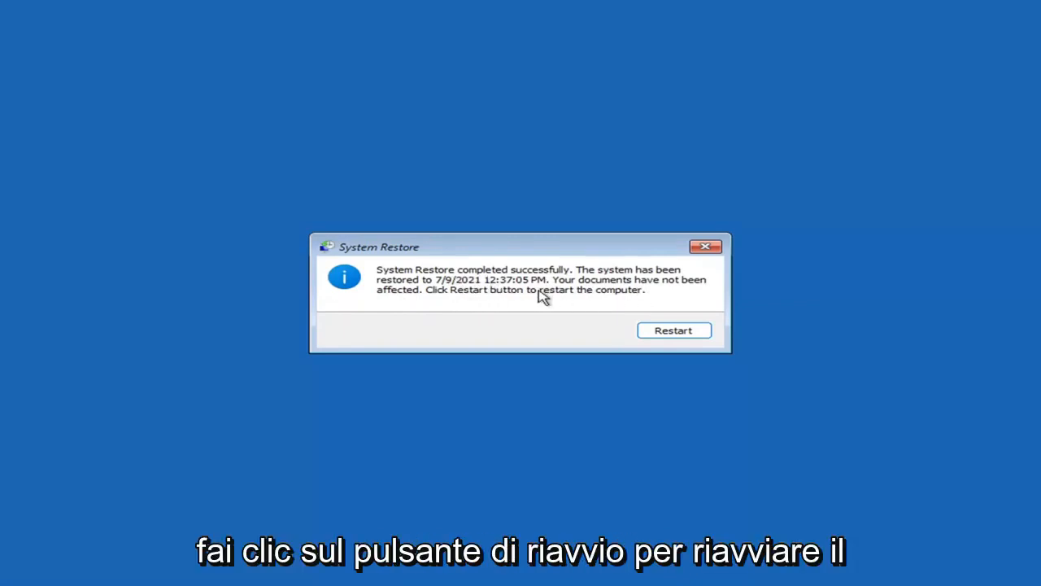
# Restart the PC from the System Restore completed dialog and boot to the desktop
pyautogui.click(673, 330)
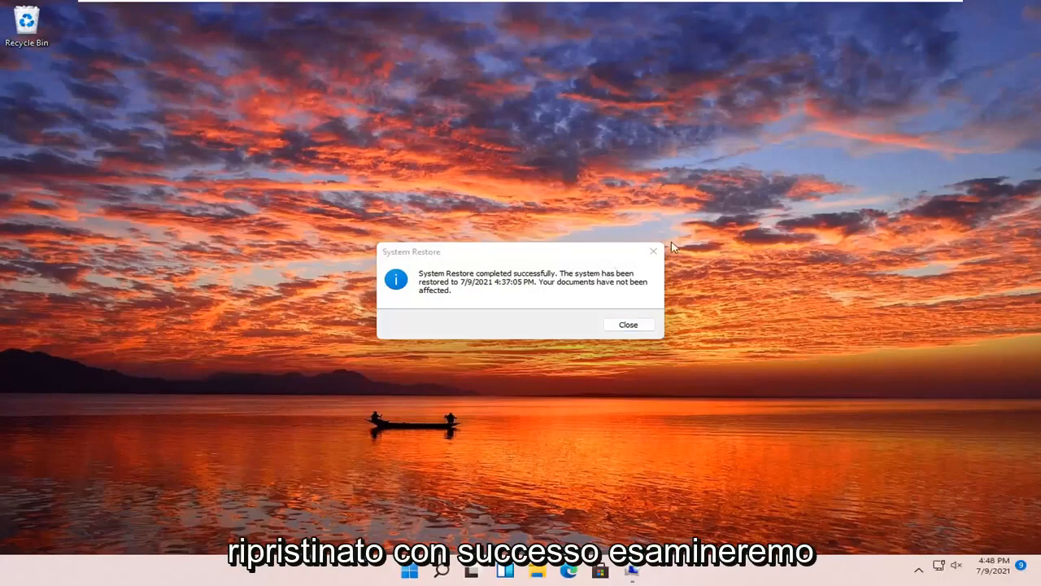
# Close the restore-completed message, then choose Troubleshoot in the recovery environment
pyautogui.click(628, 324)
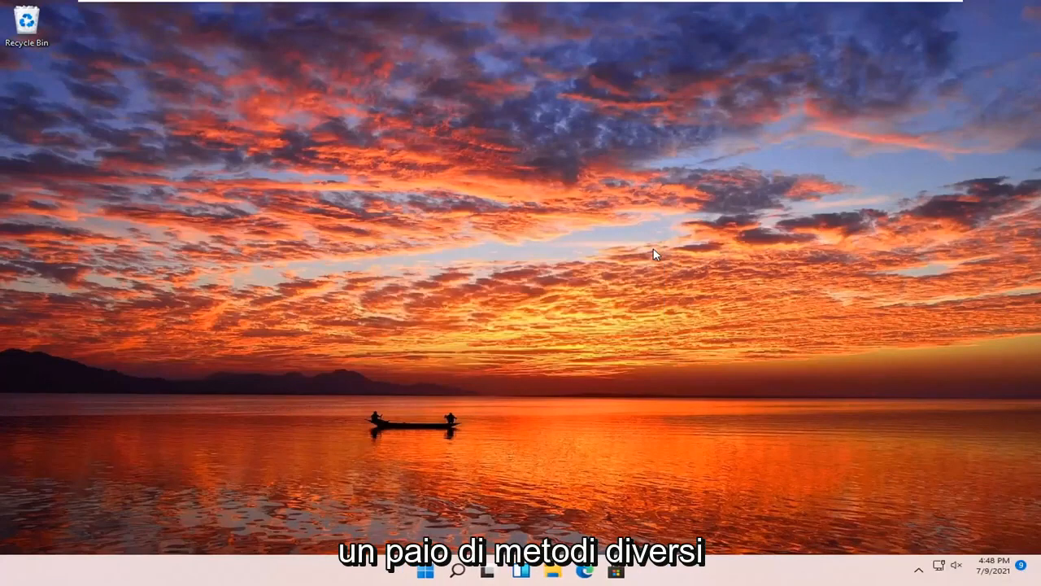
pyautogui.moveTo(545, 361)
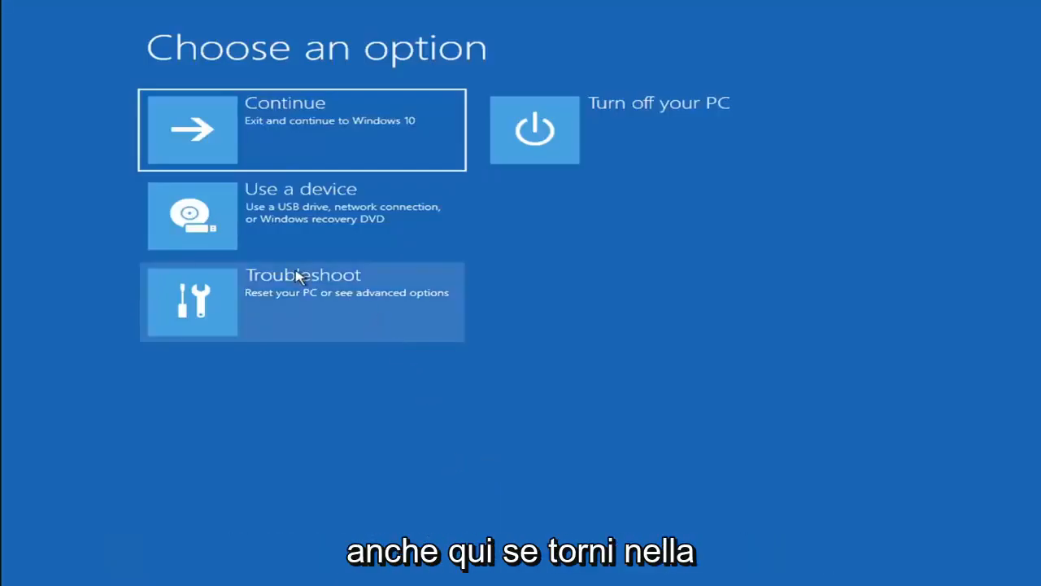
pyautogui.click(302, 301)
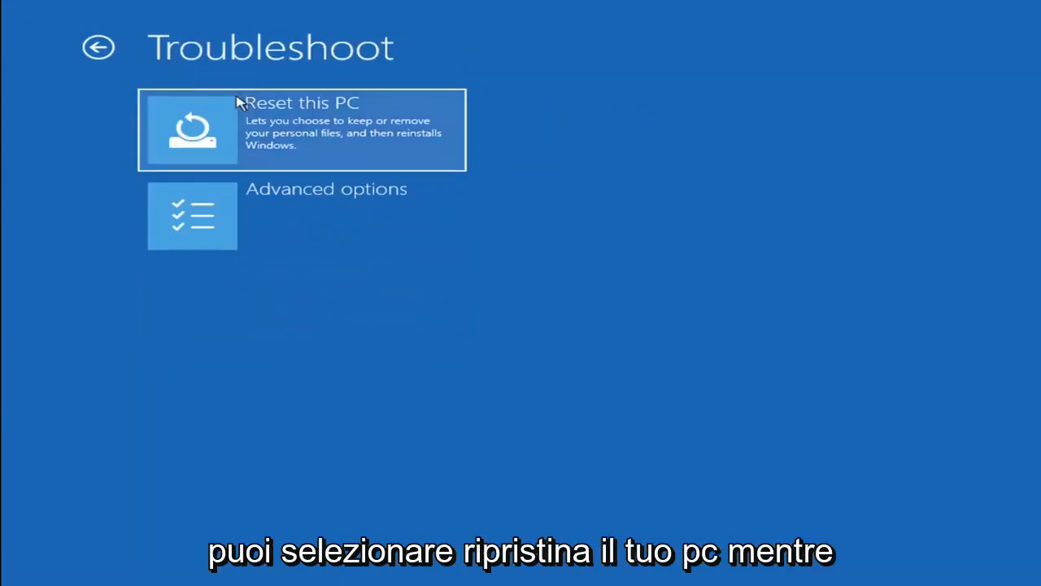
pyautogui.moveTo(352, 140)
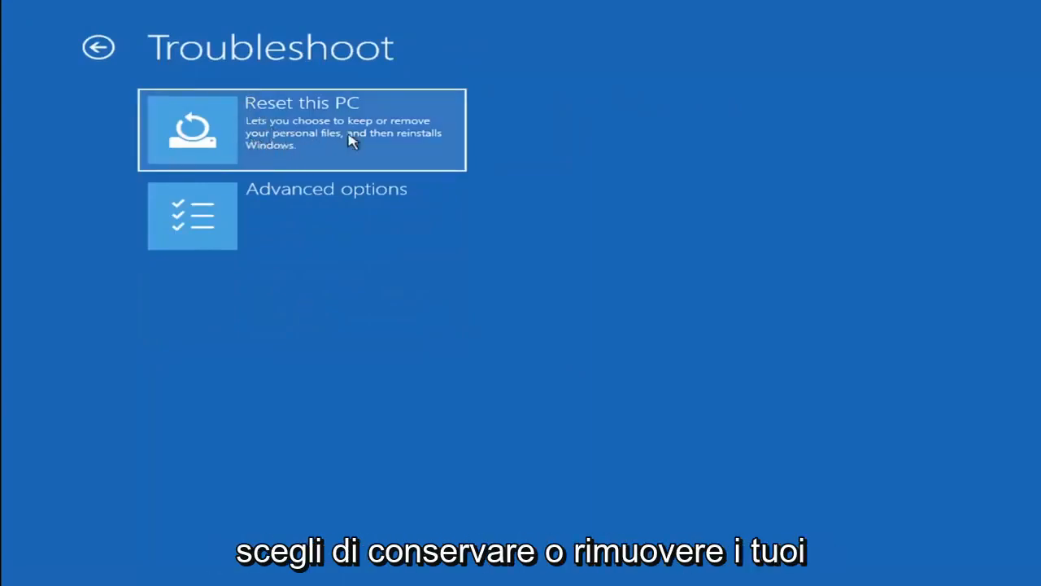
pyautogui.moveTo(280, 150)
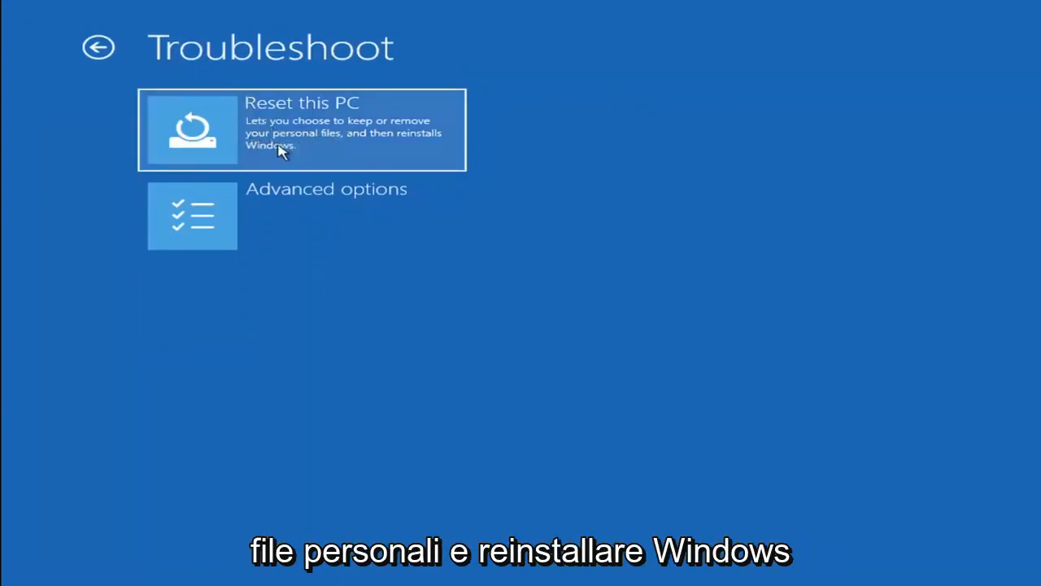
# Choose Reset this PC to see the keep-files or remove-everything options
pyautogui.click(301, 130)
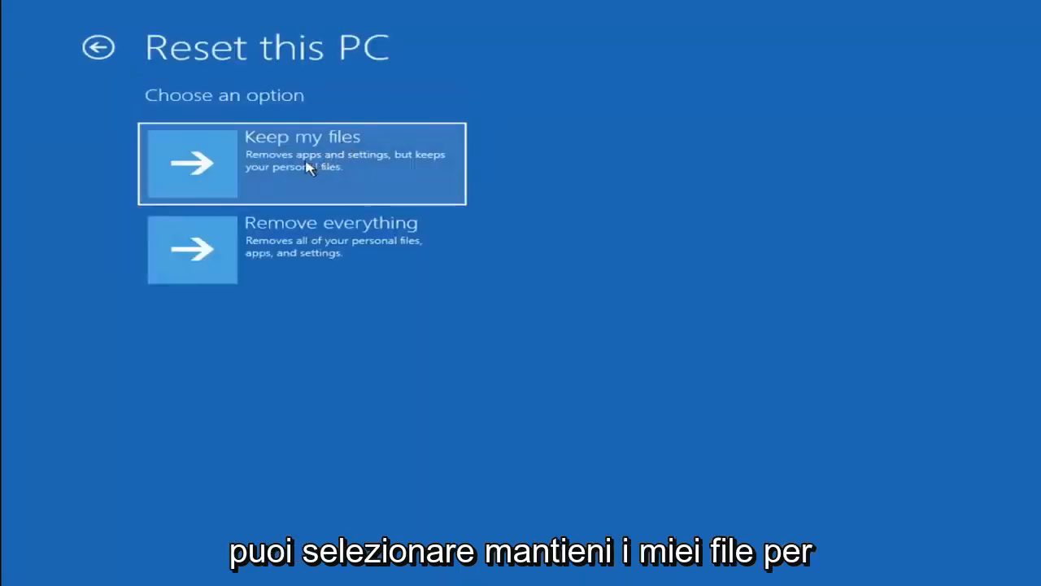
pyautogui.moveTo(387, 164)
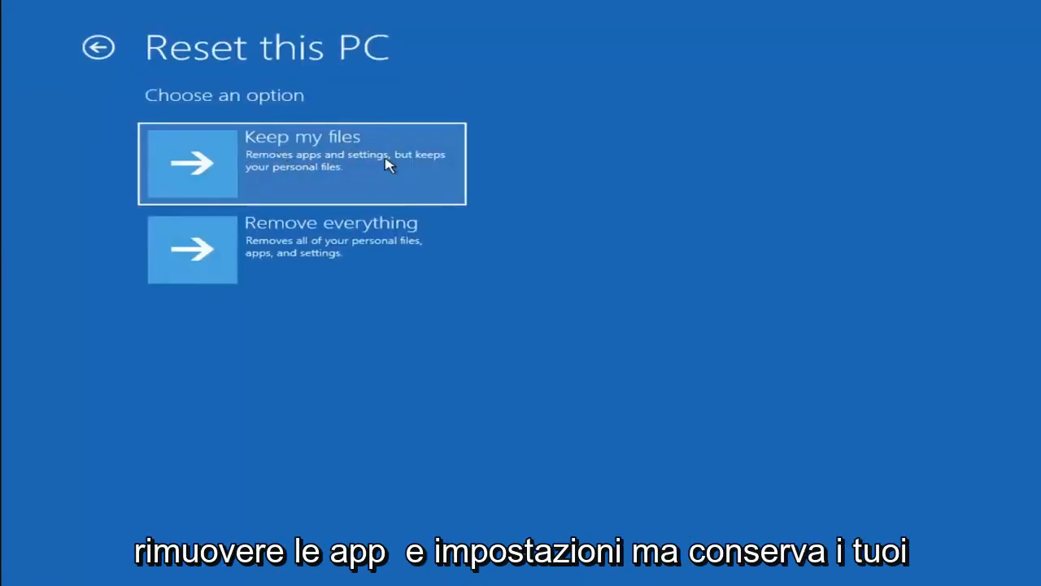
pyautogui.moveTo(289, 186)
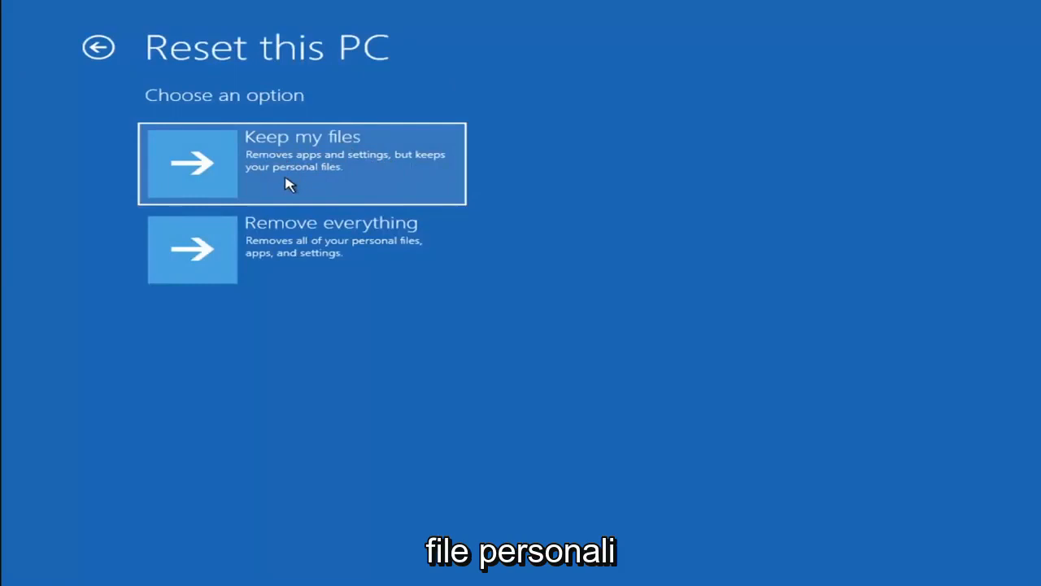
pyautogui.moveTo(301, 248)
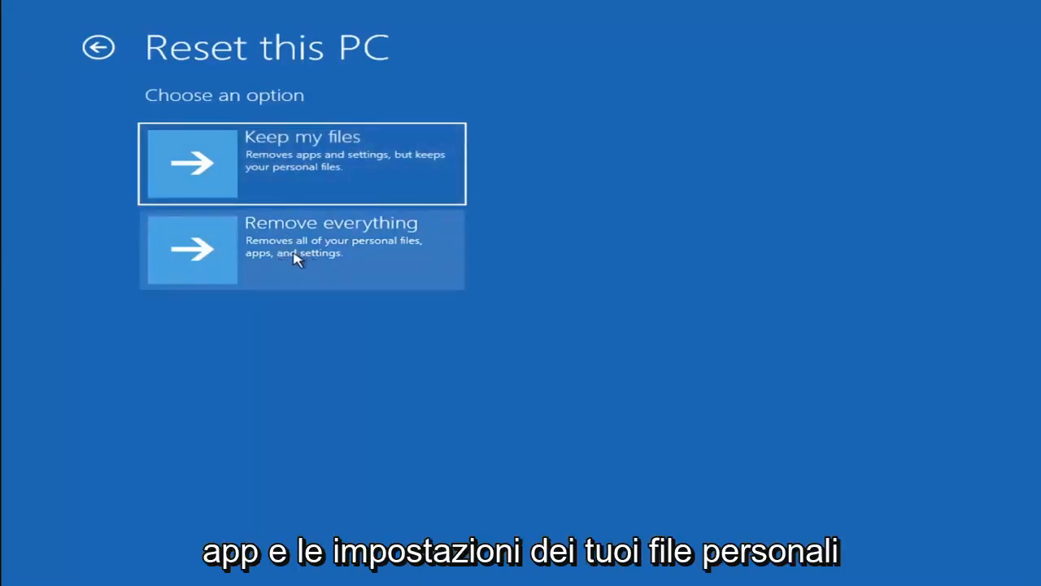
pyautogui.moveTo(259, 241)
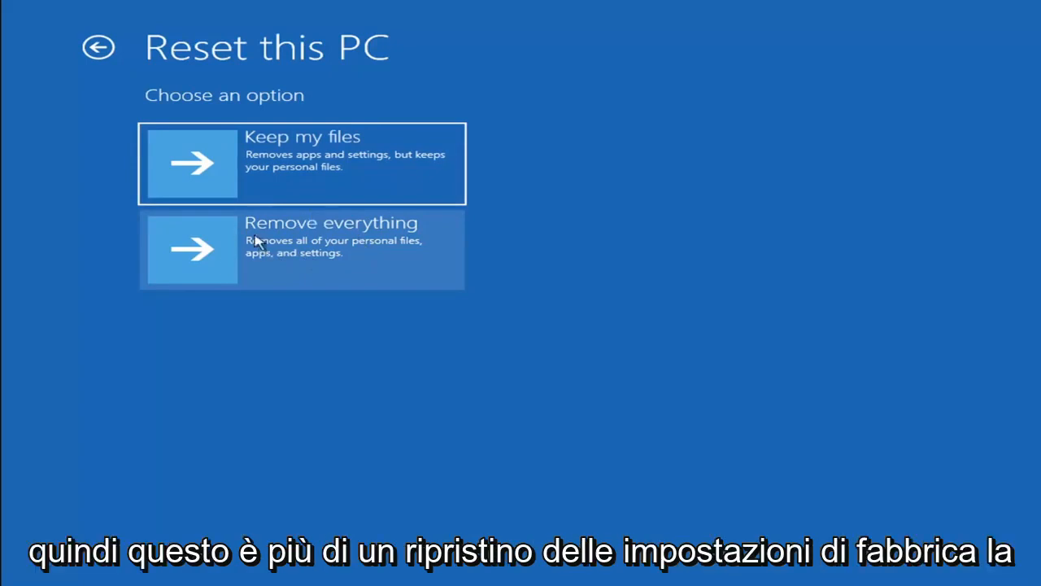
pyautogui.moveTo(273, 254)
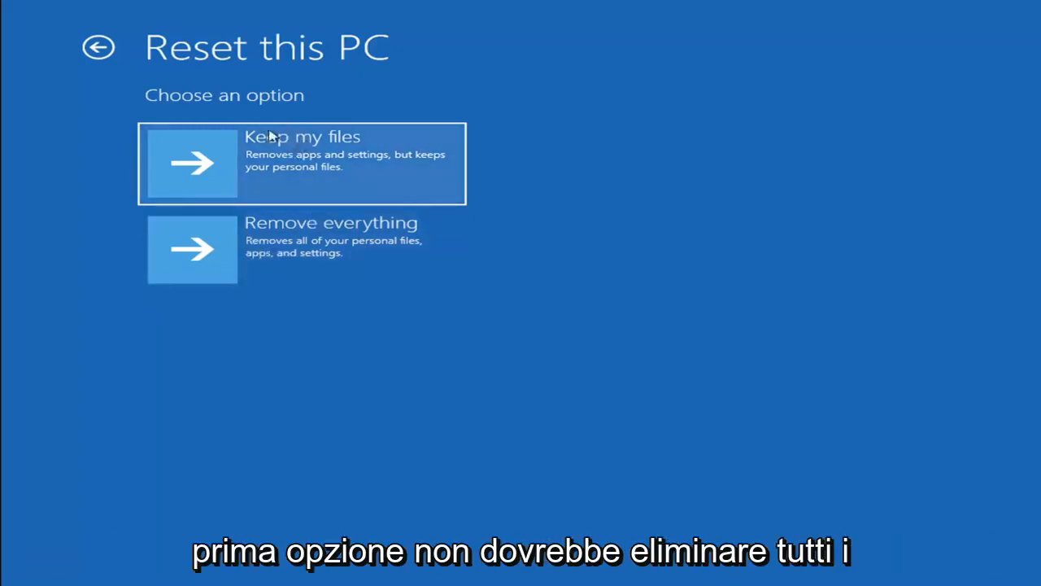
pyautogui.moveTo(283, 147)
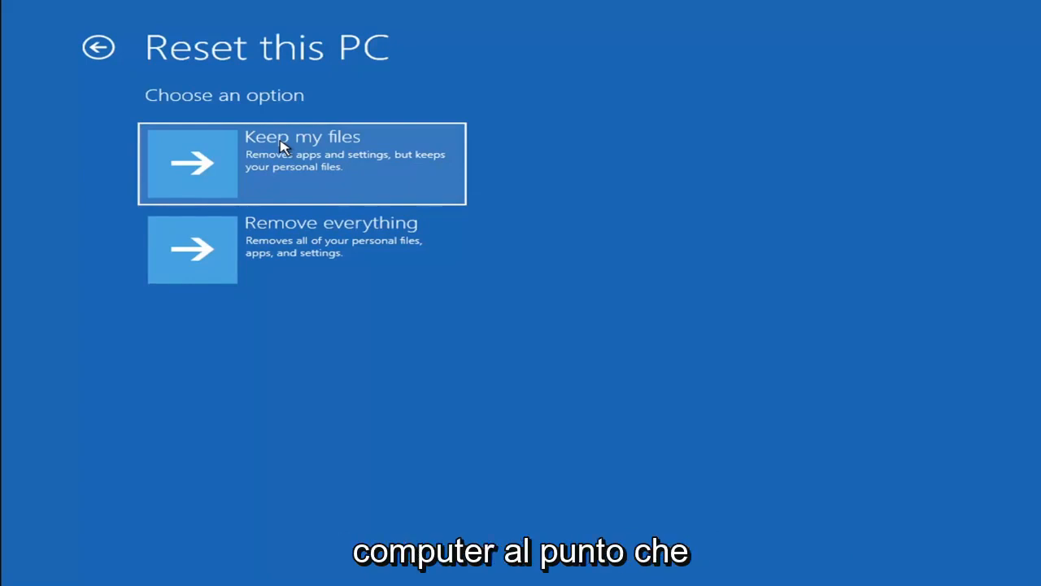
pyautogui.moveTo(214, 166)
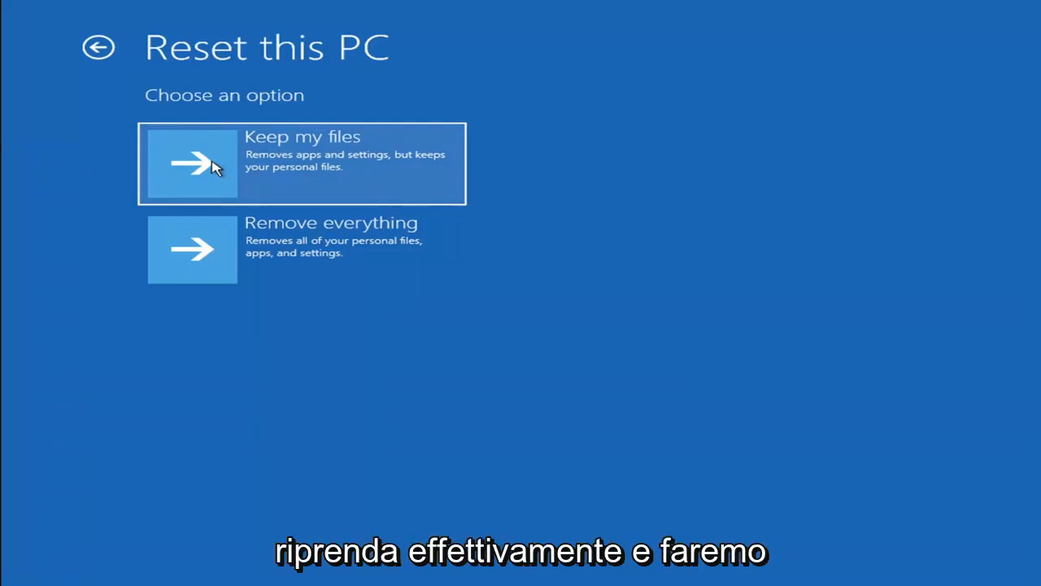
pyautogui.moveTo(166, 231)
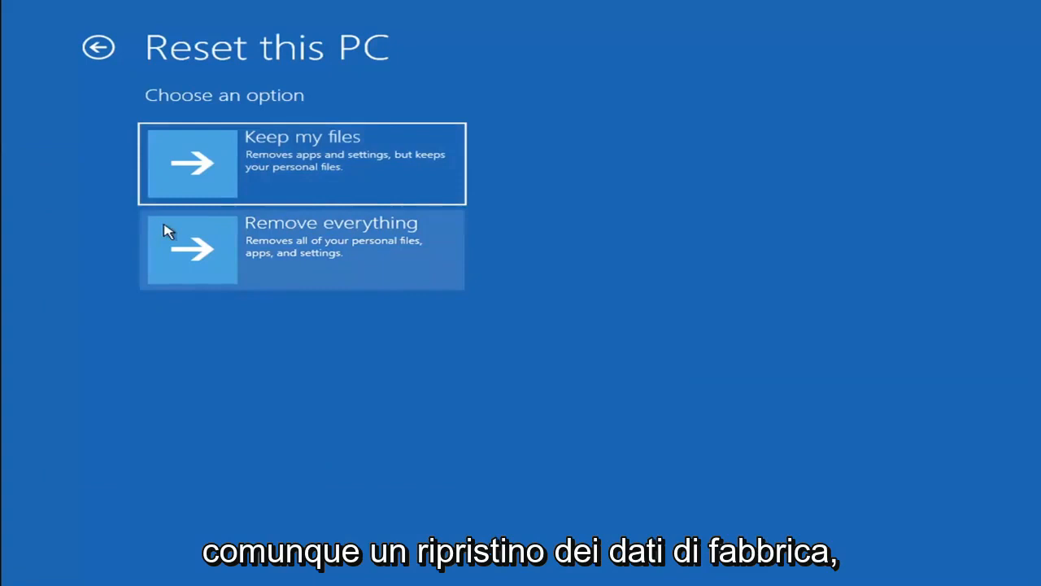
pyautogui.moveTo(512, 153)
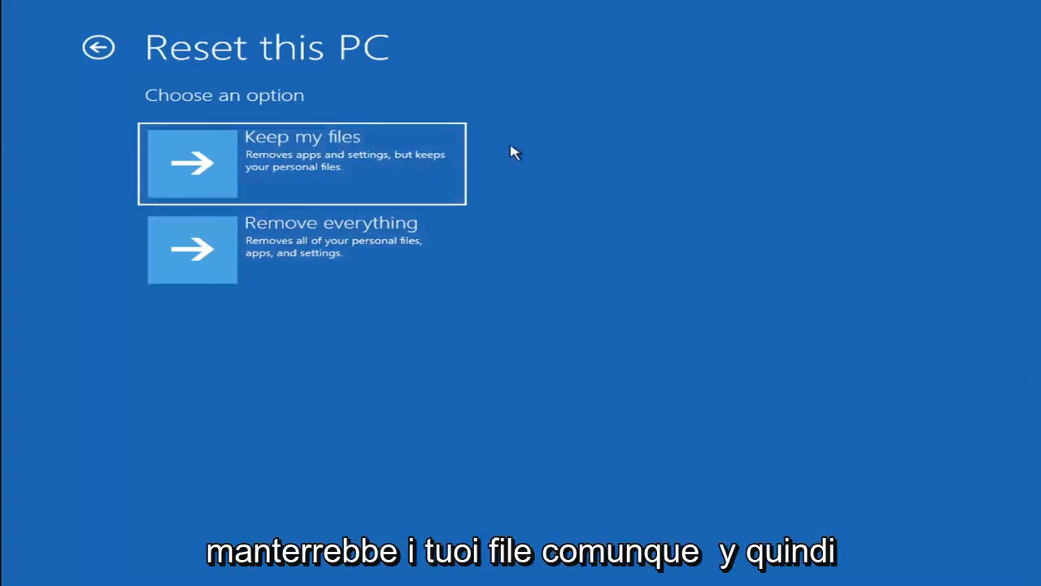
pyautogui.moveTo(312, 171)
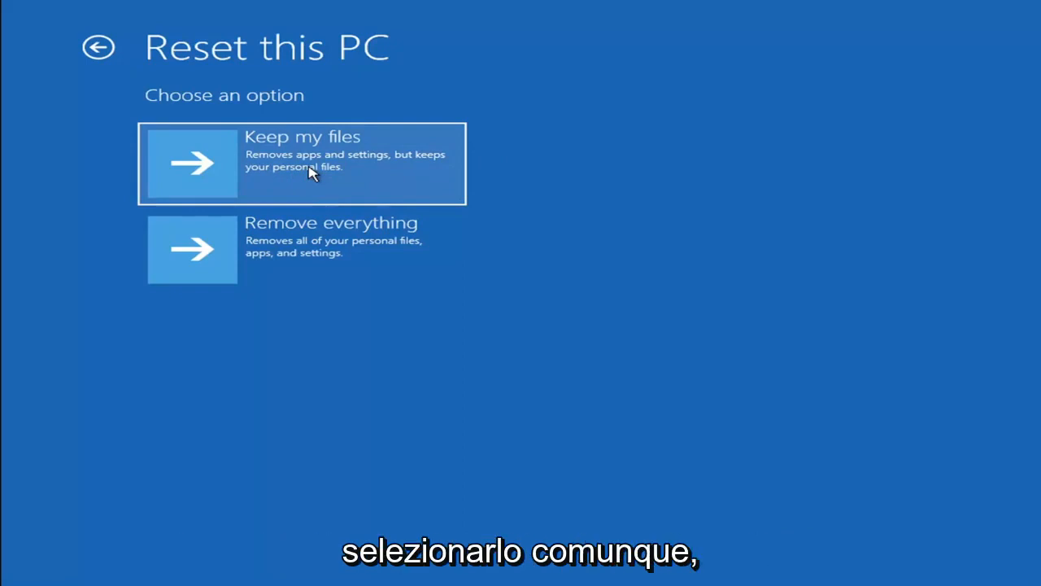
pyautogui.moveTo(97, 47)
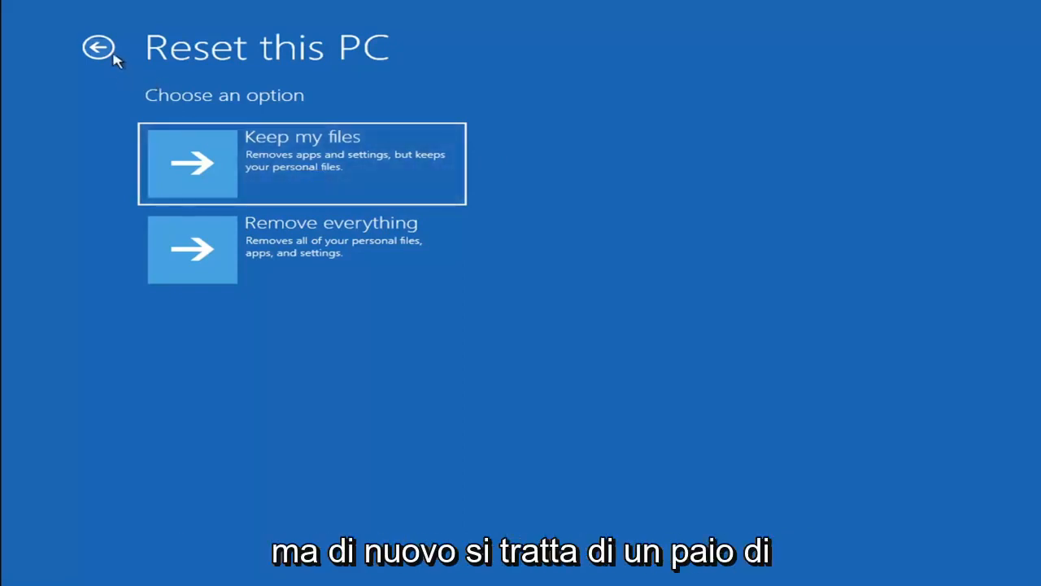
# Return to the main recovery choices and launch Command Prompt via Troubleshoot > Advanced options
pyautogui.click(98, 47)
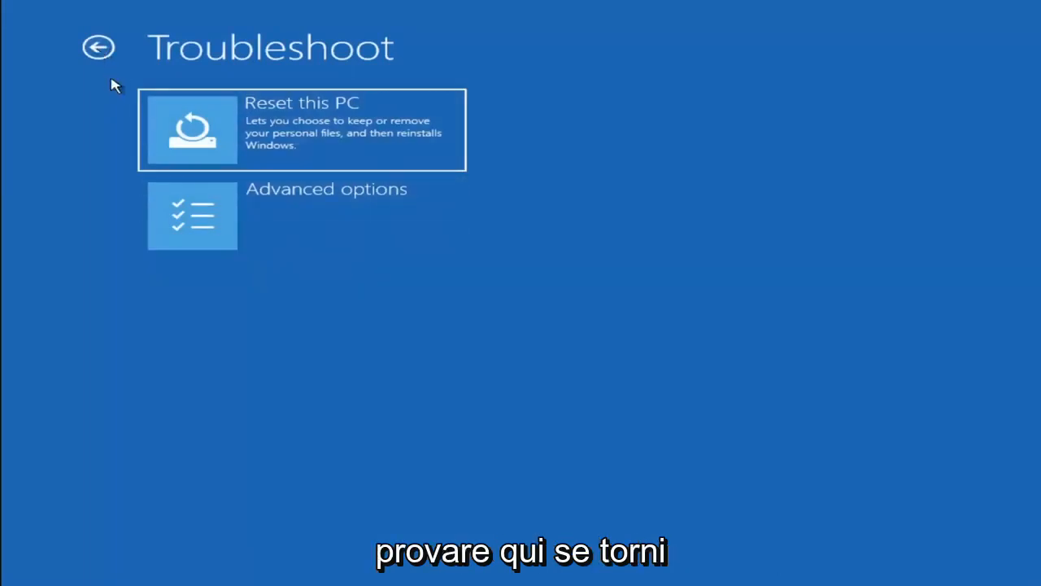
pyautogui.click(98, 45)
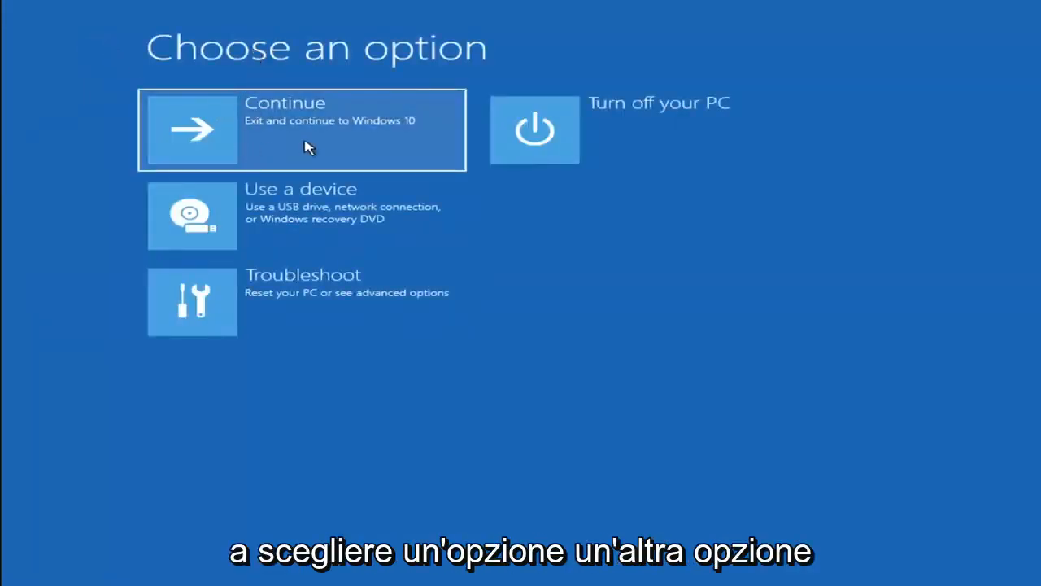
pyautogui.moveTo(215, 296)
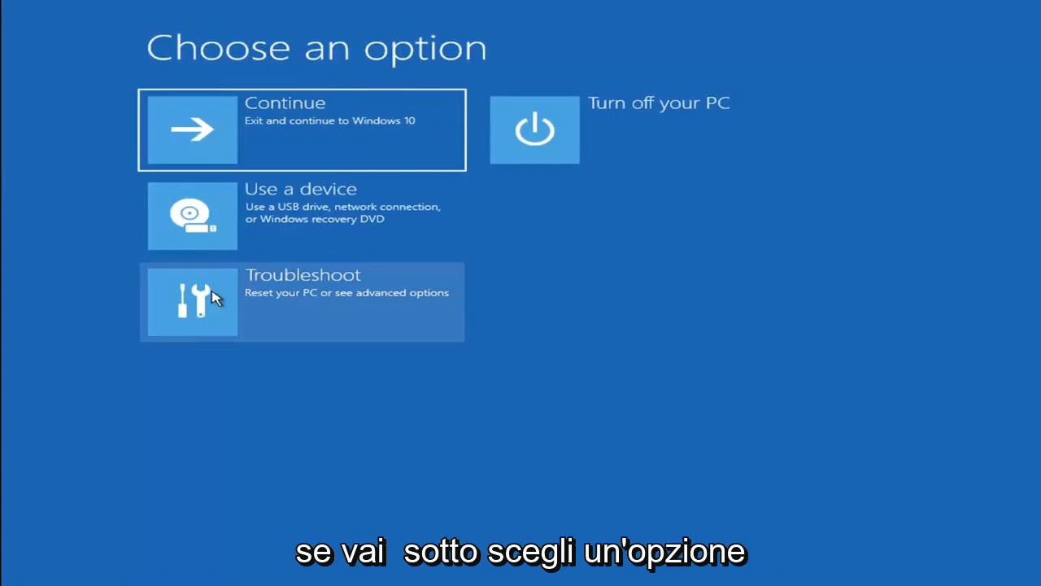
pyautogui.click(301, 301)
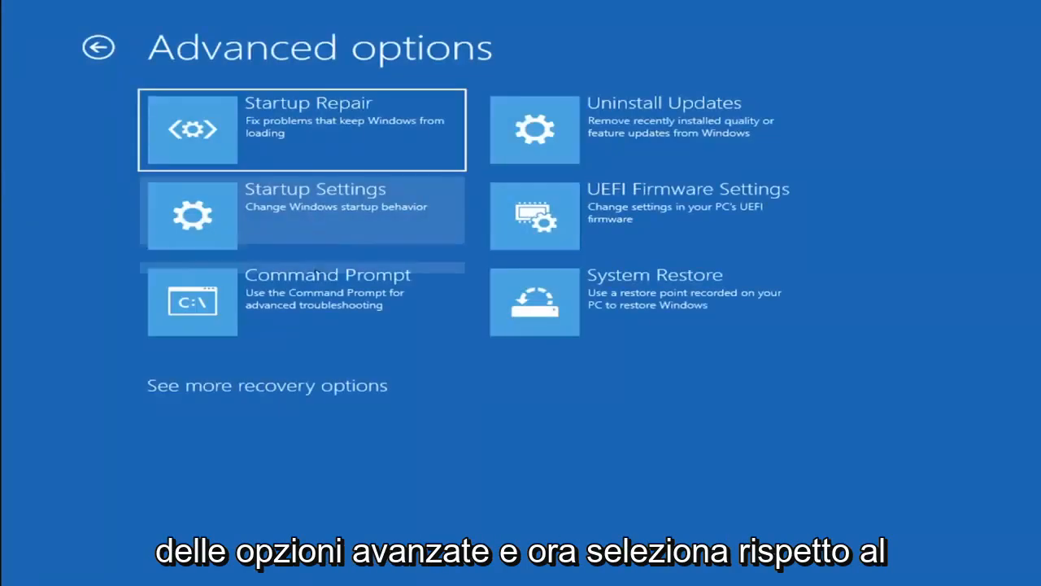
pyautogui.moveTo(240, 309)
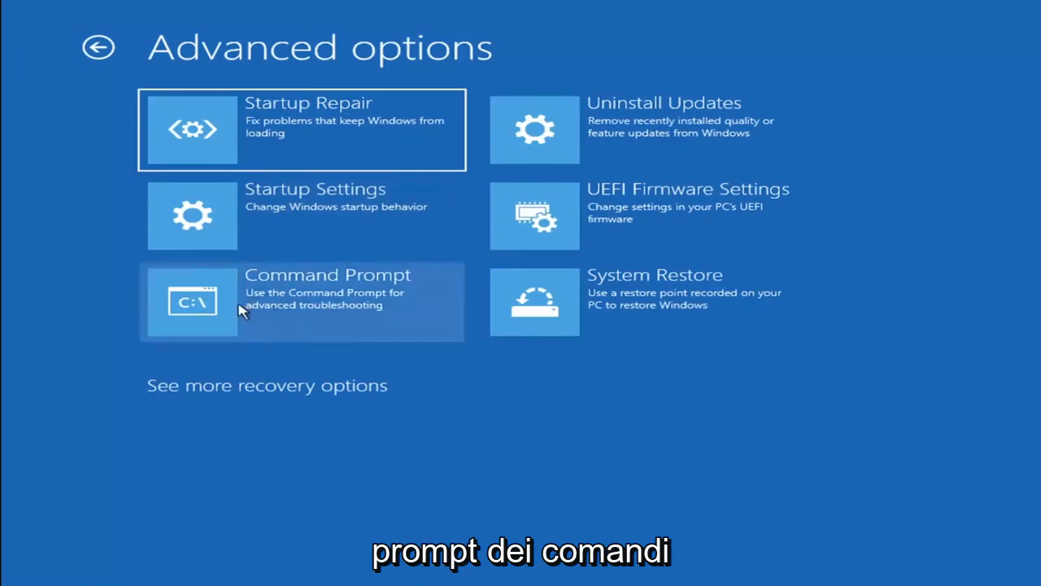
pyautogui.click(301, 301)
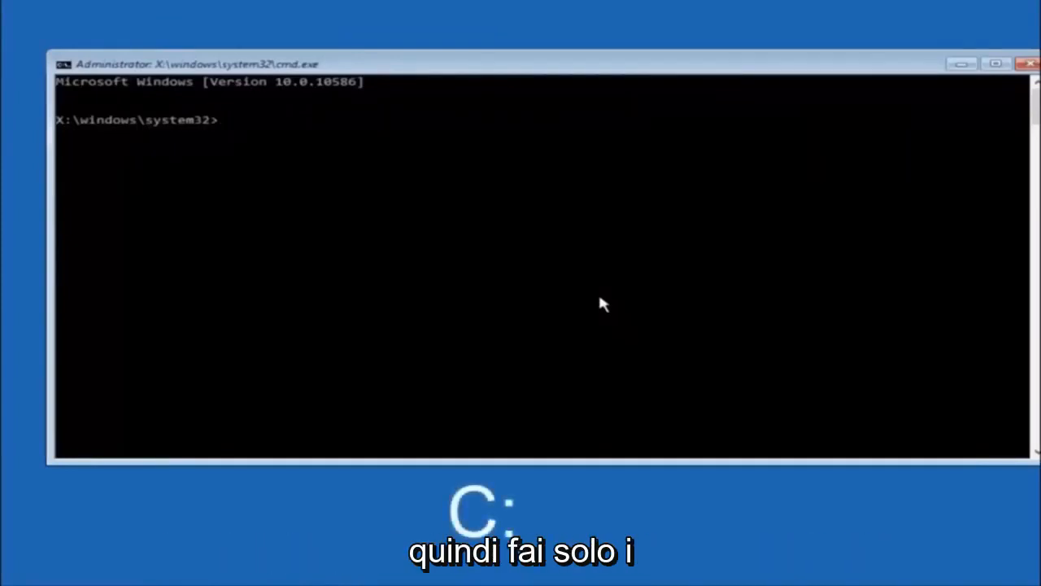
# Switch to drive C and list its folders with dir
pyautogui.write('c:')
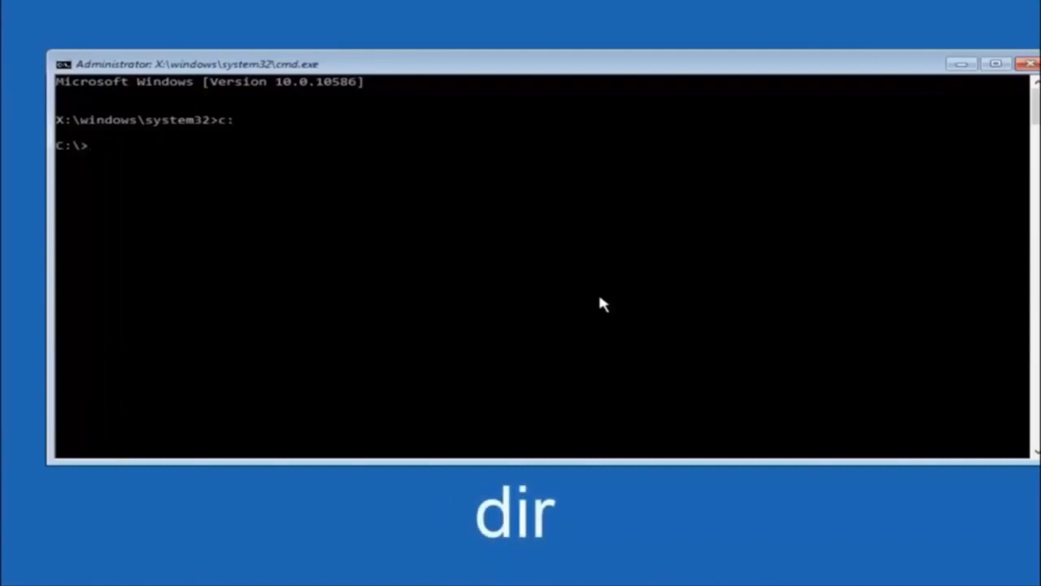
pyautogui.write('dir')
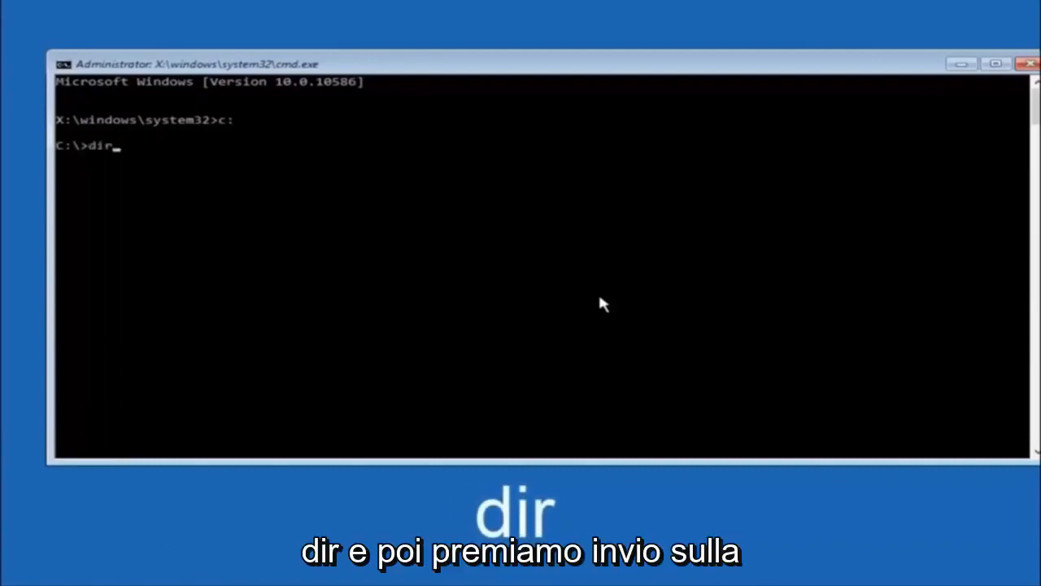
pyautogui.press('Return')
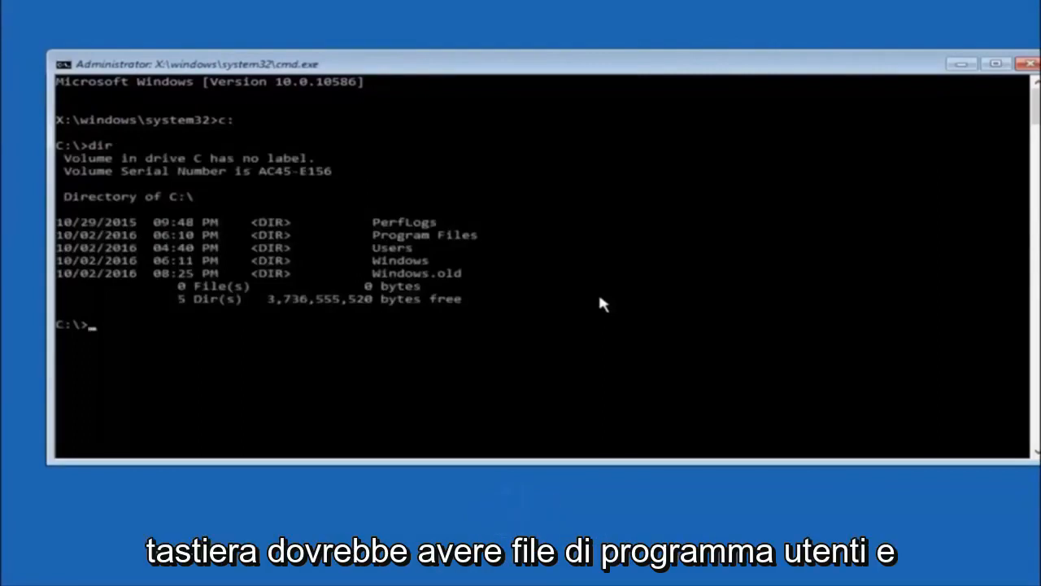
pyautogui.moveTo(391, 252)
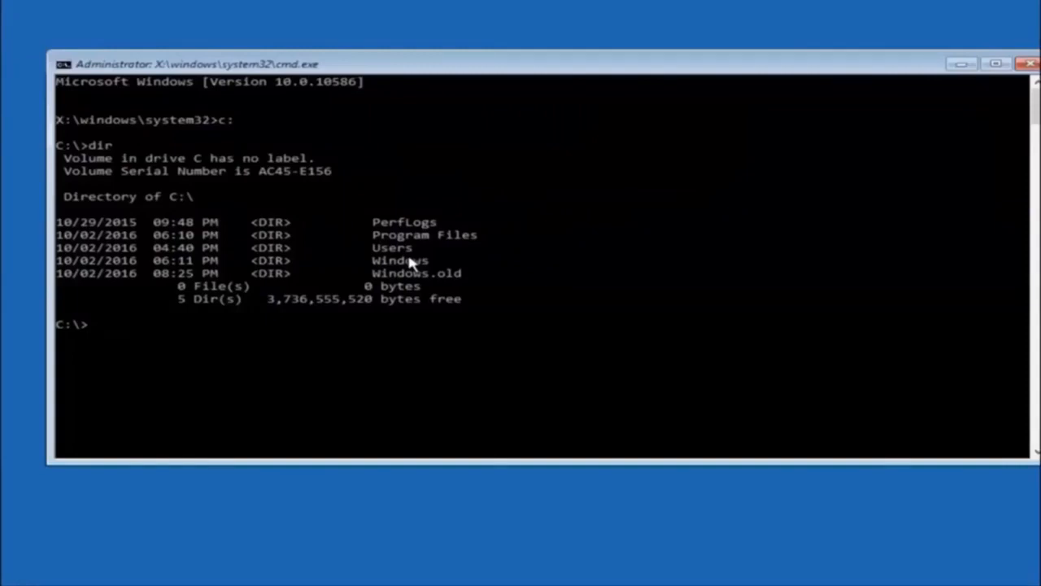
# Change directory to \windows\system32\config
pyautogui.write('c')
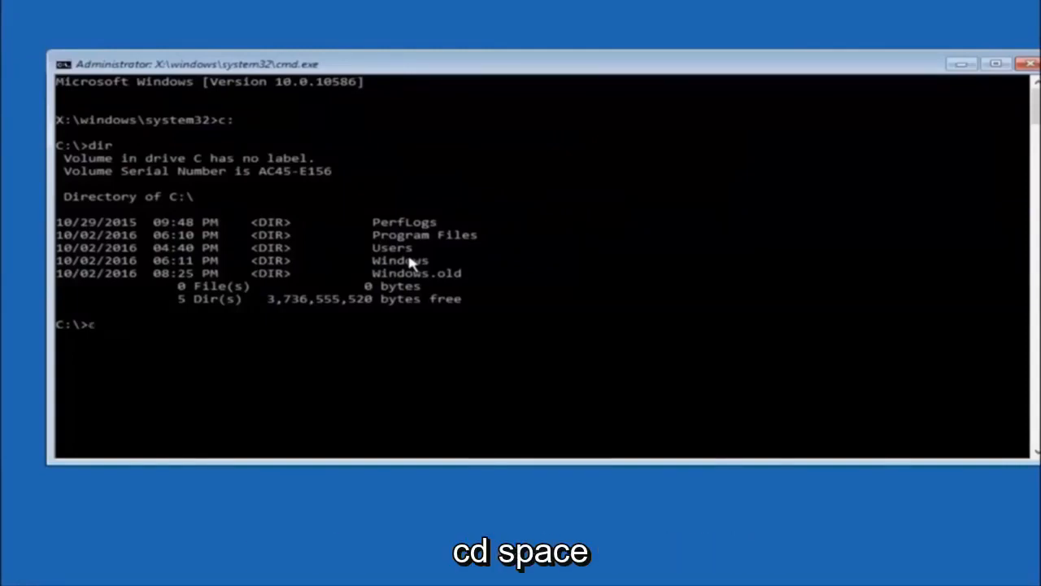
pyautogui.write('d')
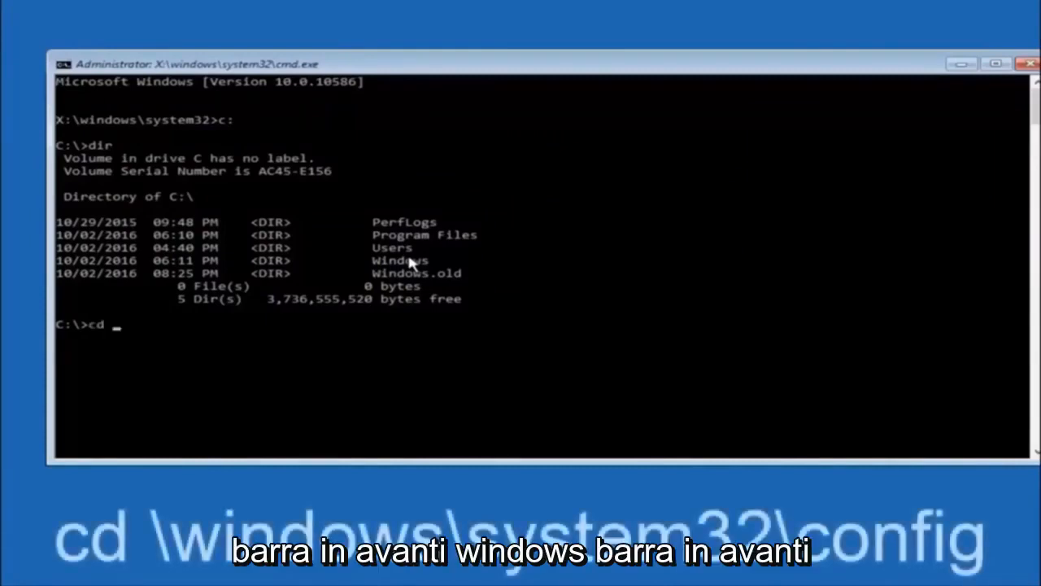
pyautogui.write('\\windows')
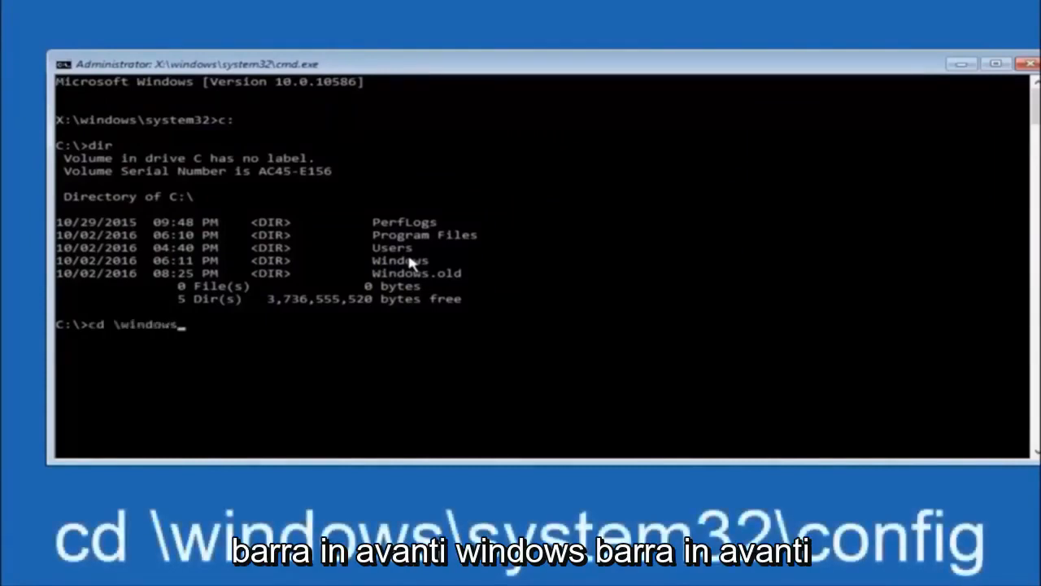
pyautogui.write('\\')
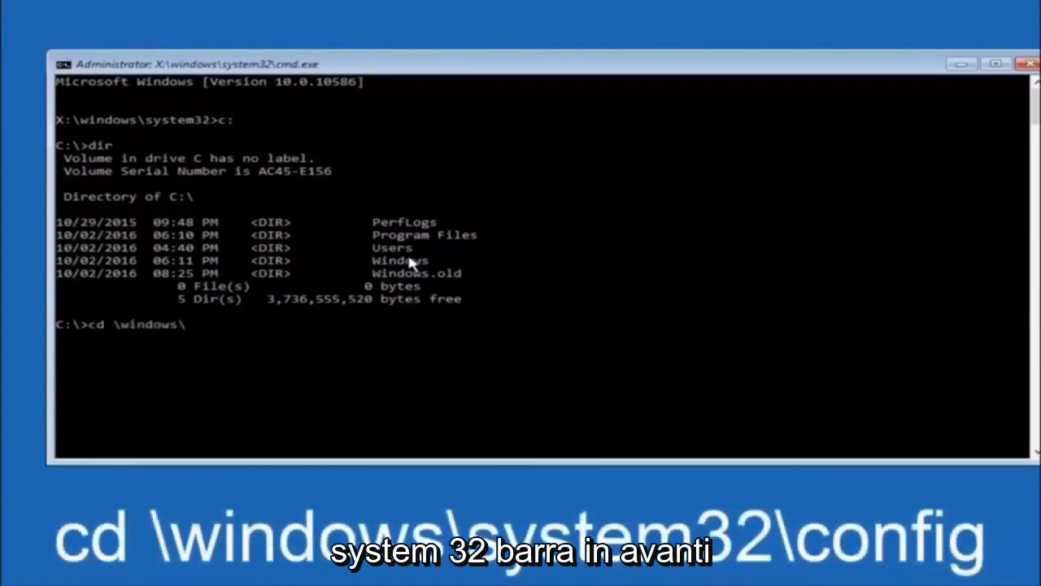
pyautogui.write('system32')
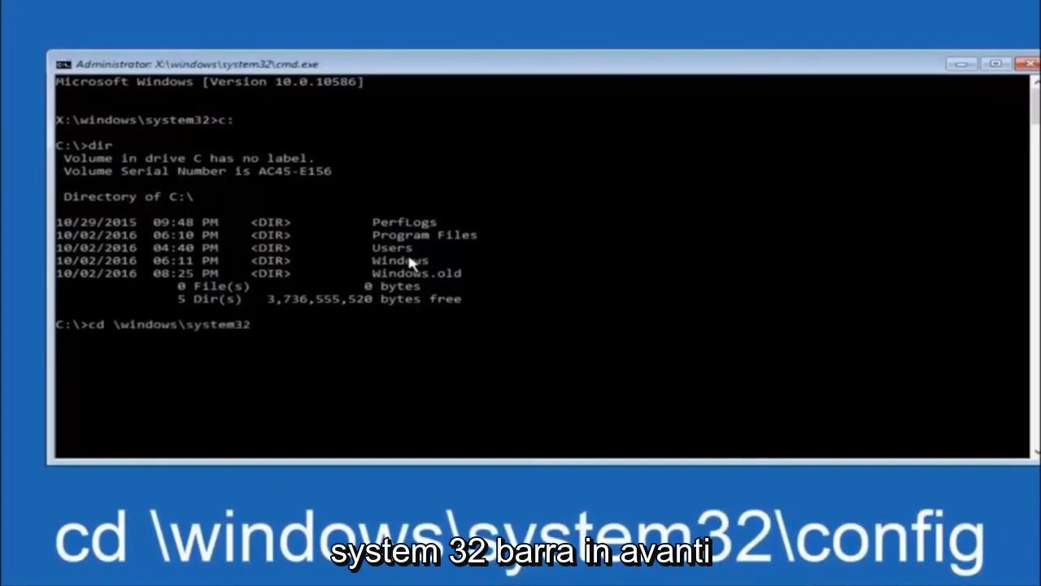
pyautogui.write('\\confi')
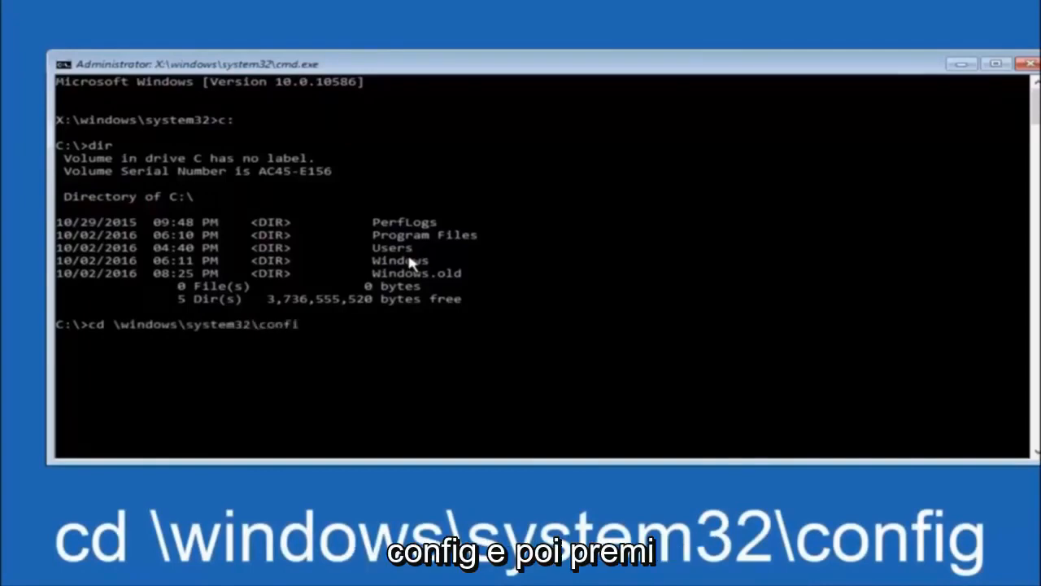
pyautogui.write('g')
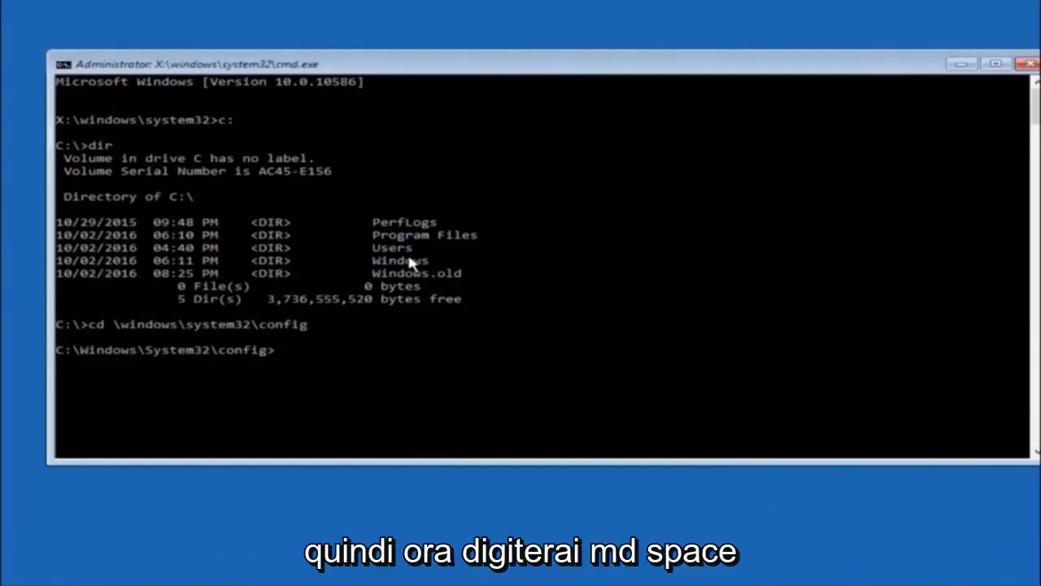
# Create a folder named backup inside config with md backup
pyautogui.write('md')
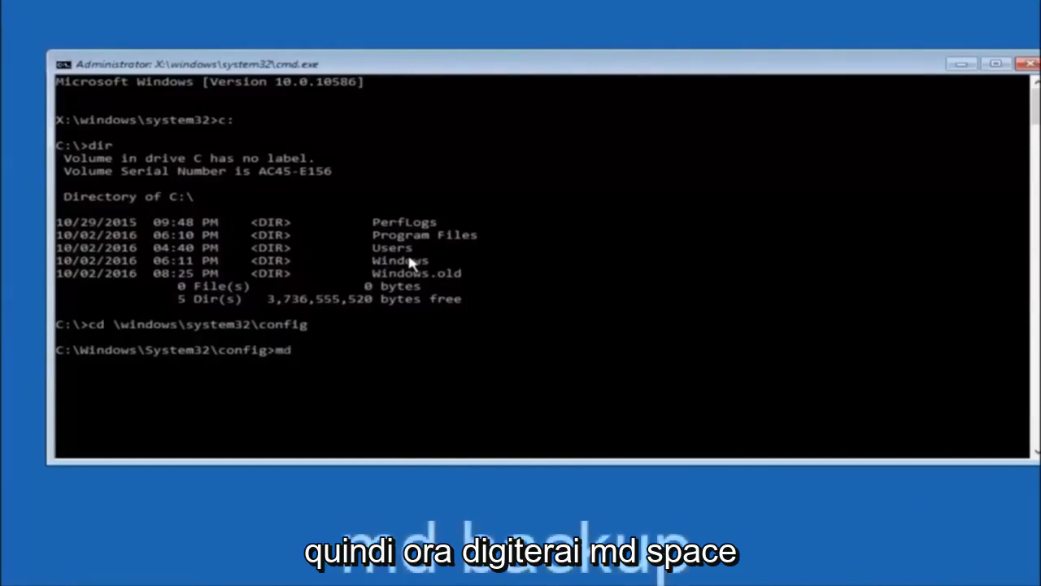
pyautogui.write('back')
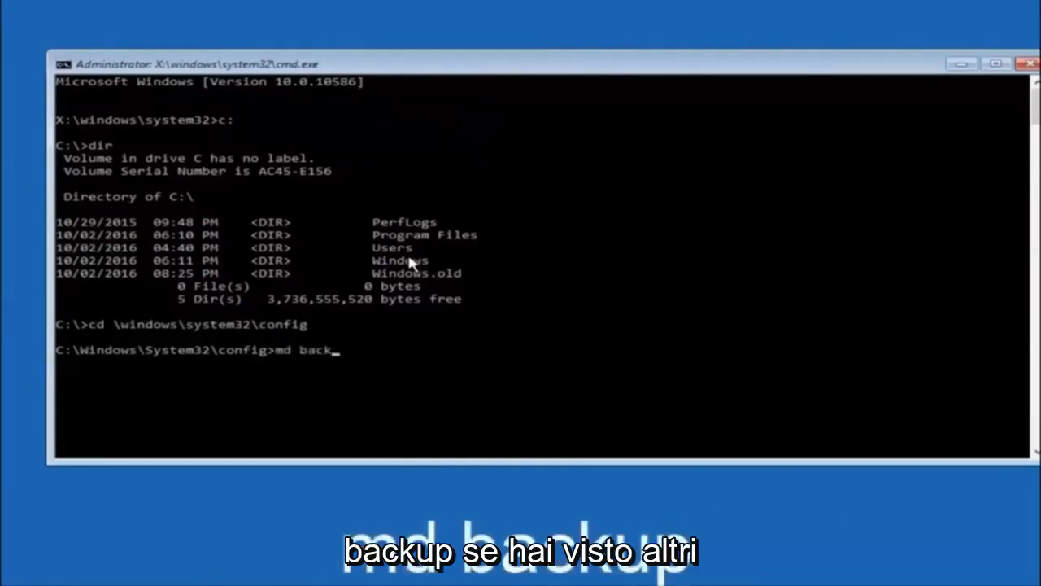
pyautogui.write('up')
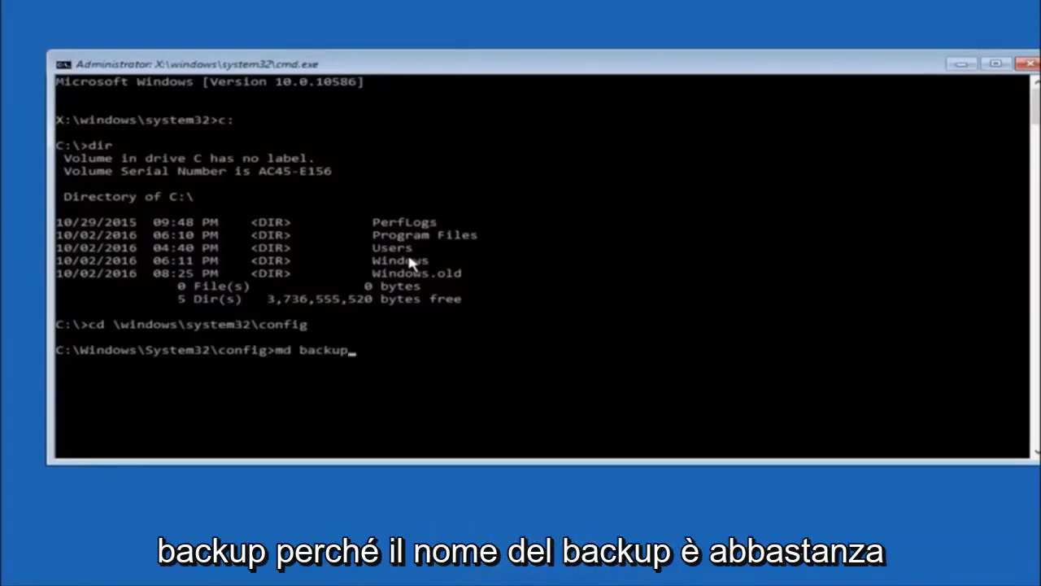
pyautogui.moveTo(293, 349)
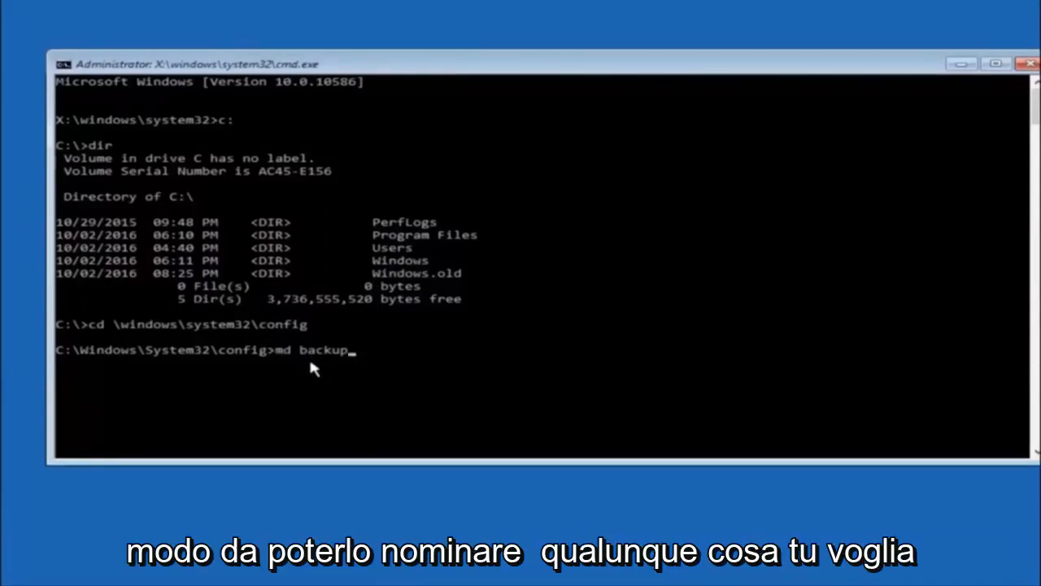
pyautogui.moveTo(361, 361)
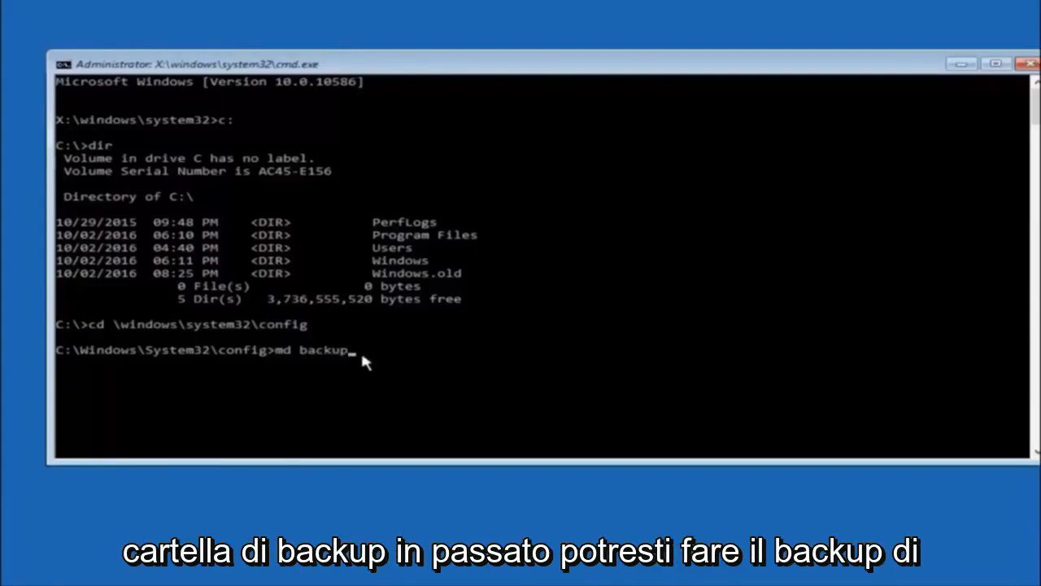
pyautogui.write('1')
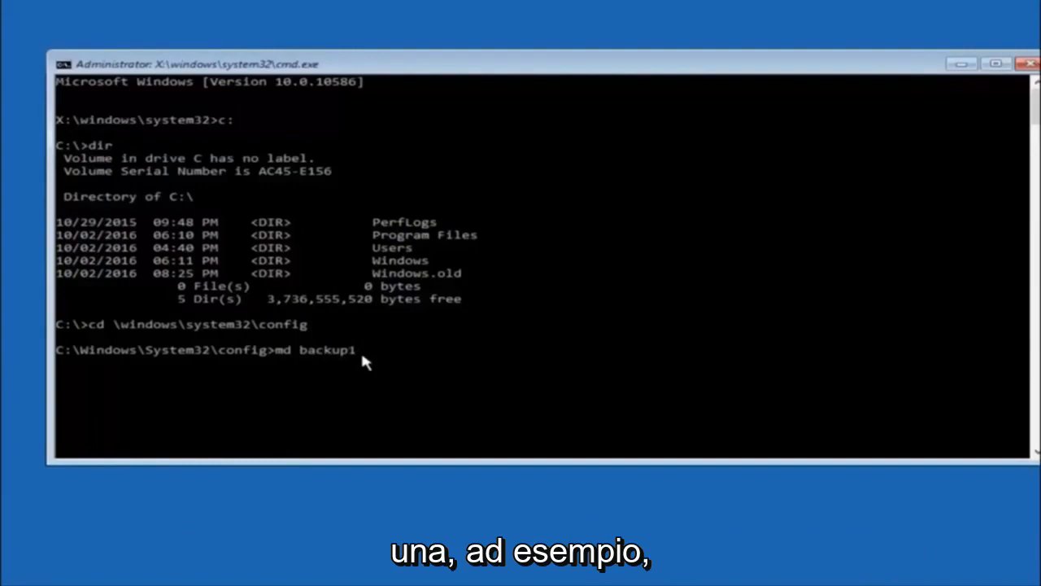
pyautogui.press('Backspace')
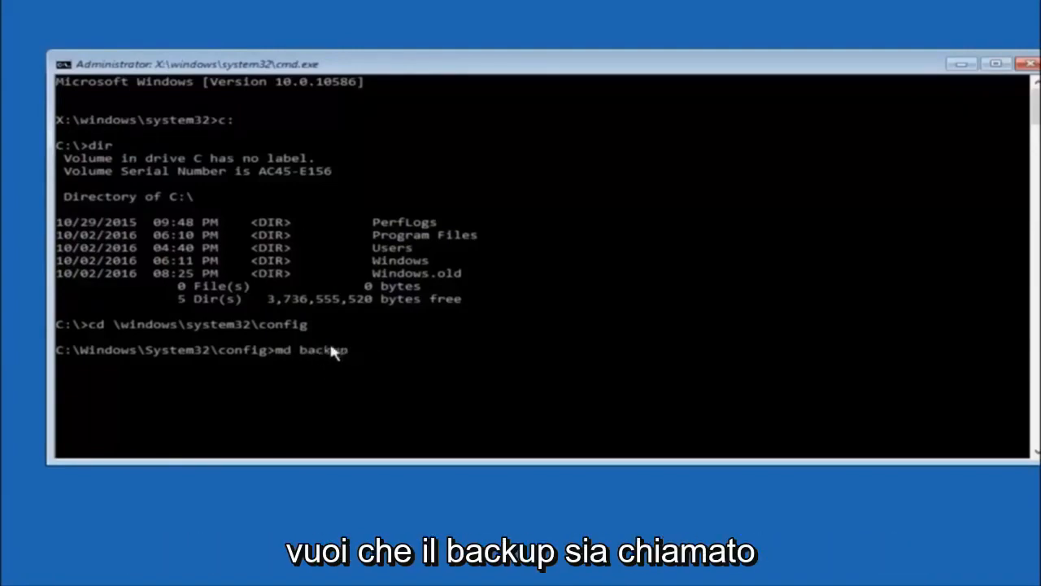
pyautogui.press('Return')
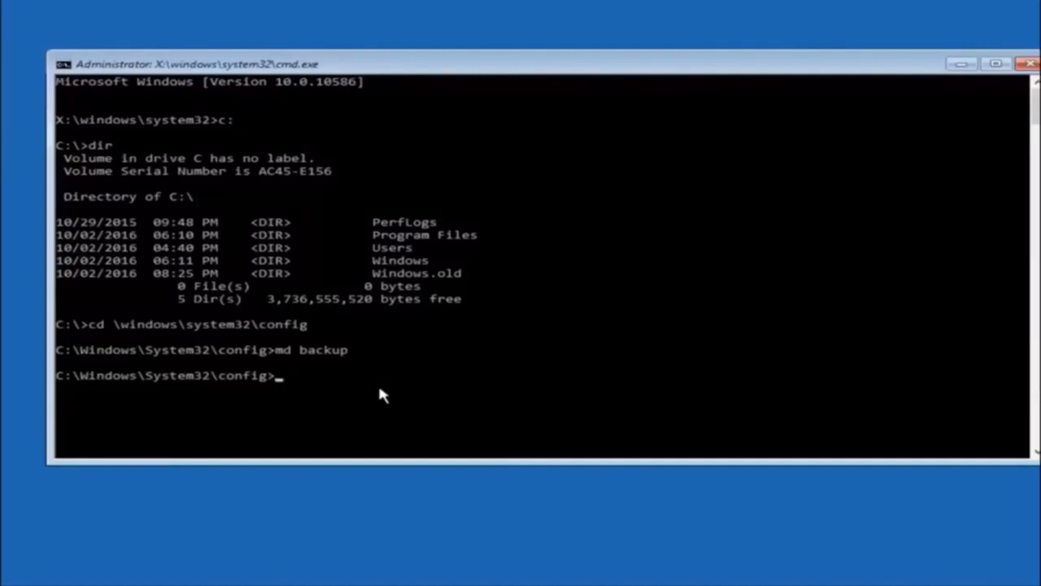
# Copy all files in config into the backup folder with copy *.* backup
pyautogui.write('c')
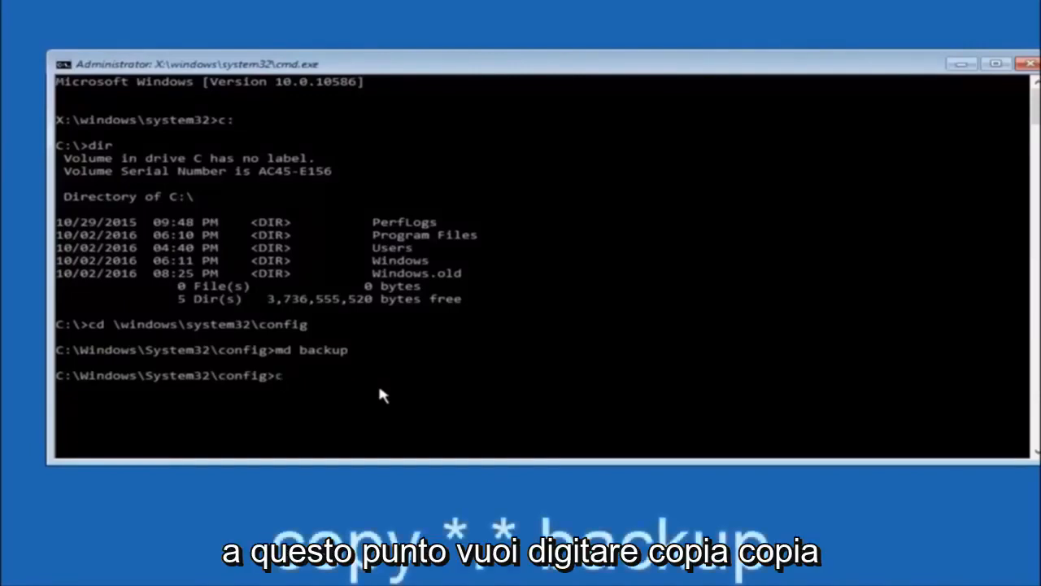
pyautogui.write('opy *')
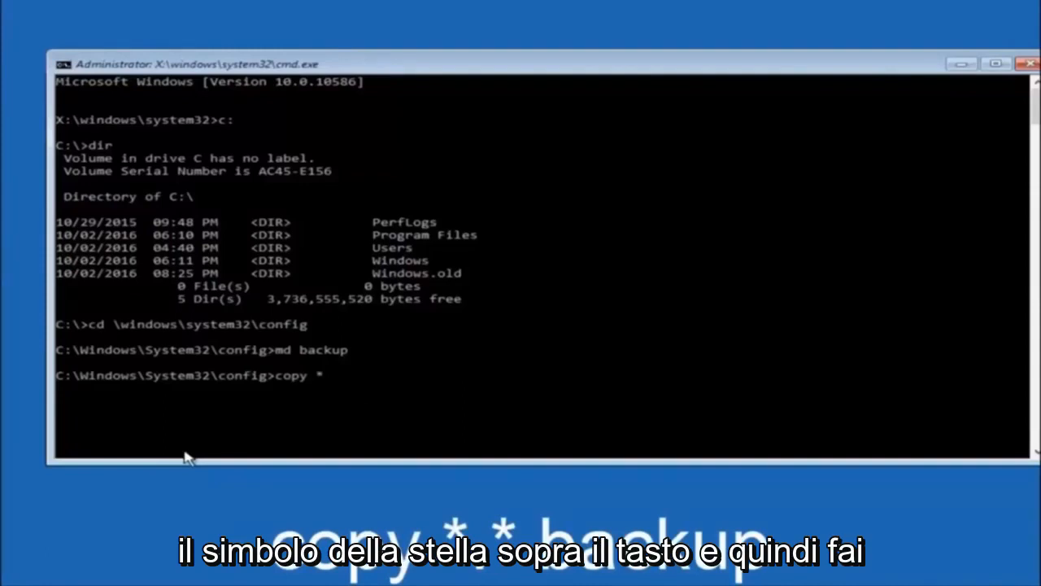
pyautogui.write('.')
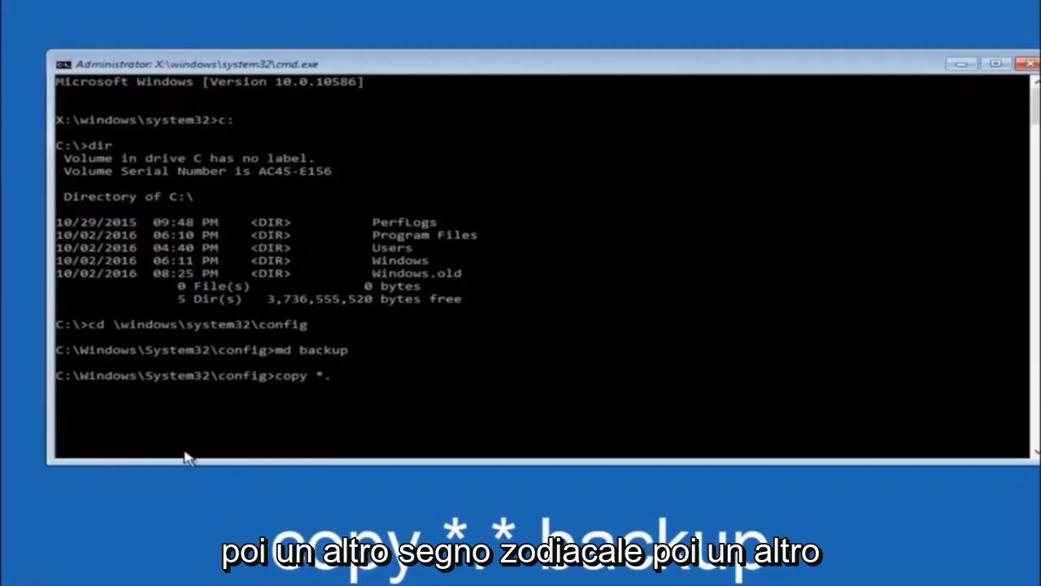
pyautogui.write('*')
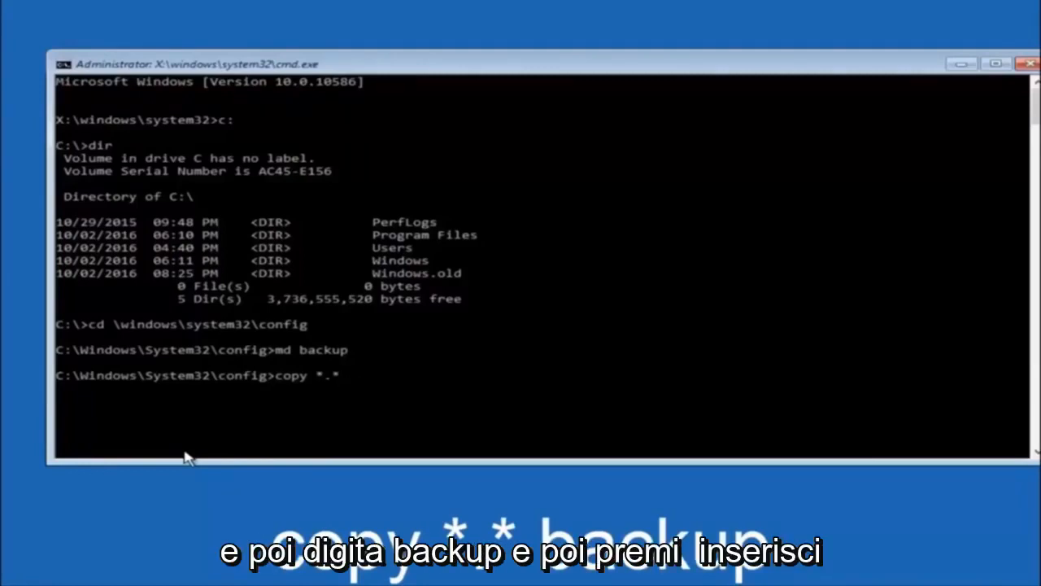
pyautogui.write('backup1')
pyautogui.write('CD')
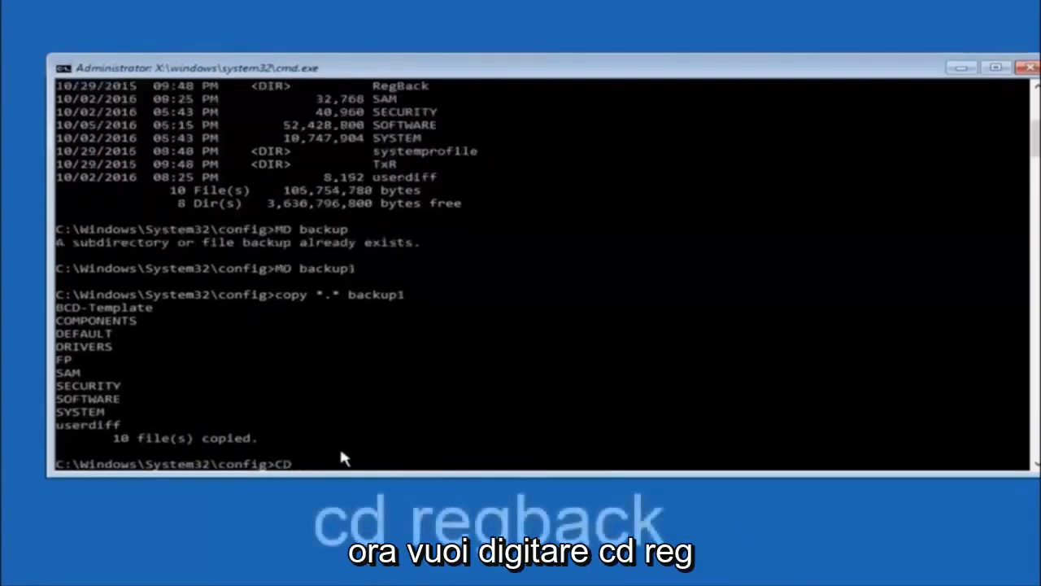
# Enter cd regback to move into the RegBack folder
pyautogui.write('re')
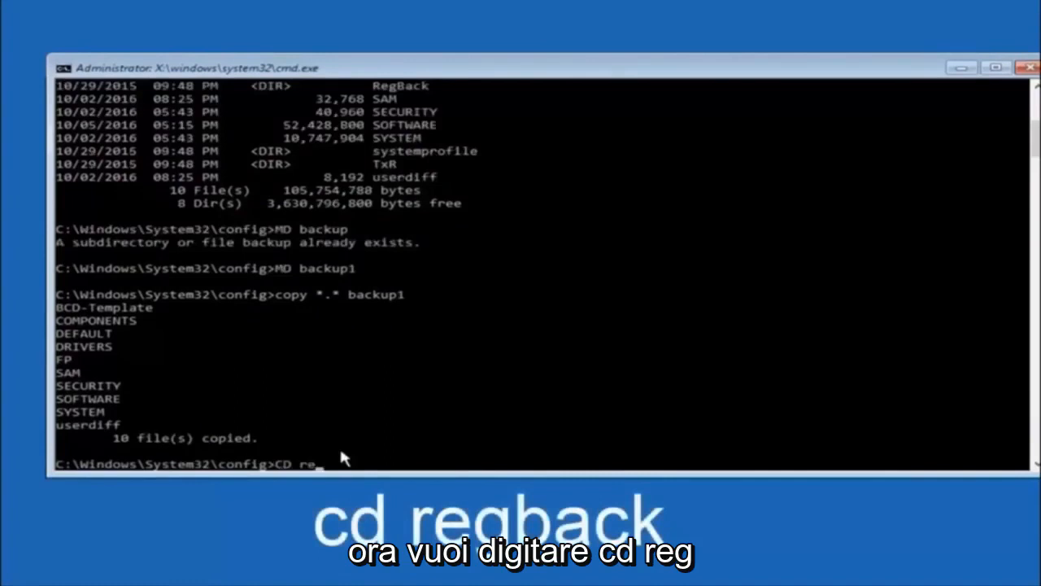
pyautogui.write('g')
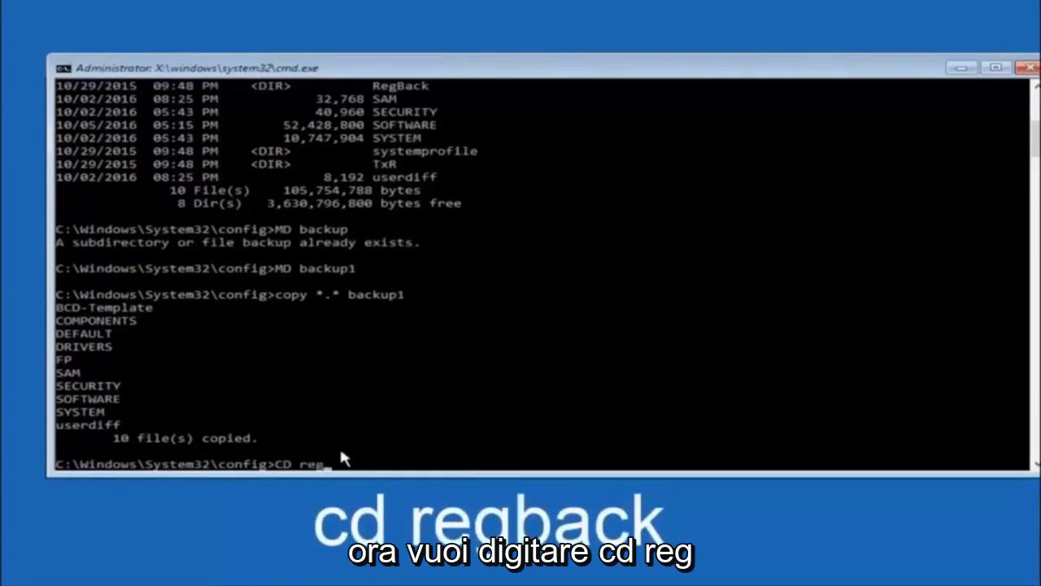
pyautogui.write('back')
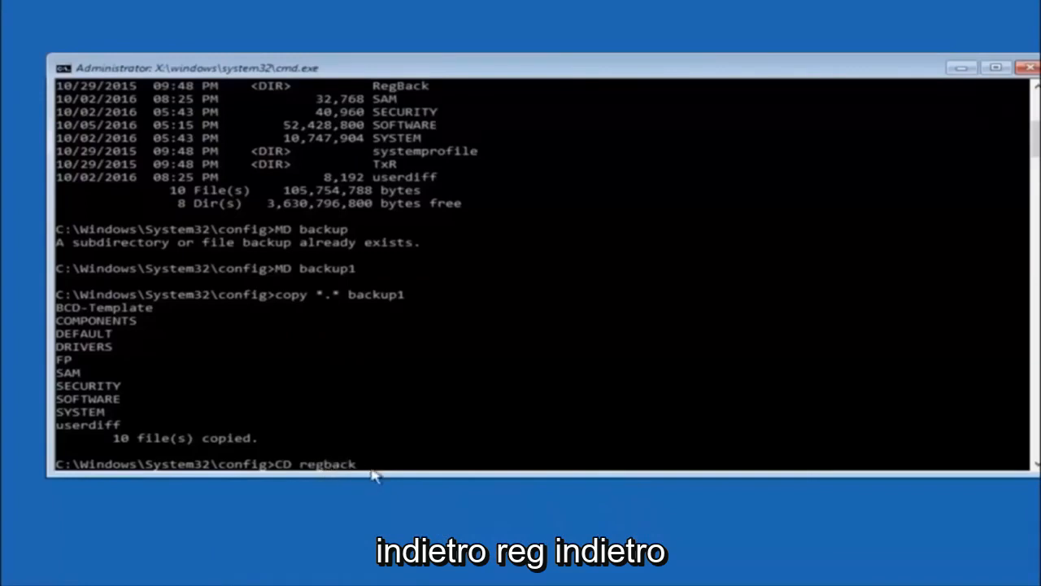
pyautogui.moveTo(340, 479)
pyautogui.write('dir')
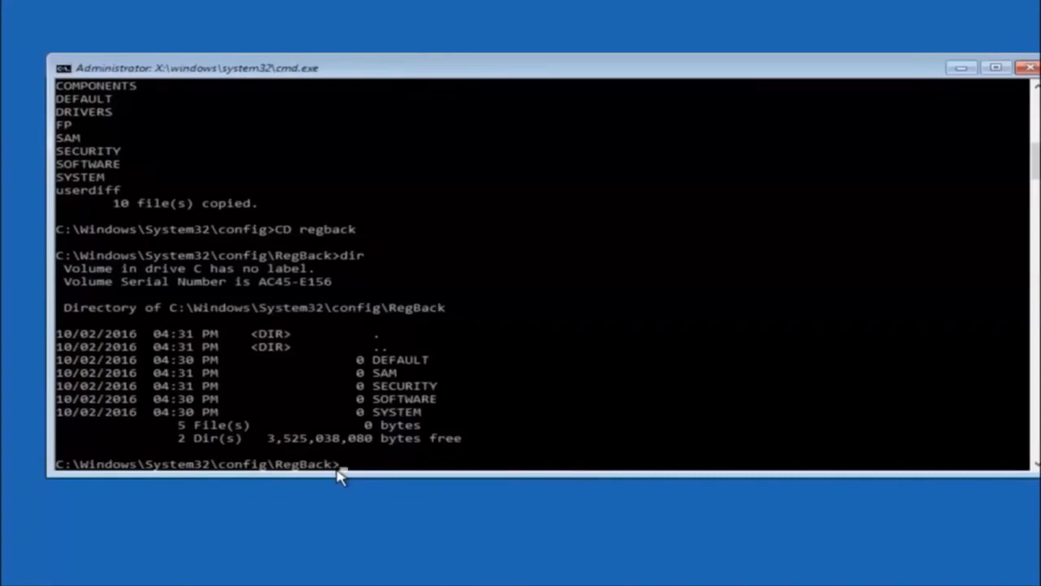
# Copy all RegBack files up into config with copy *.* .., answering A to overwrite all
pyautogui.write('co')
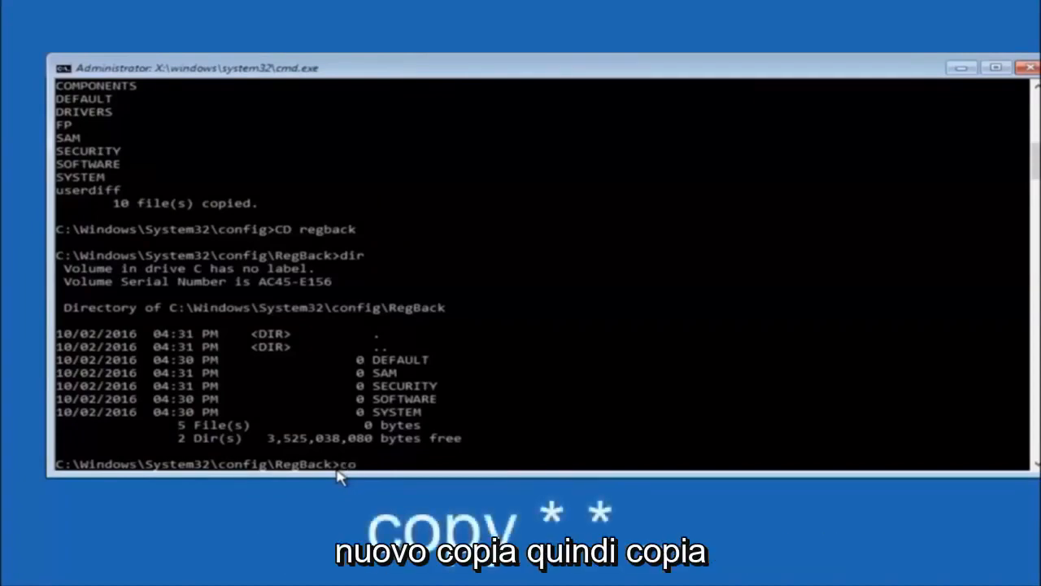
pyautogui.write('py *')
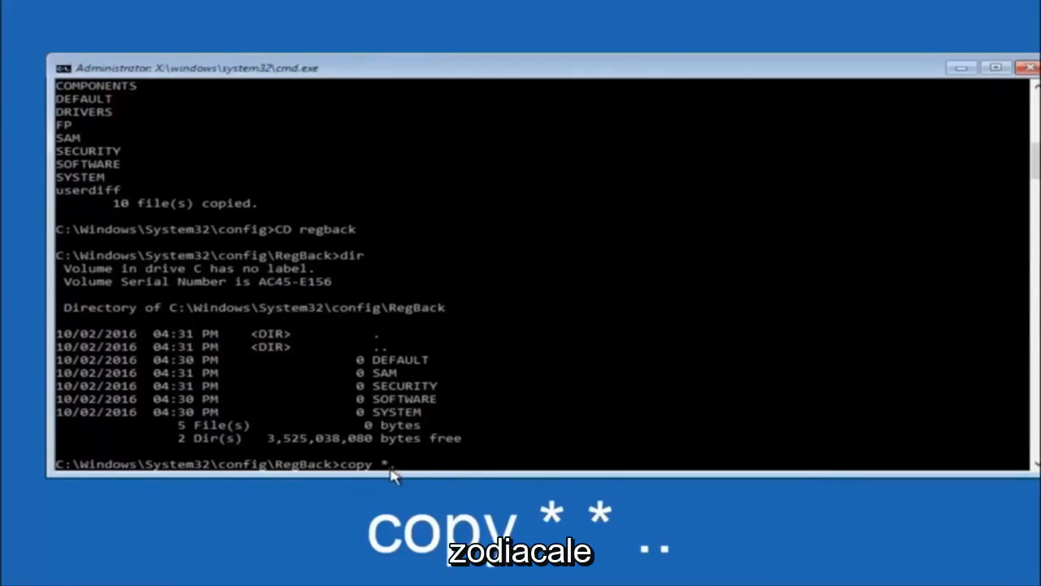
pyautogui.write('.* ..')
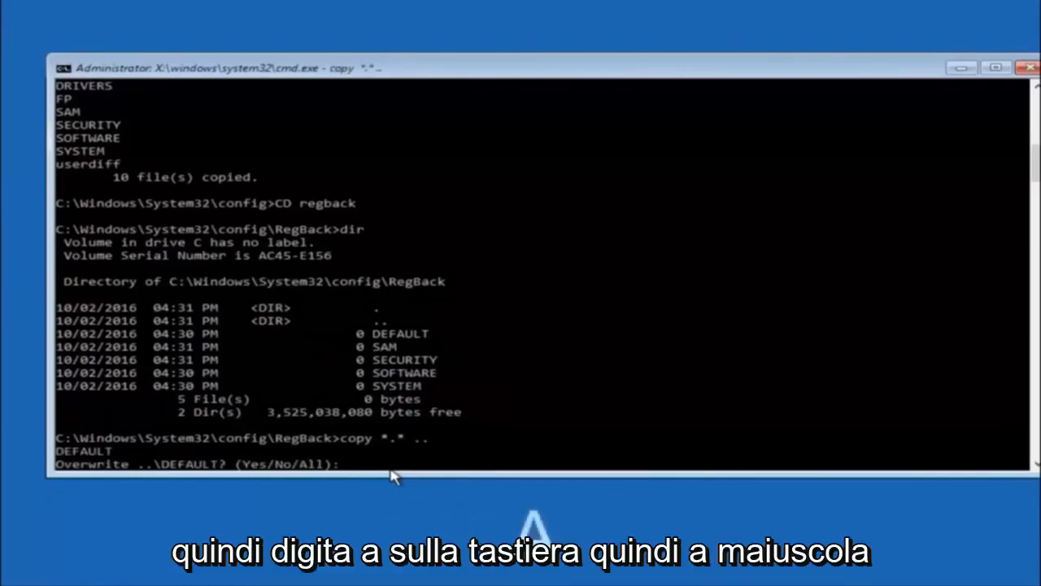
pyautogui.write('A')
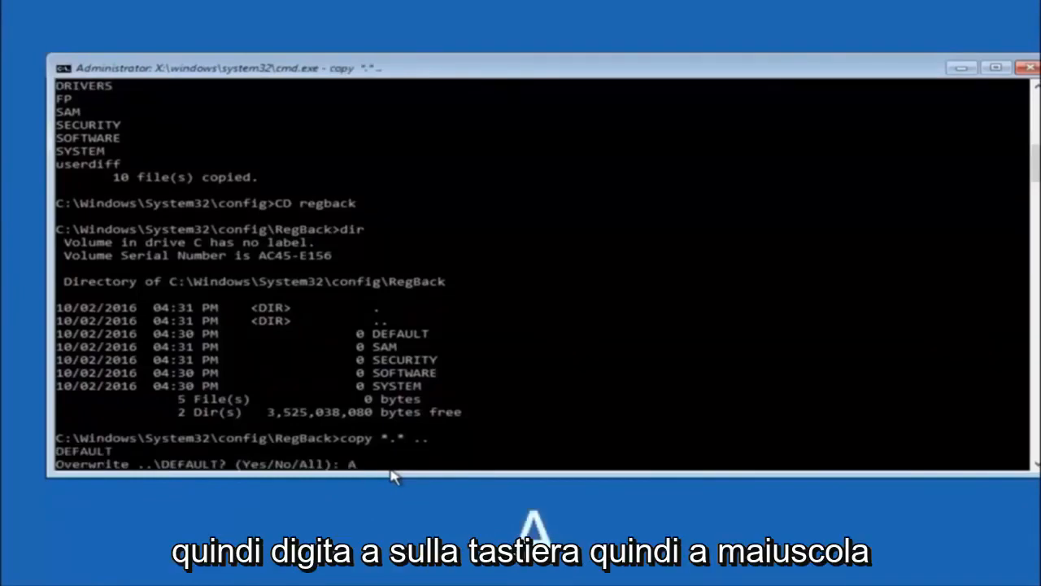
pyautogui.press('Return')
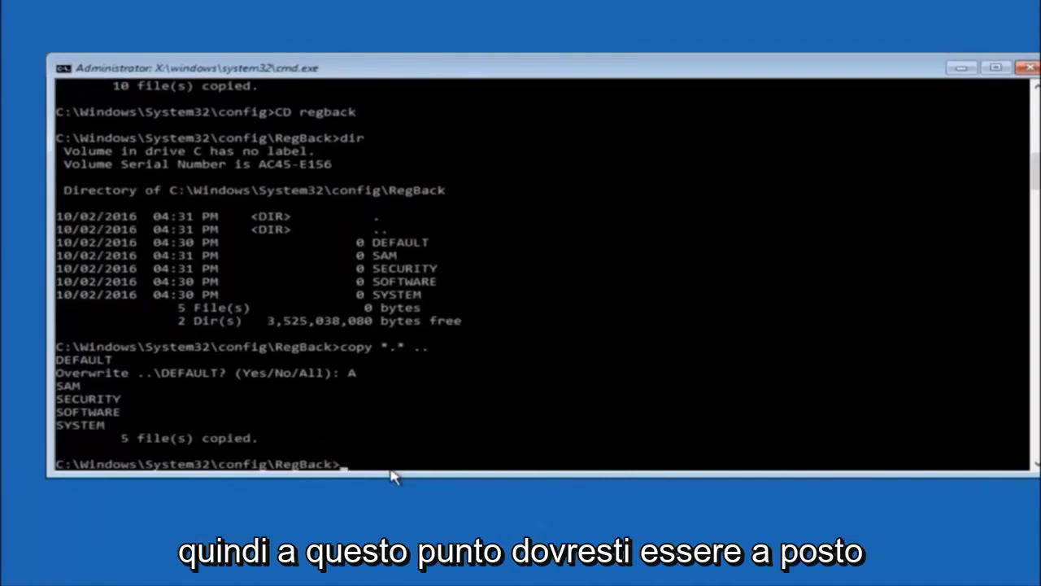
pyautogui.moveTo(764, 328)
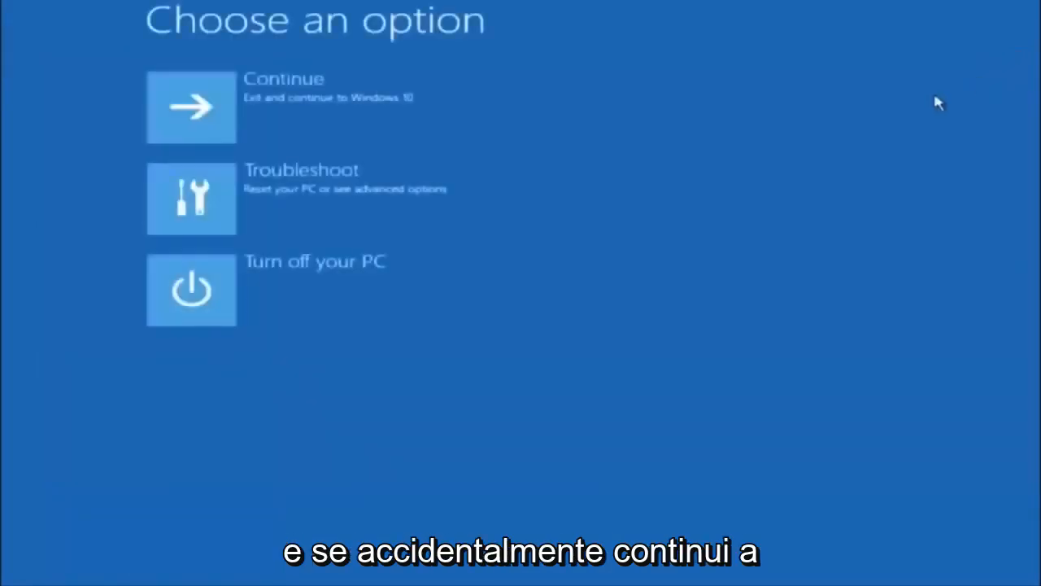
pyautogui.moveTo(274, 122)
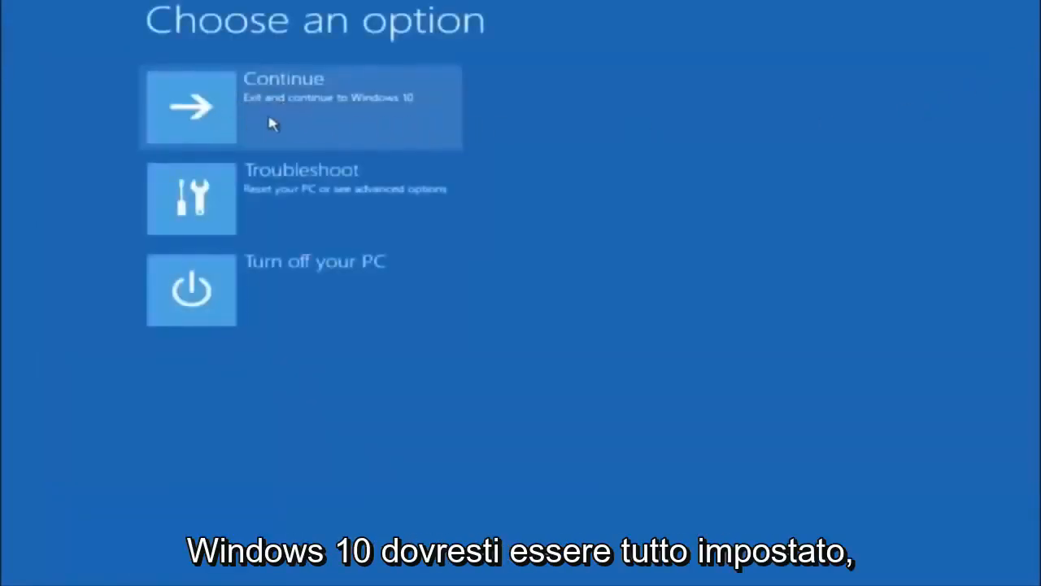
pyautogui.moveTo(252, 133)
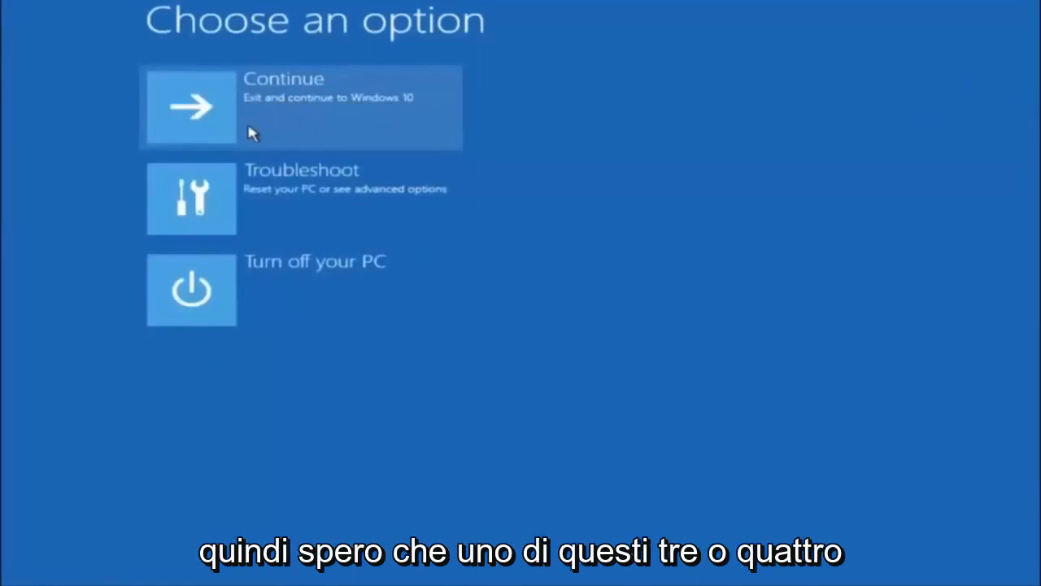